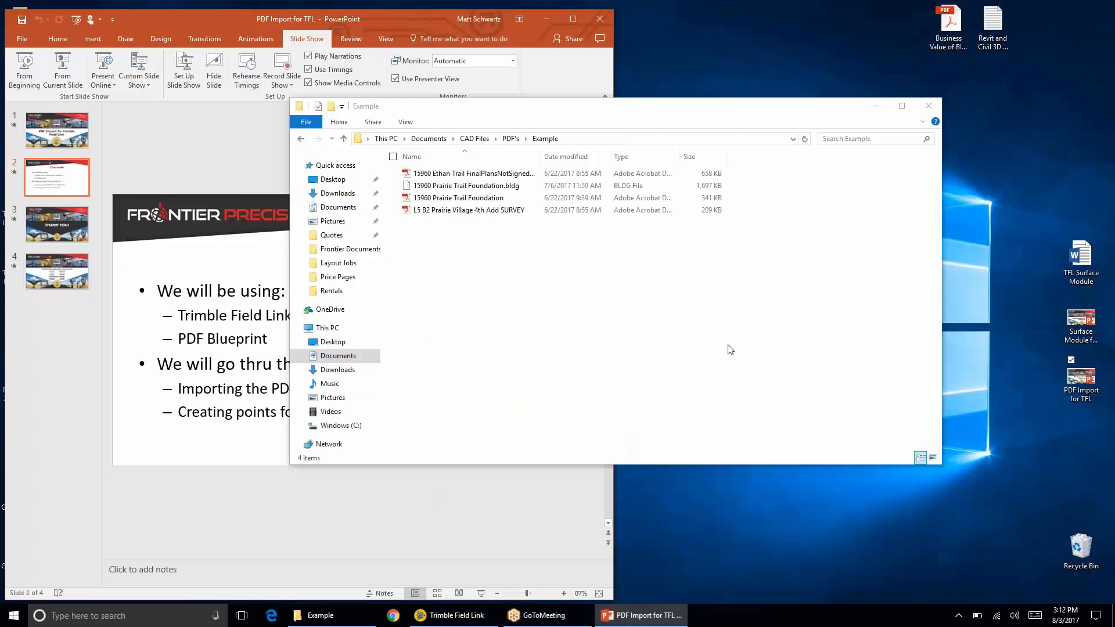
- Open and scroll through the Ethan Trail final plans PDF
click(473, 173)
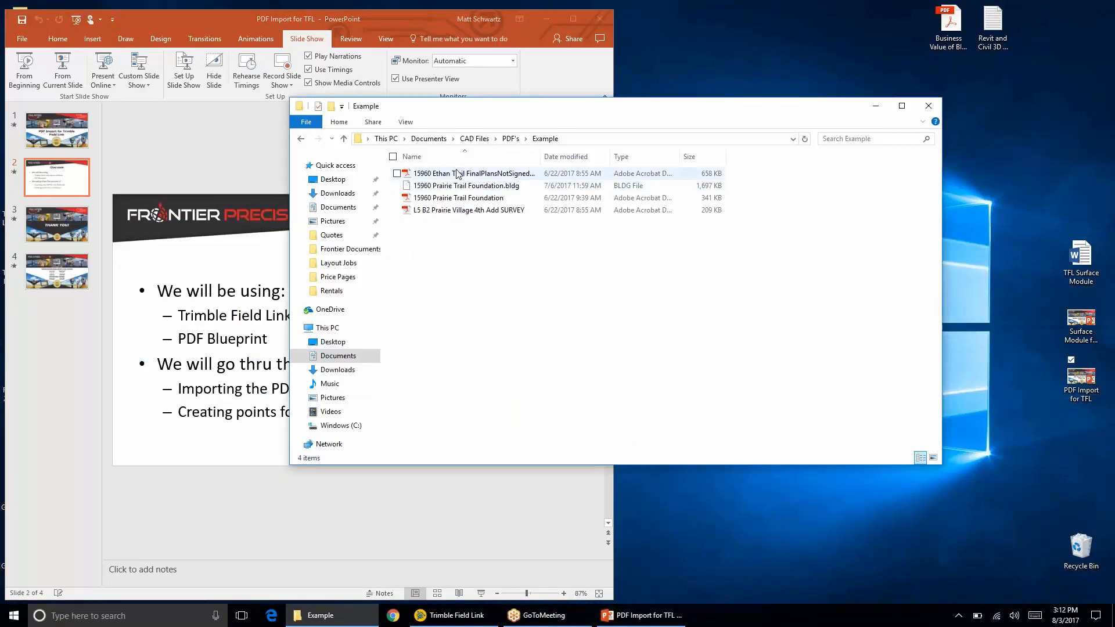
double_click(473, 173)
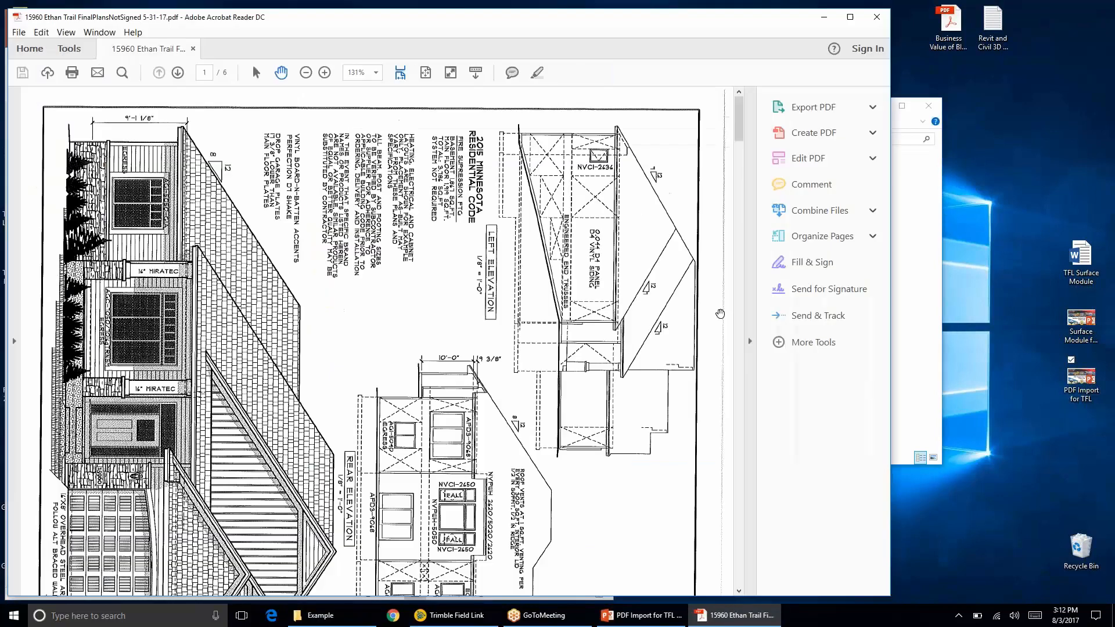
click(324, 73)
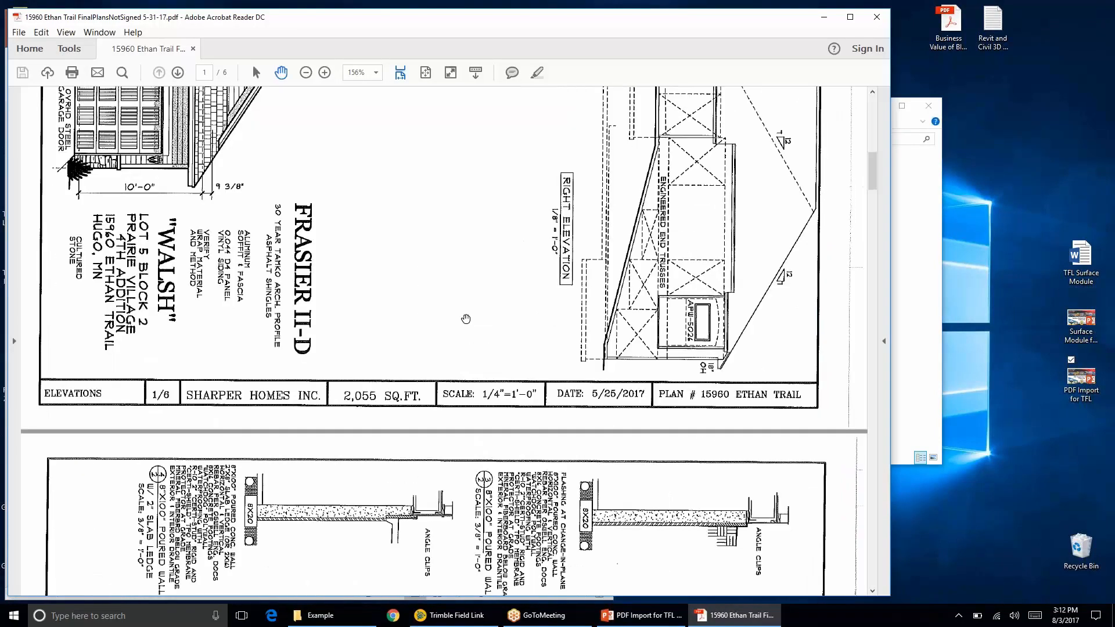
scroll(down, 3)
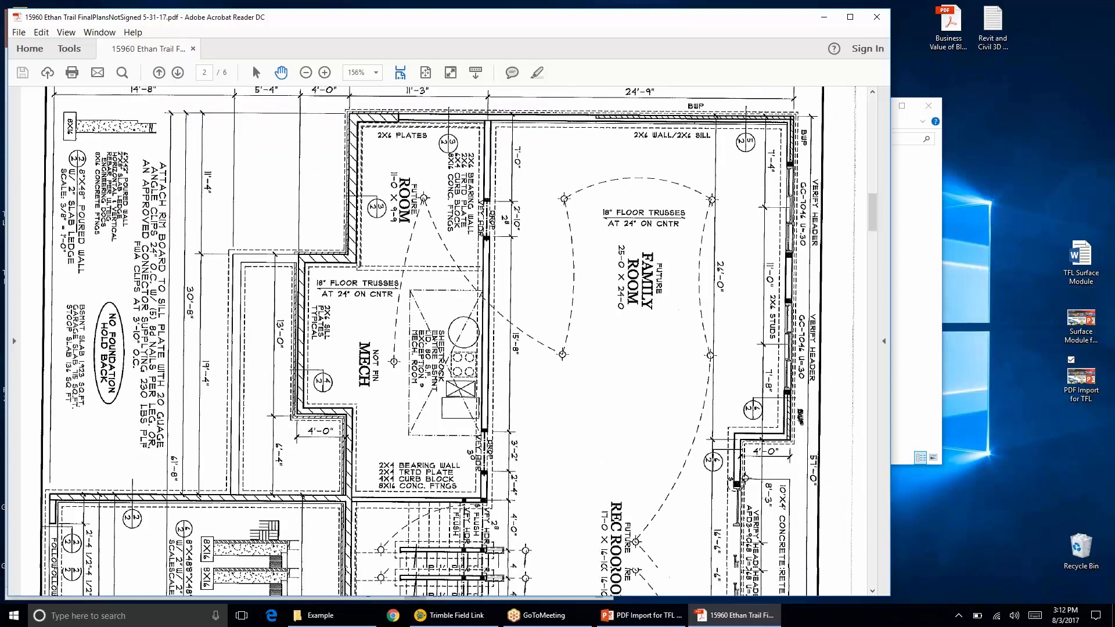
scroll(down, 3)
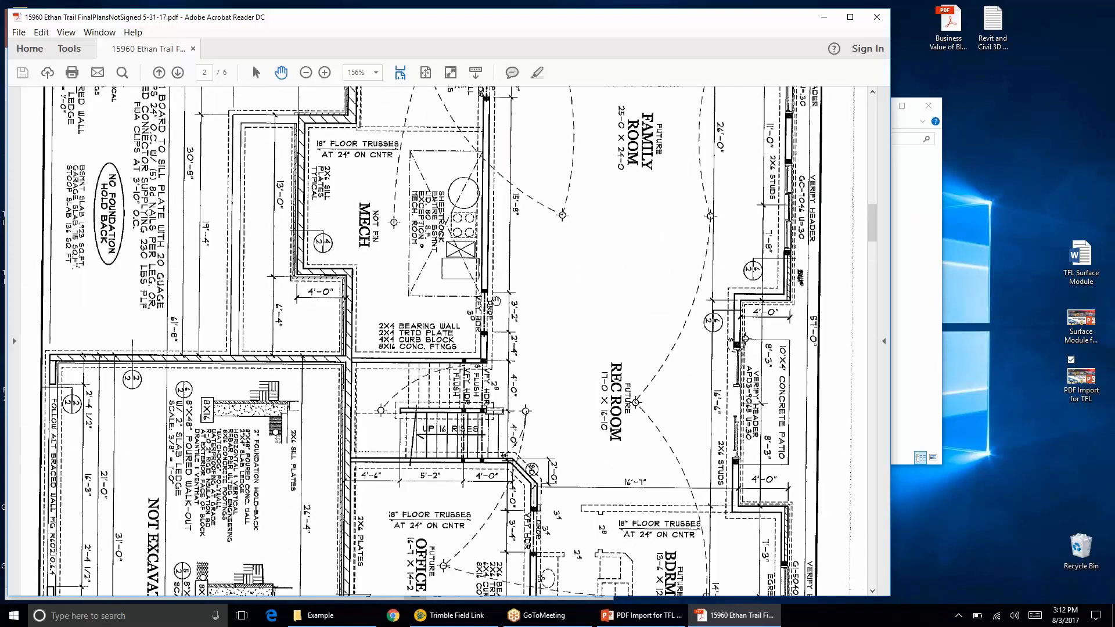
click(177, 72)
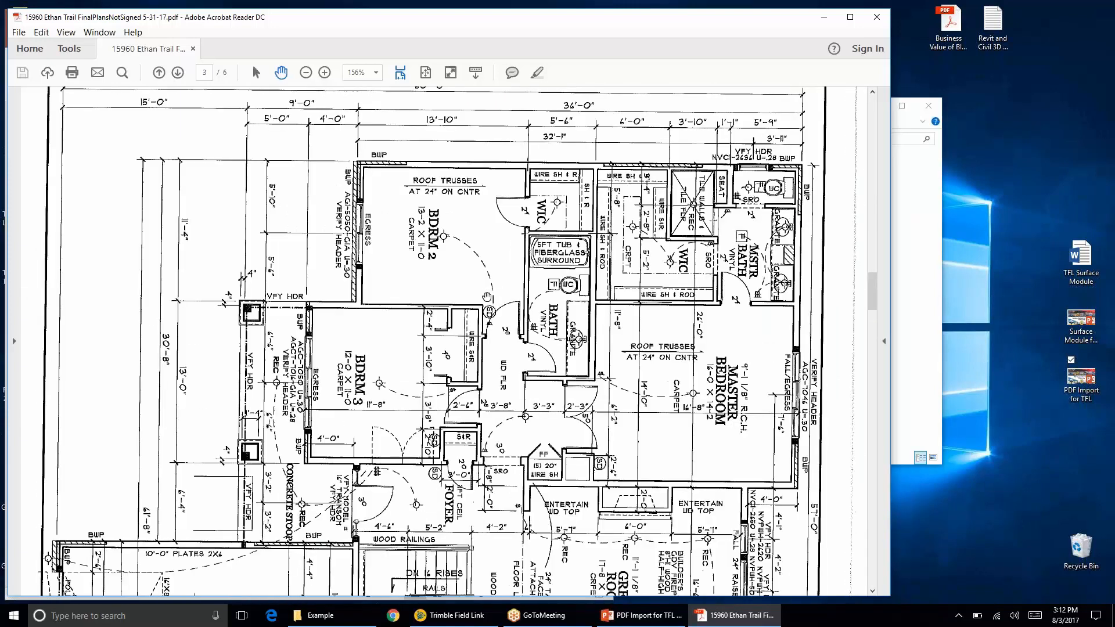
scroll(down, 3)
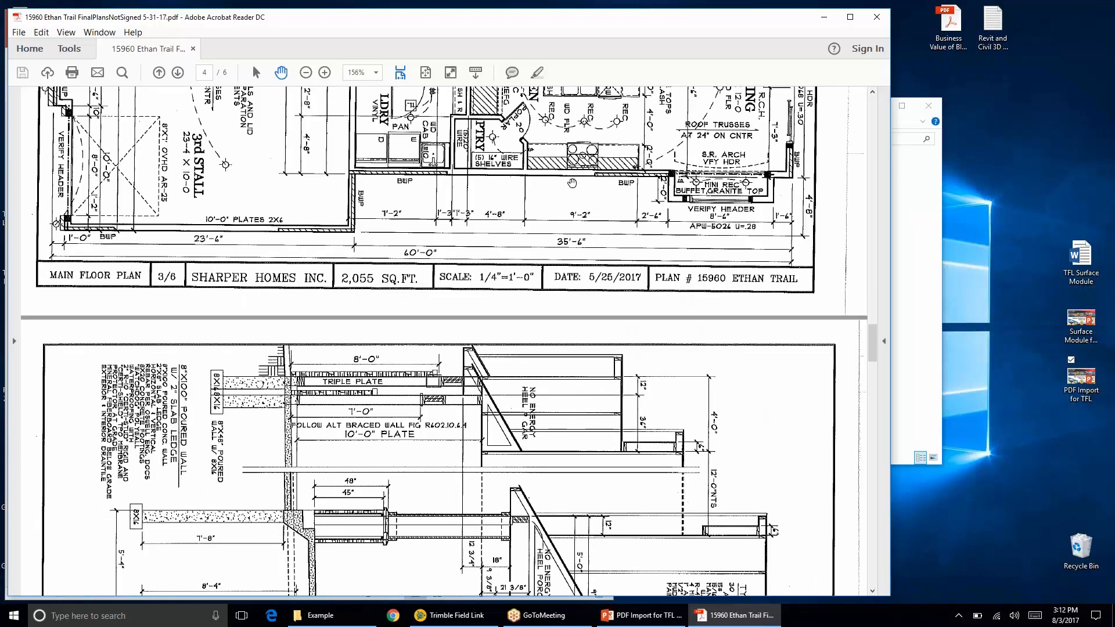
scroll(up, 3)
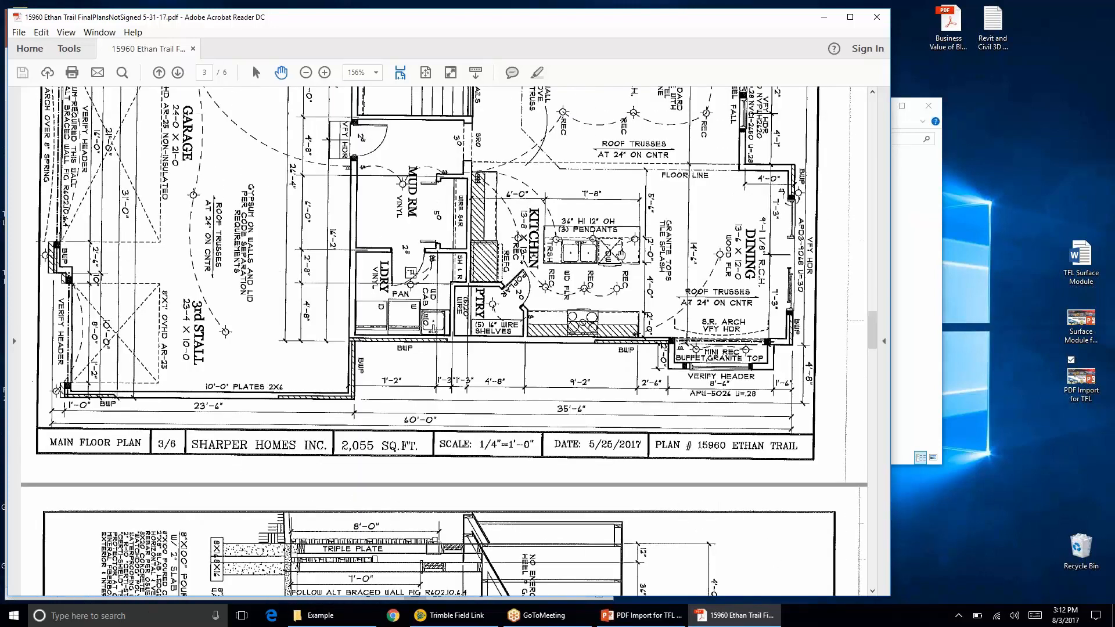
mouse_move(554, 368)
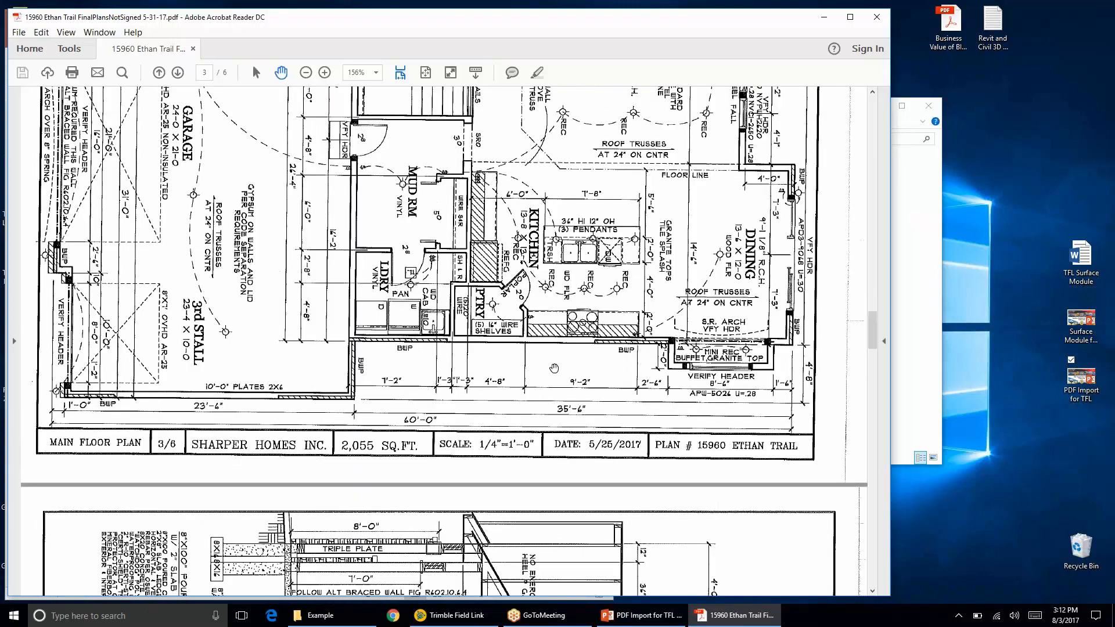
click(178, 72)
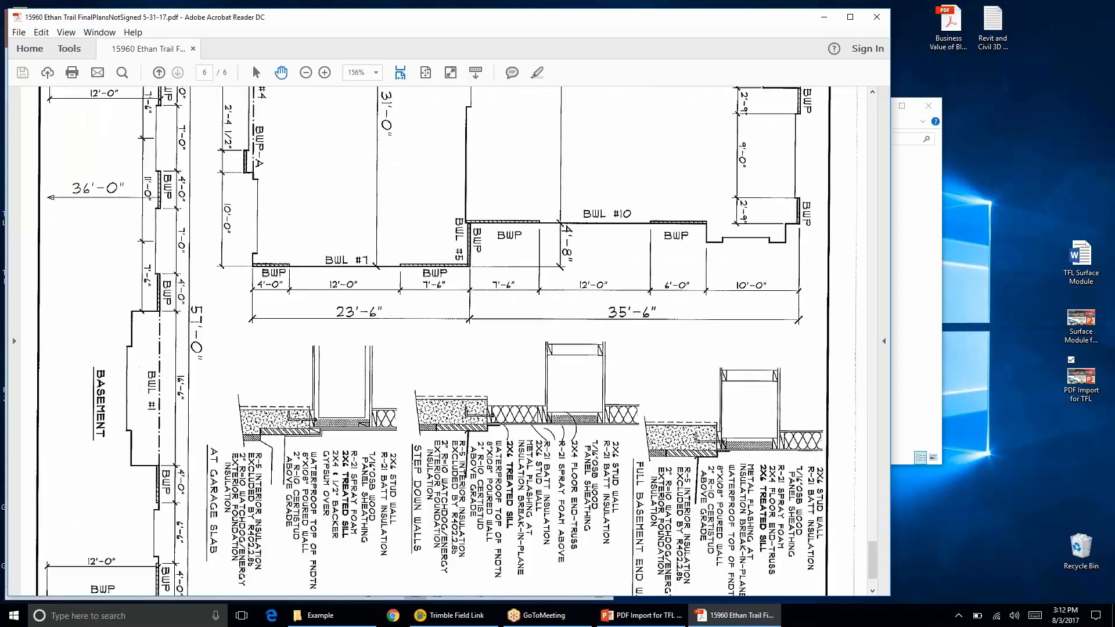
scroll(down, 3)
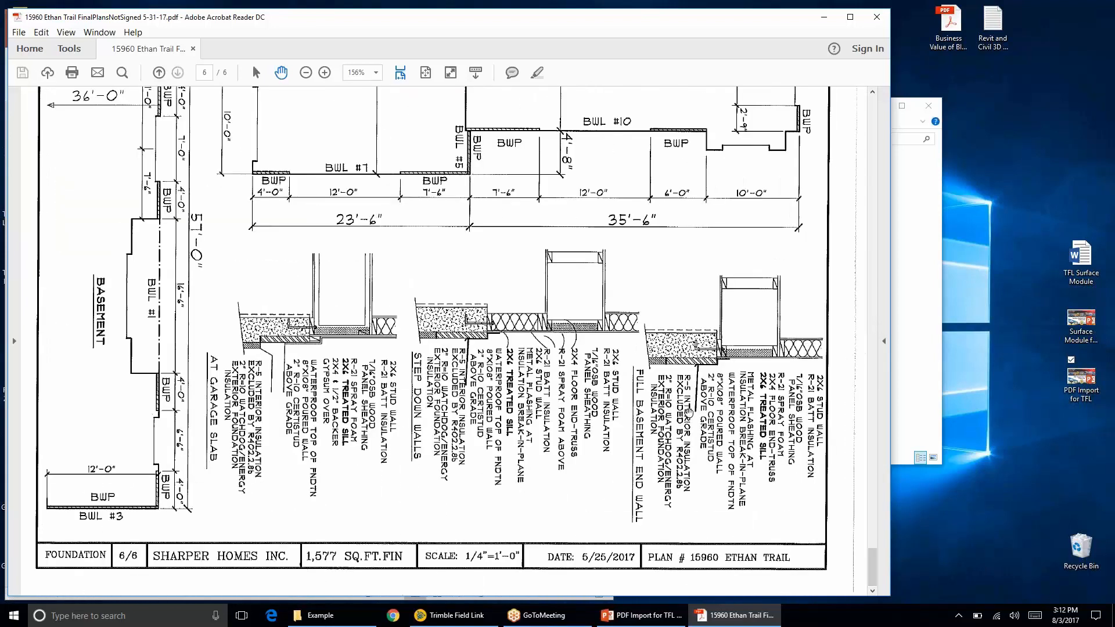
mouse_move(758, 93)
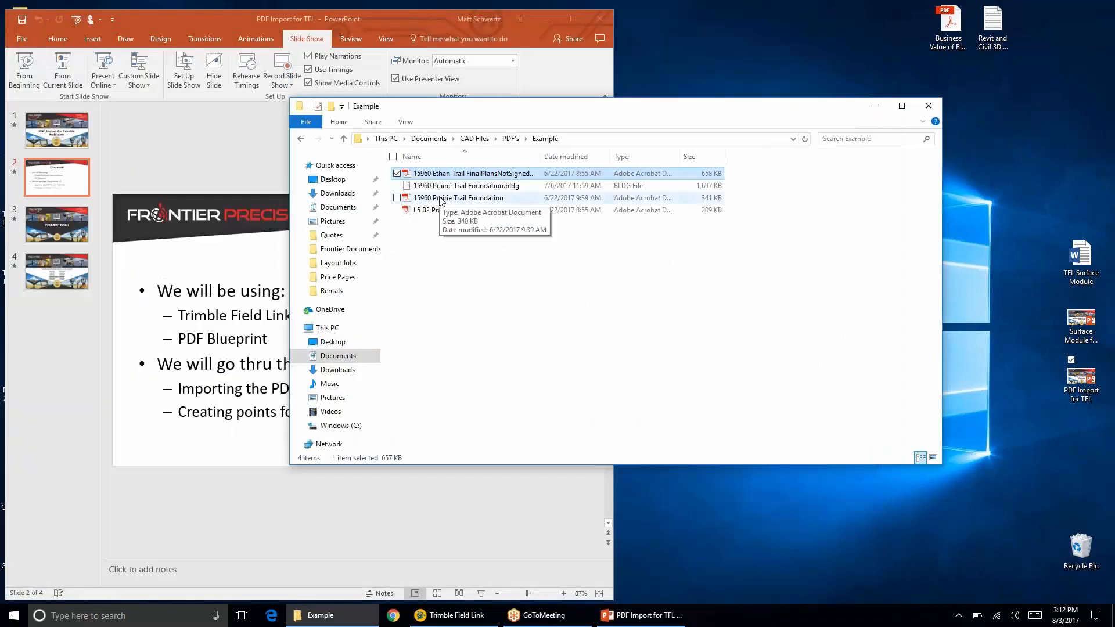
- Open the Prairie Trail Foundation PDF, view it, then close it
click(460, 197)
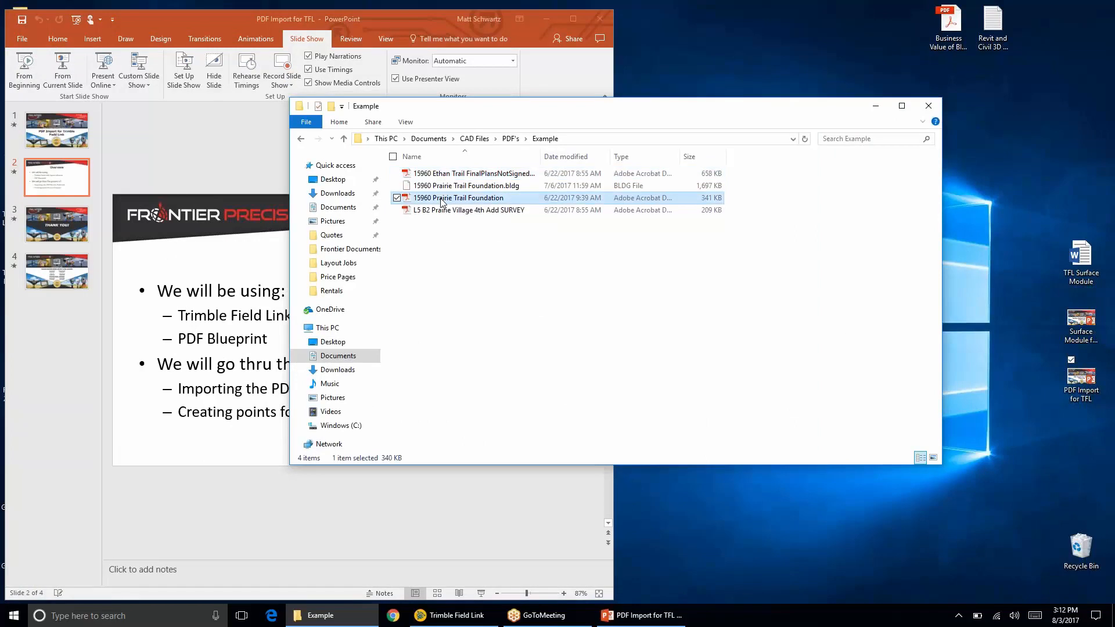
double_click(460, 197)
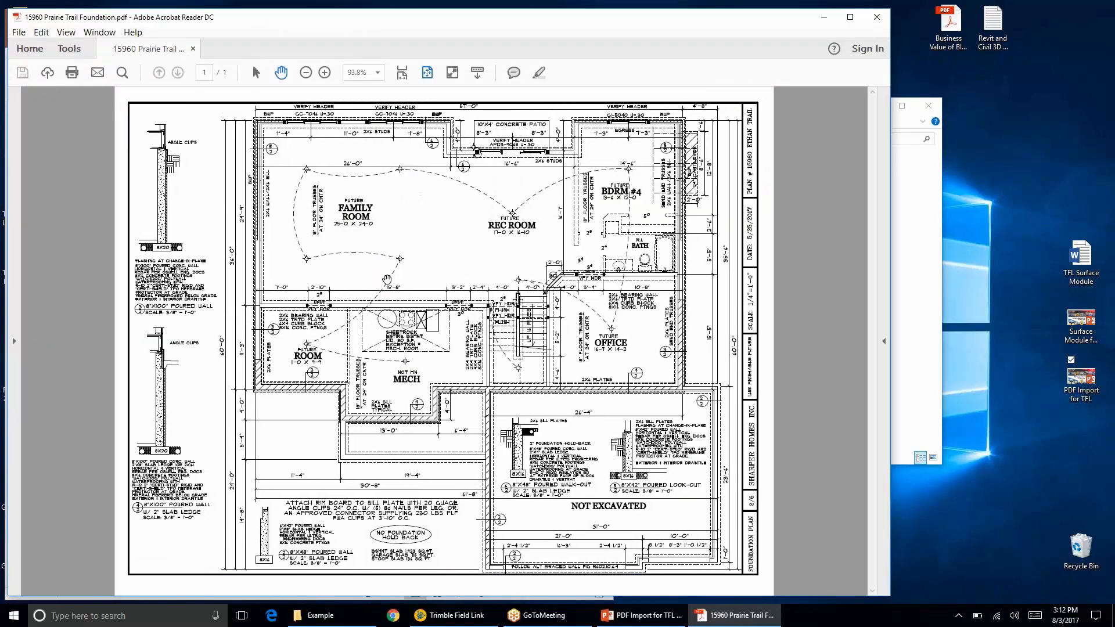
mouse_move(570, 172)
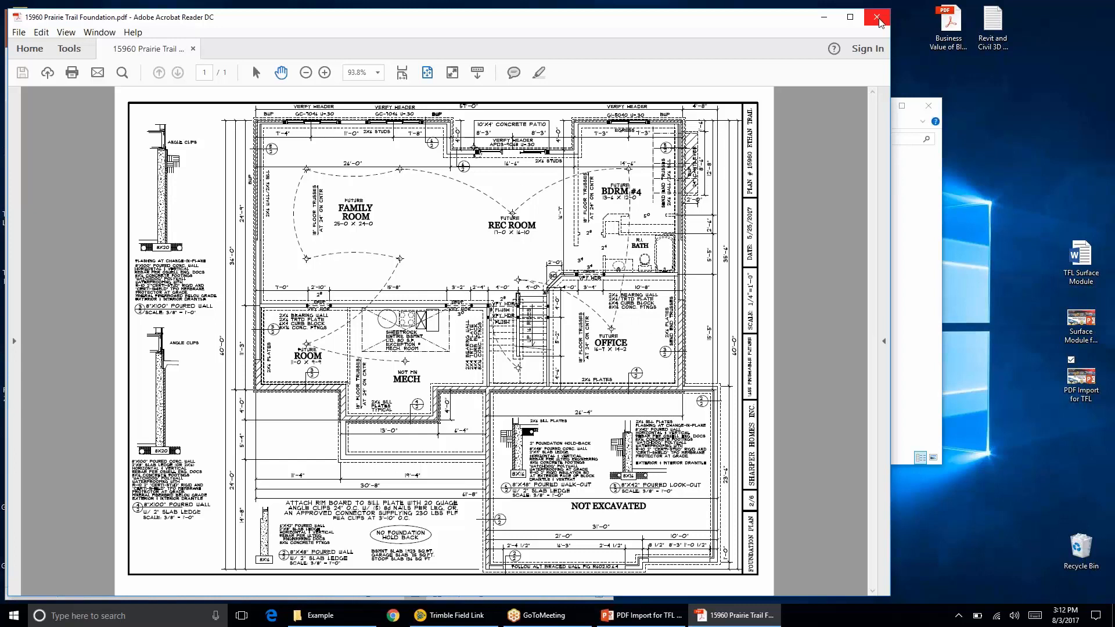
mouse_move(878, 18)
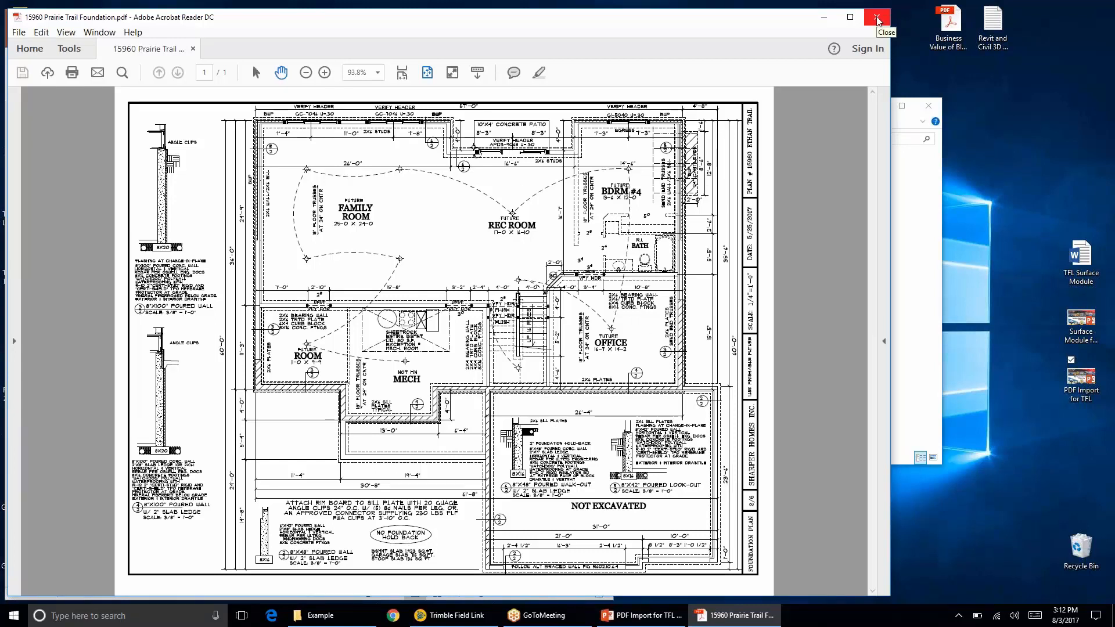
click(878, 17)
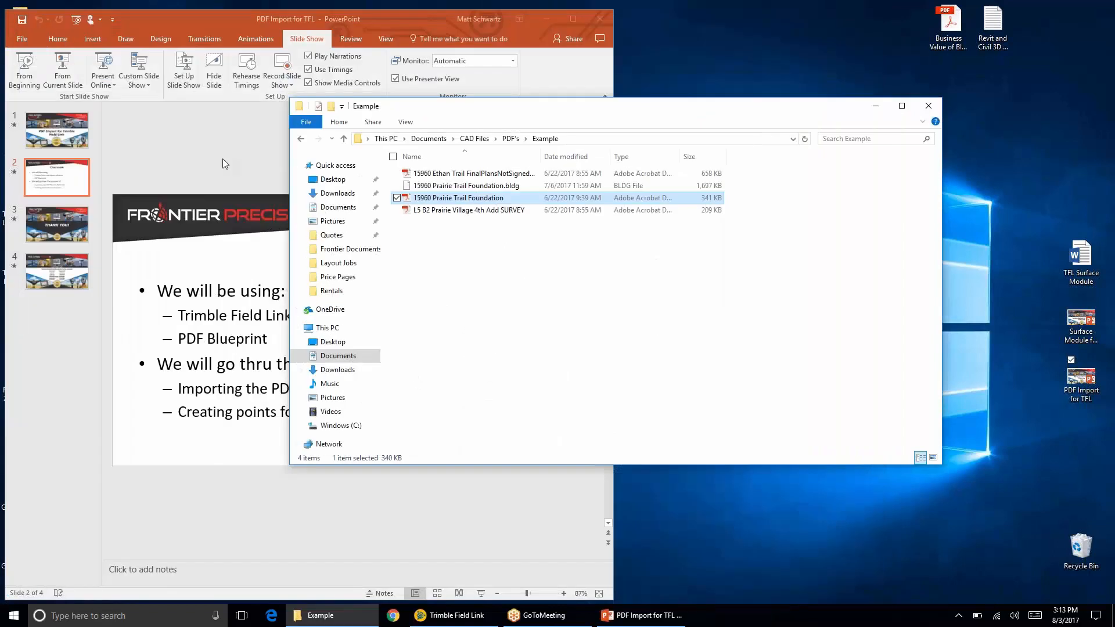
mouse_move(452, 615)
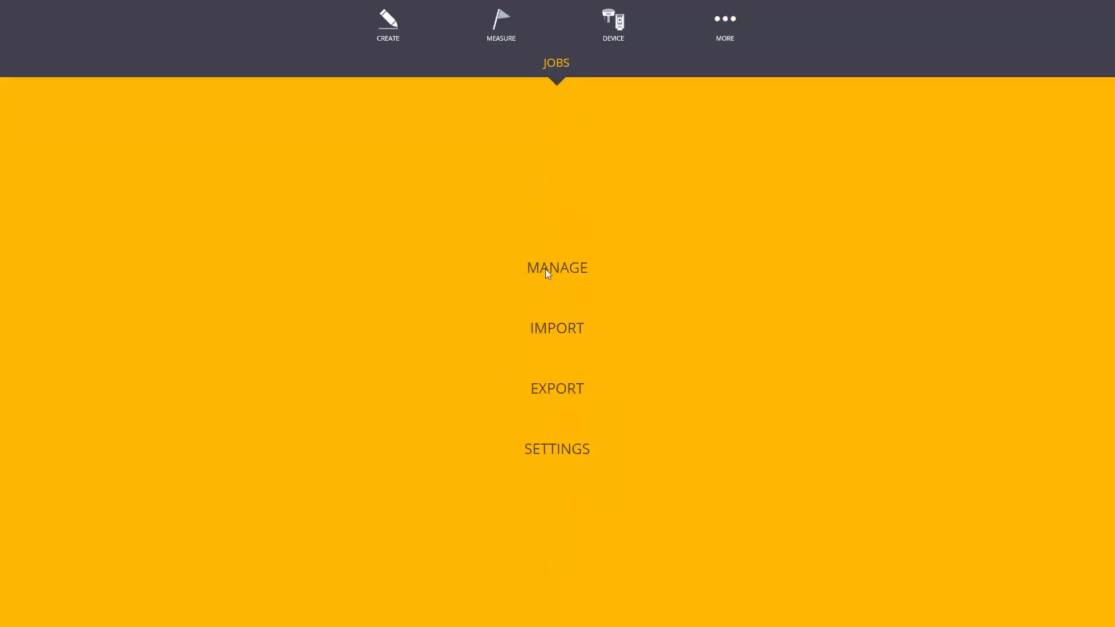
- Create a new job named 'PDF Import', overwriting the existing one
click(557, 267)
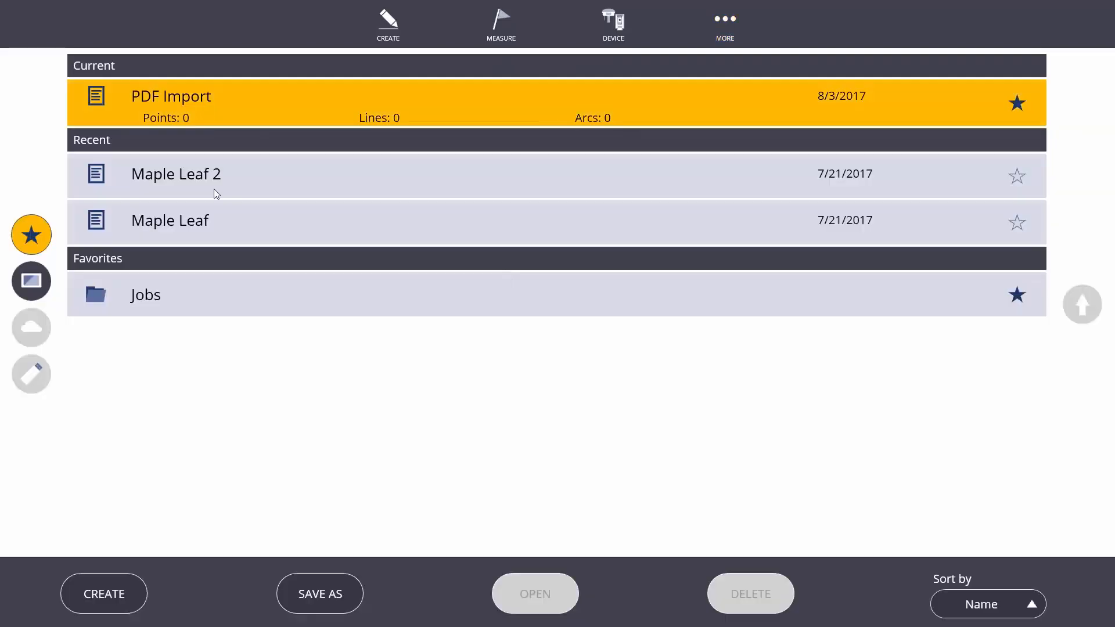
click(104, 593)
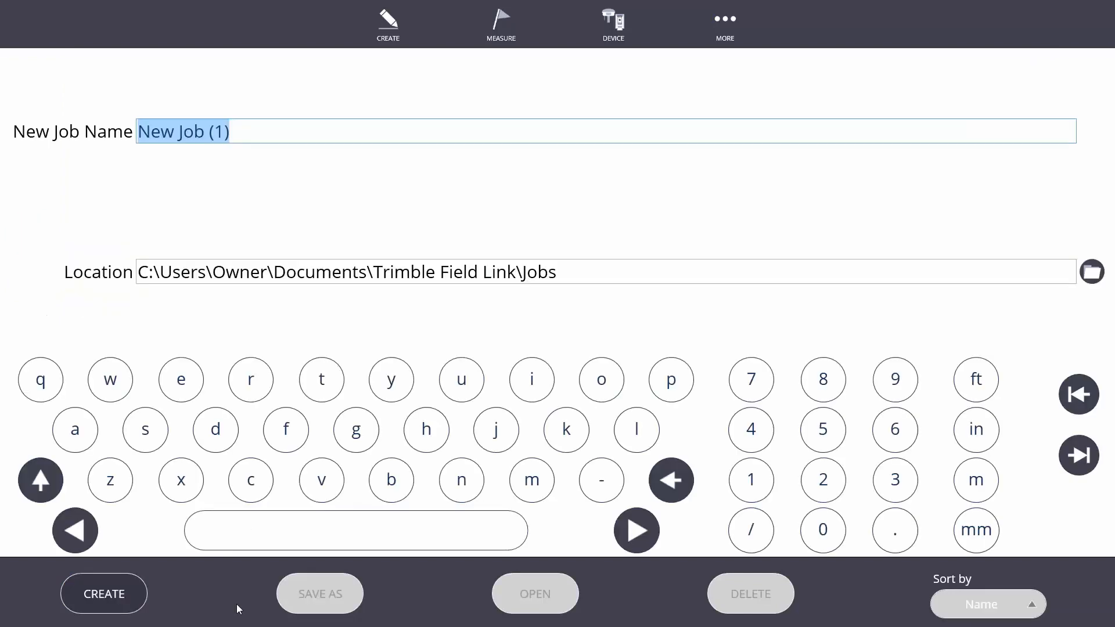
text(PDF I)
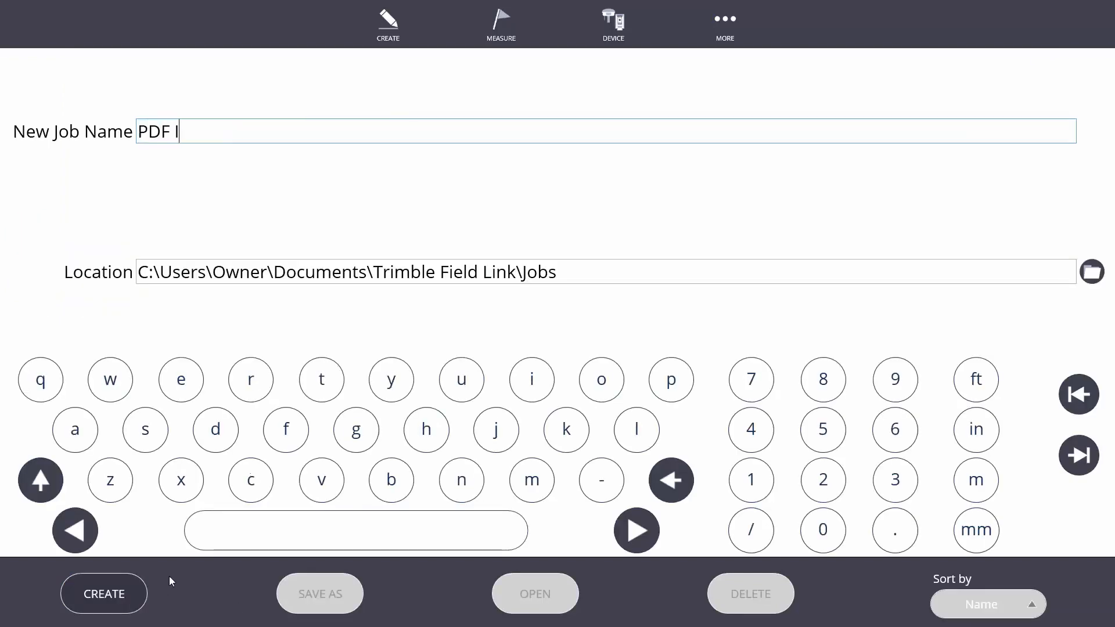
text(mport)
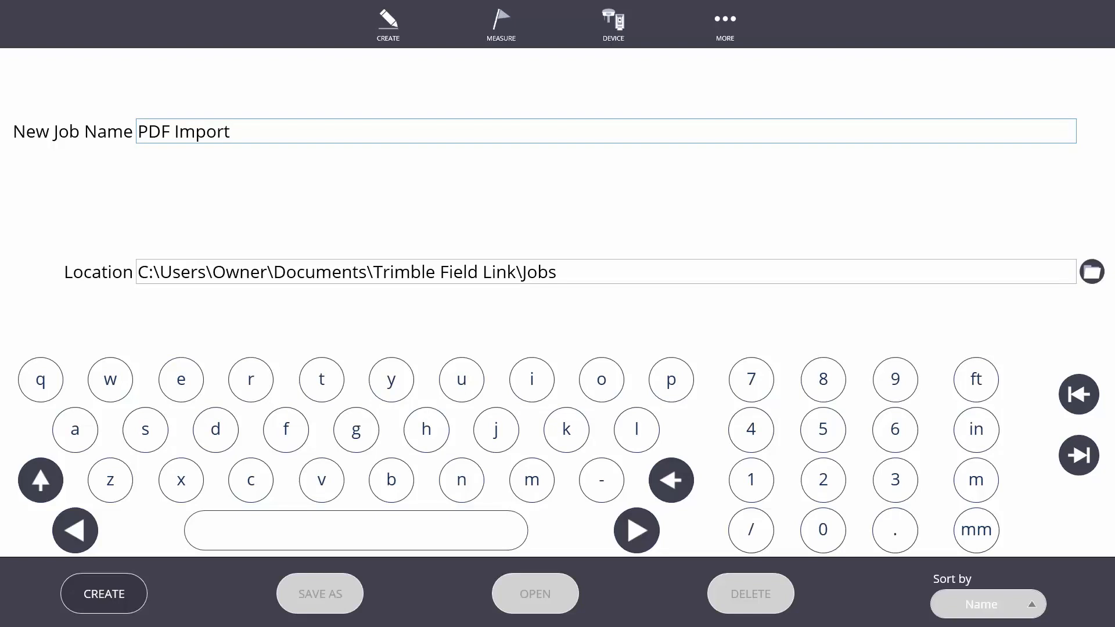
click(103, 593)
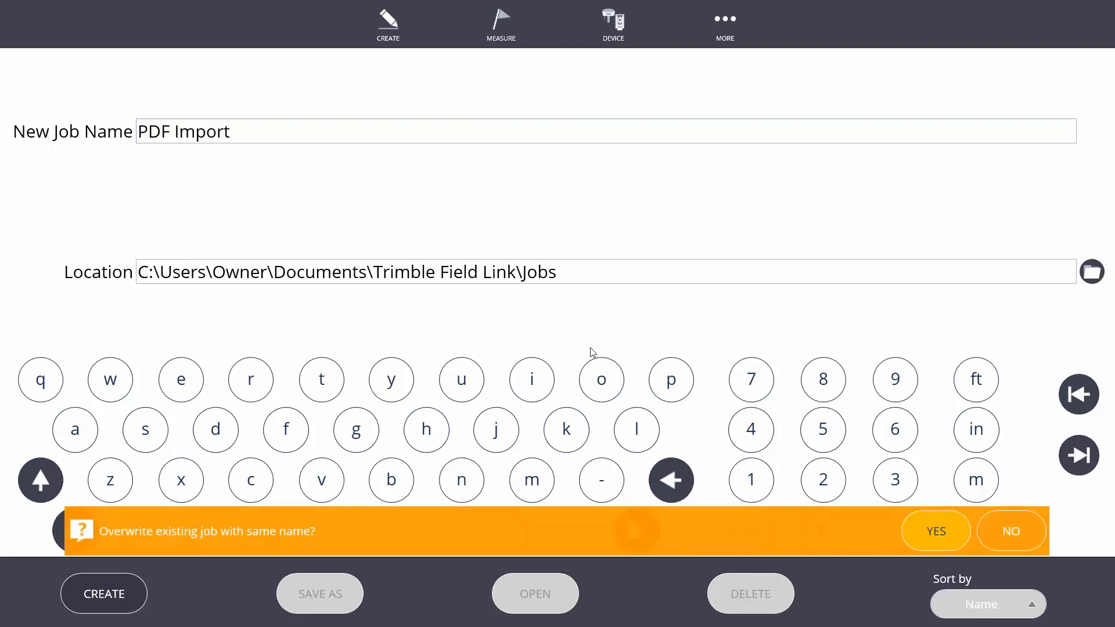
click(935, 531)
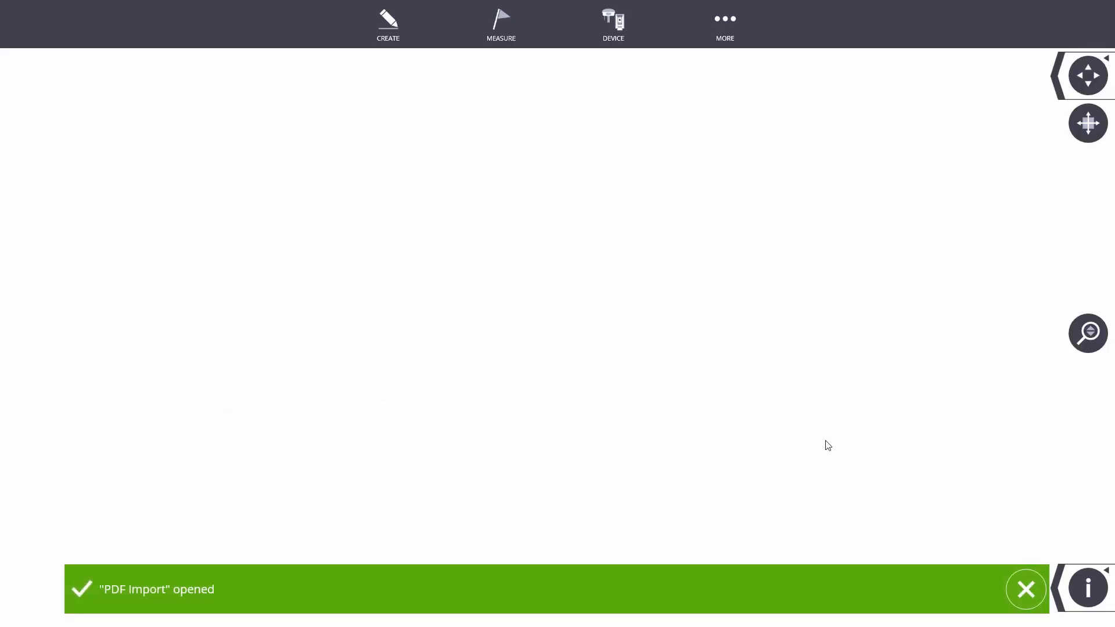
- Select the 15960 Prairie Trail Foundation PDF for import into the job
click(725, 23)
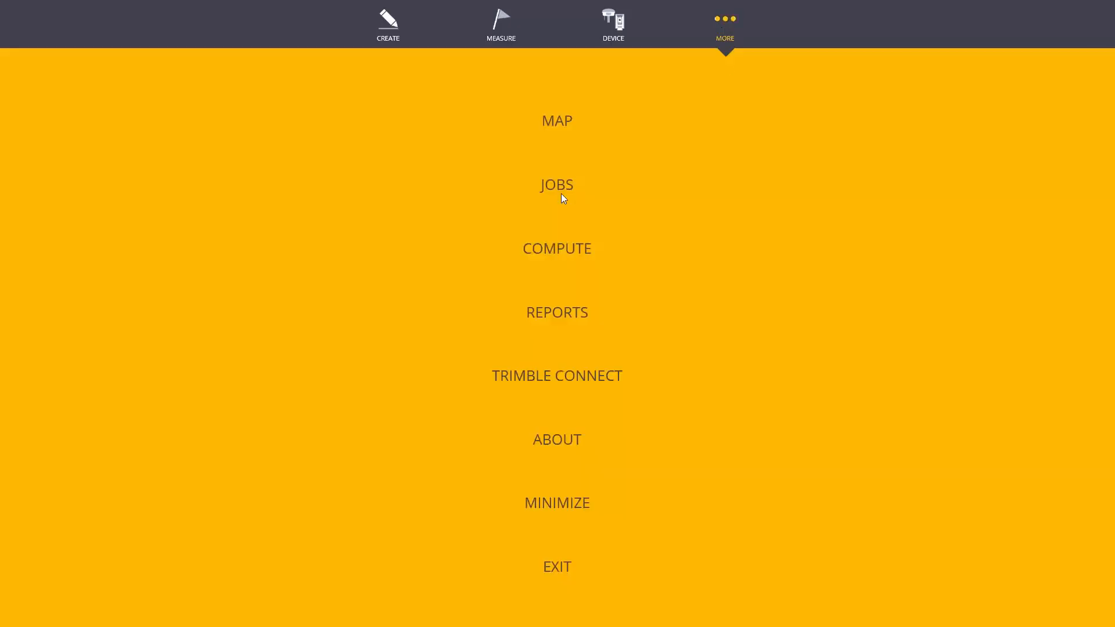
click(557, 184)
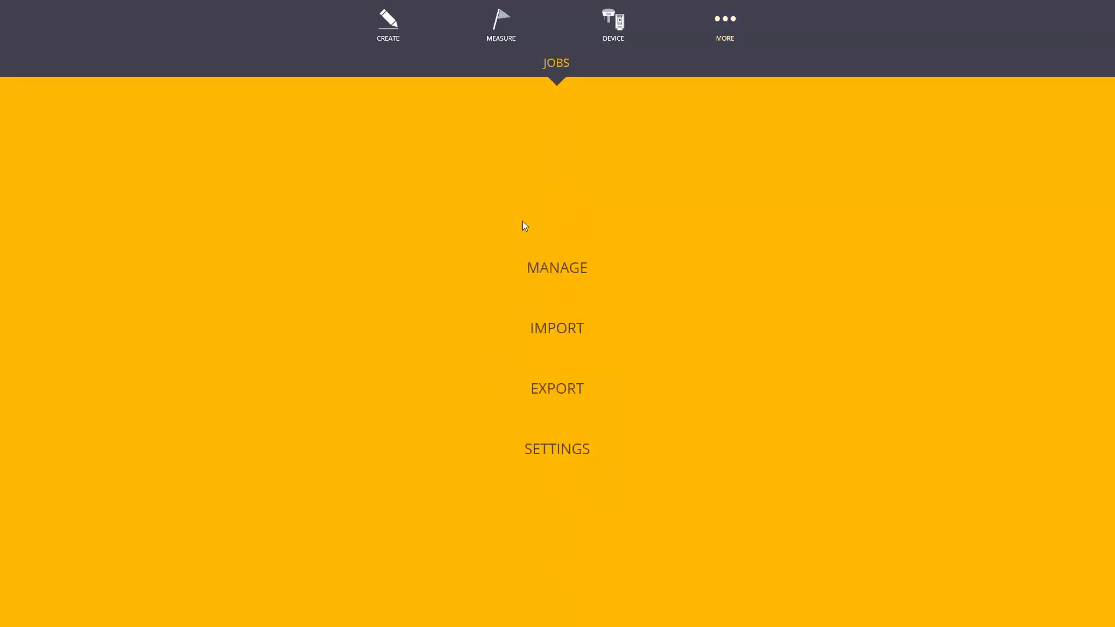
click(557, 327)
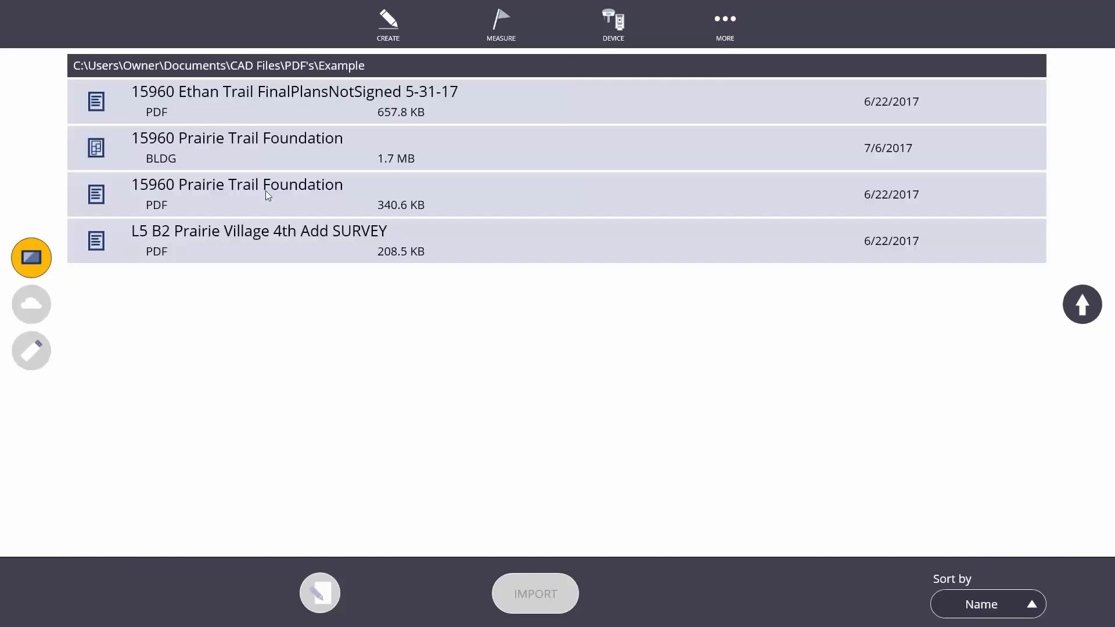
click(236, 194)
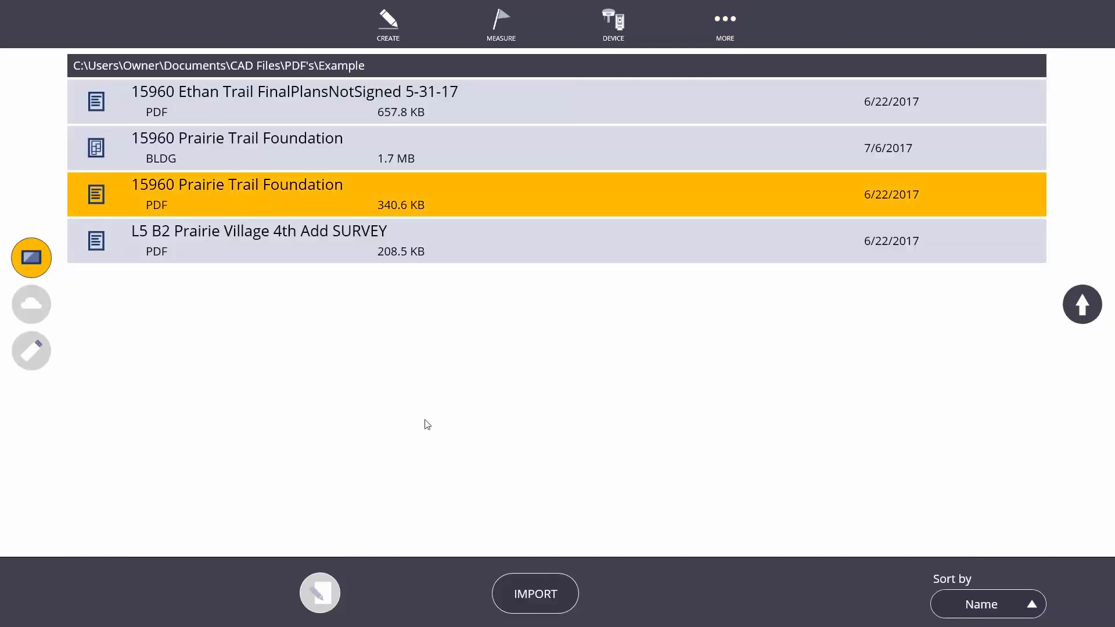
click(534, 593)
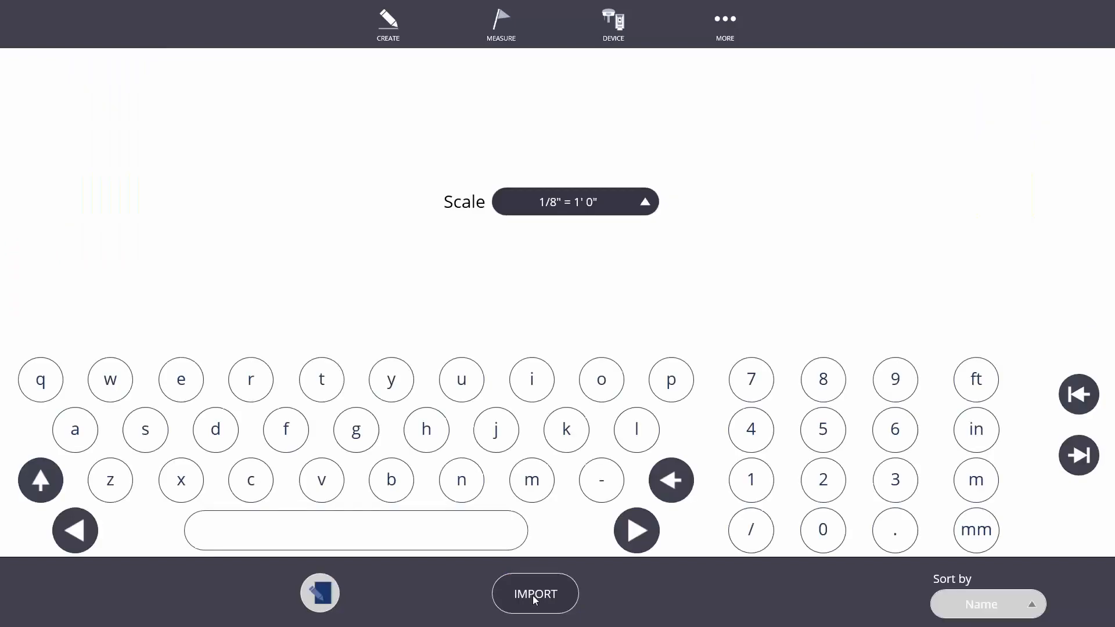
mouse_move(675, 300)
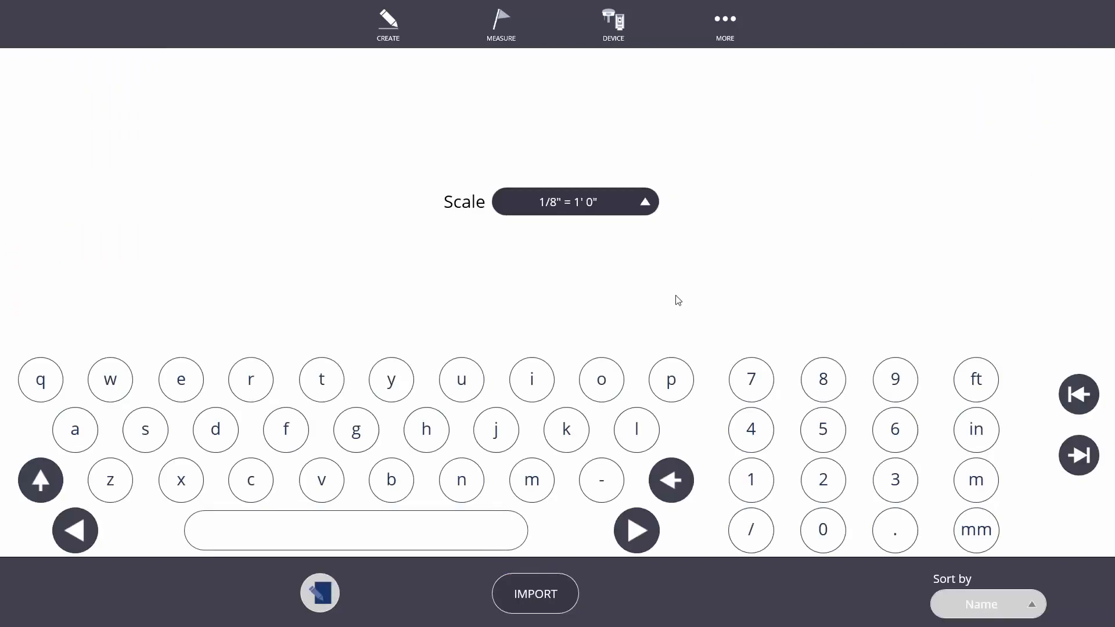
click(534, 594)
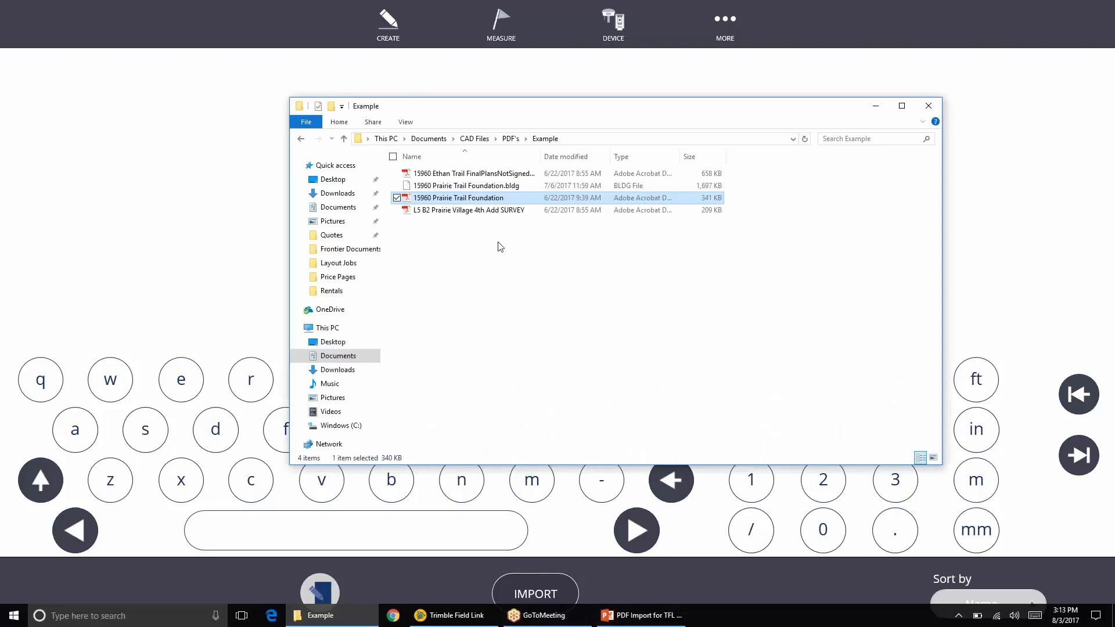
double_click(458, 197)
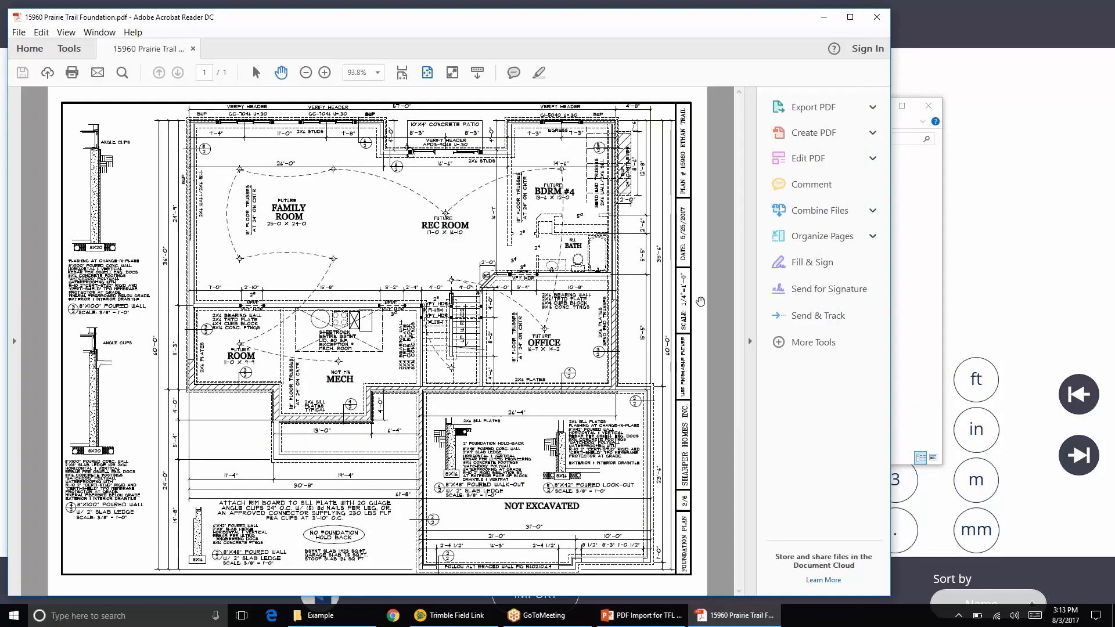
mouse_move(868, 65)
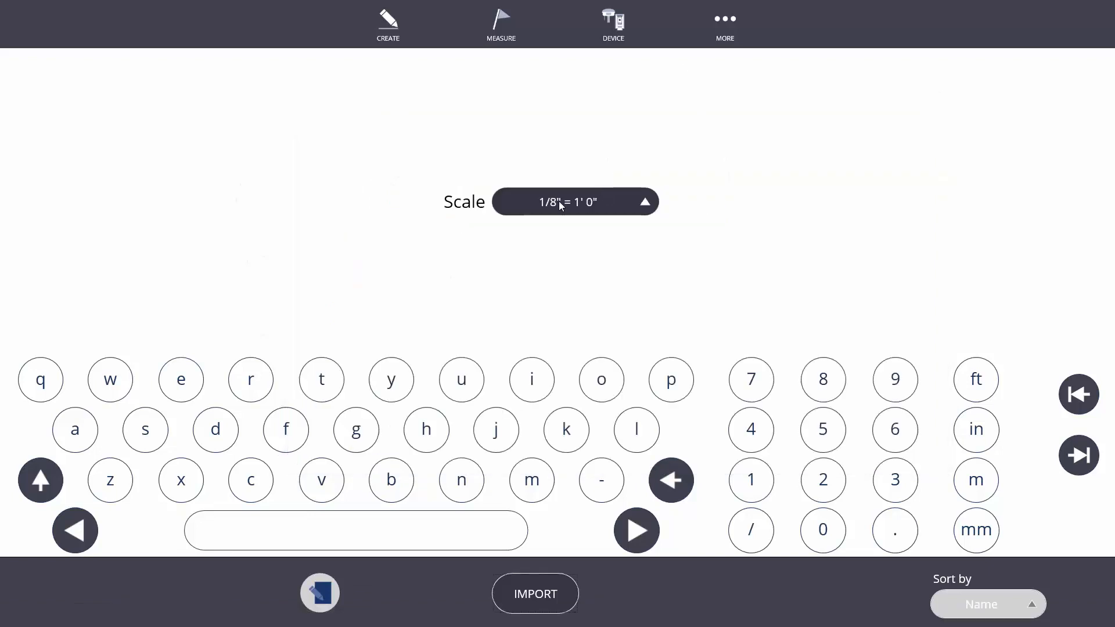
- Choose the plan's drawing scale and complete the Prairie Trail Foundation import
click(574, 201)
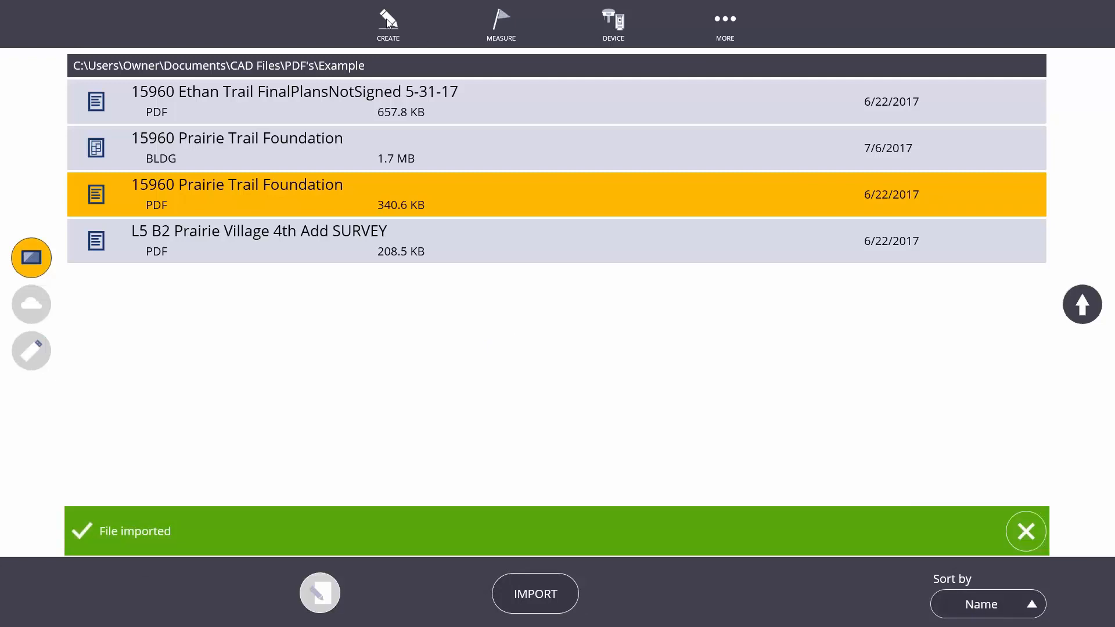
- Start creating points from the imported foundation plan model
click(389, 23)
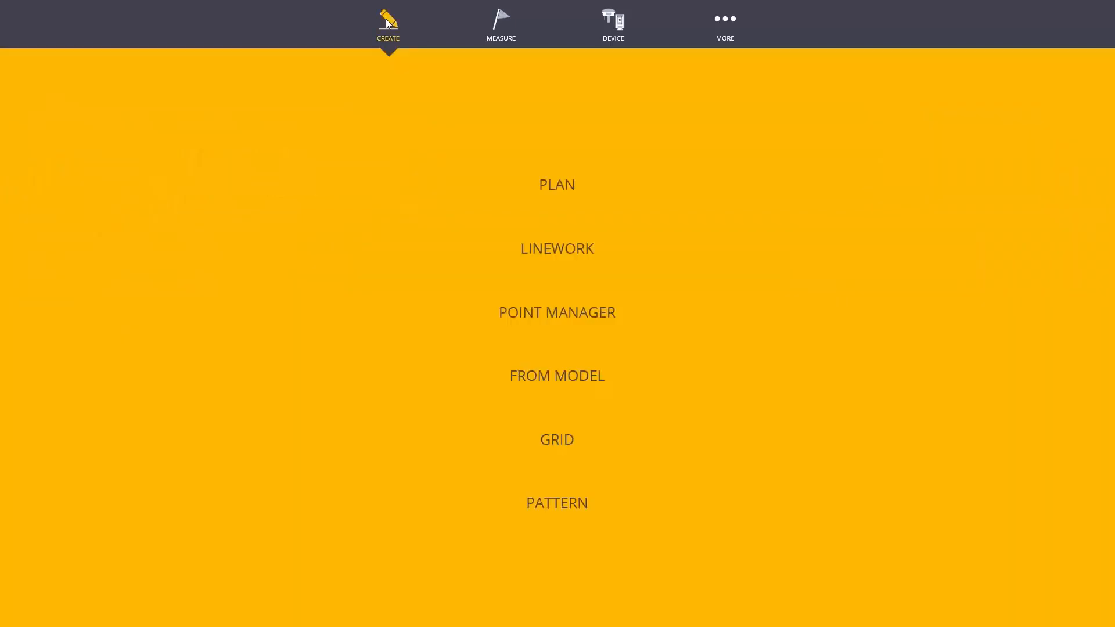
mouse_move(594, 382)
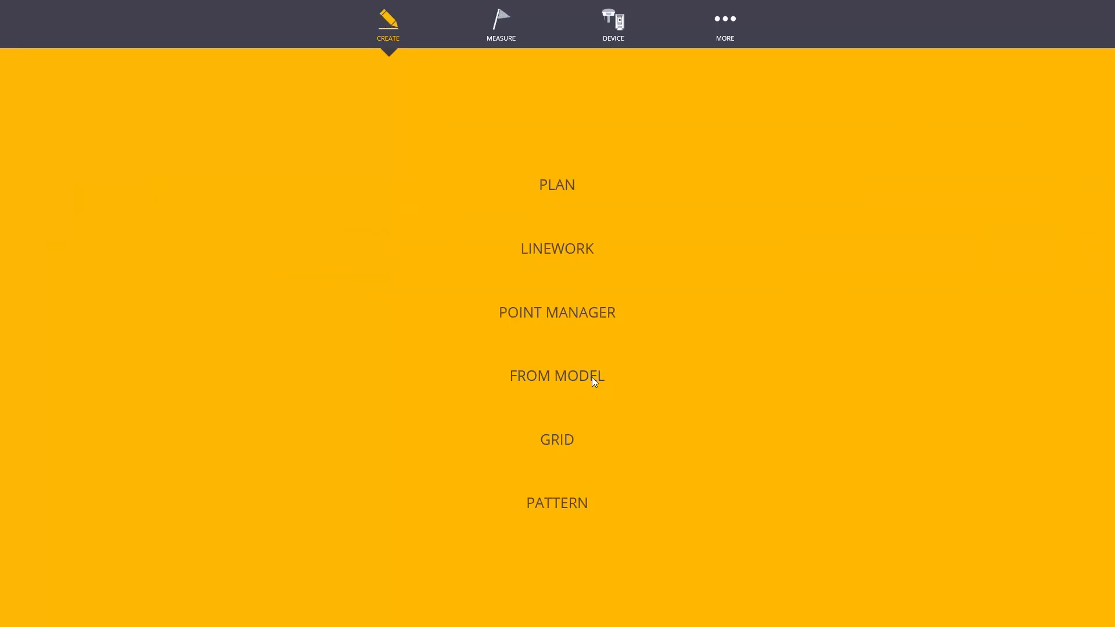
mouse_move(585, 376)
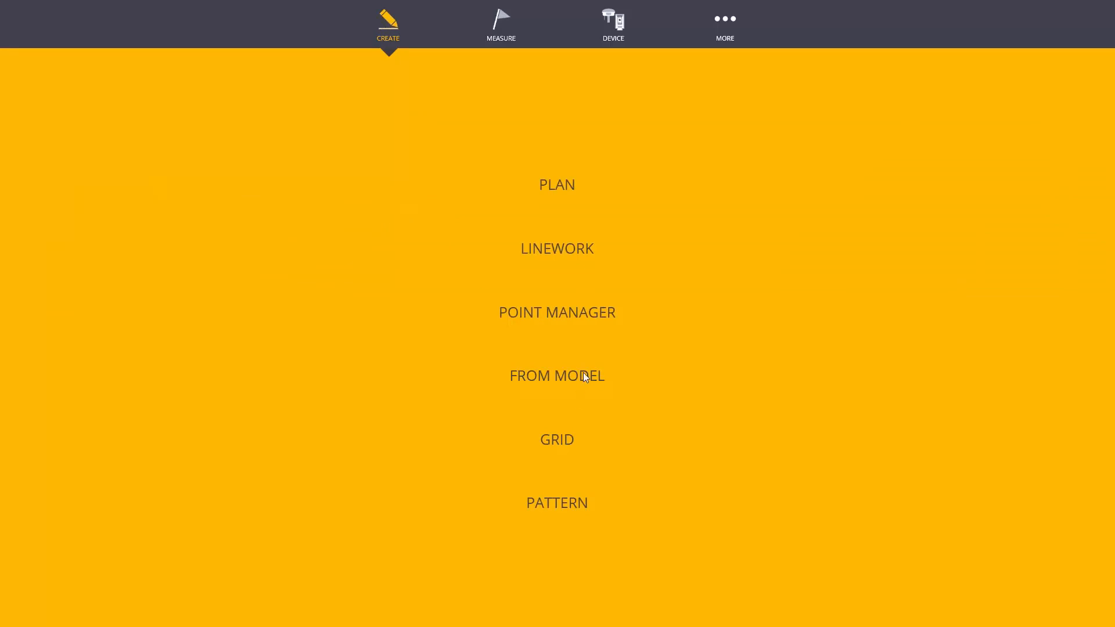
click(557, 375)
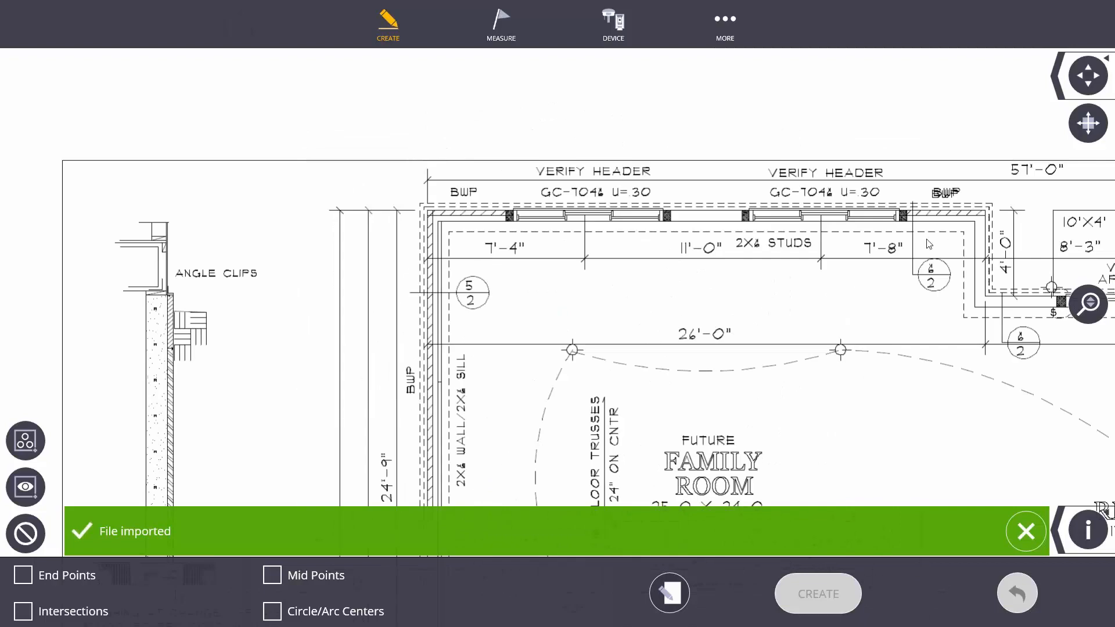
mouse_move(475, 237)
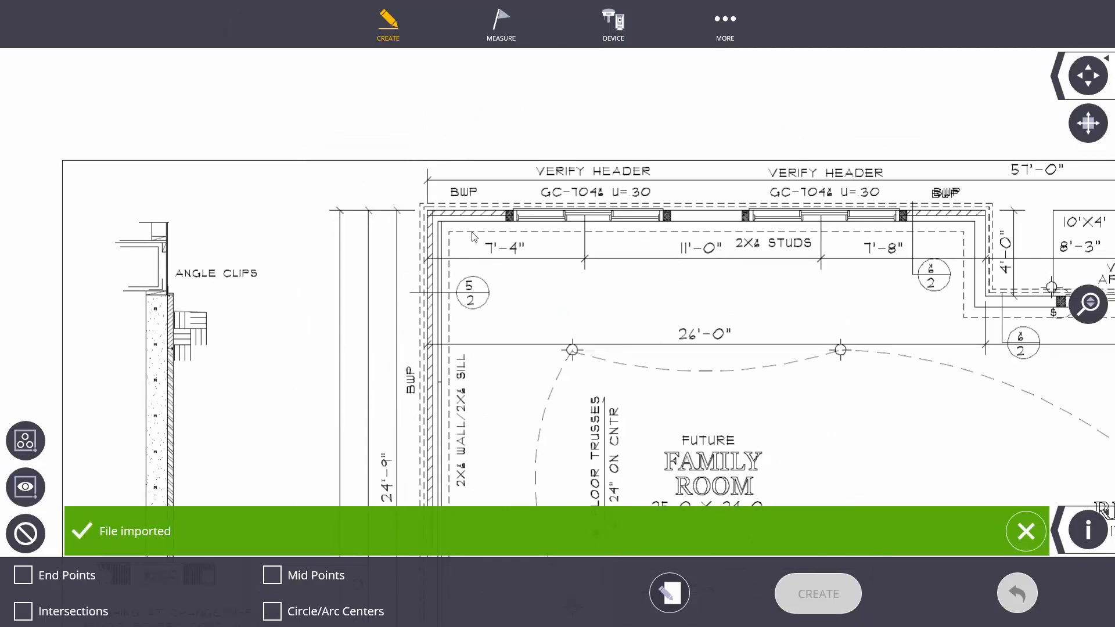
mouse_move(460, 241)
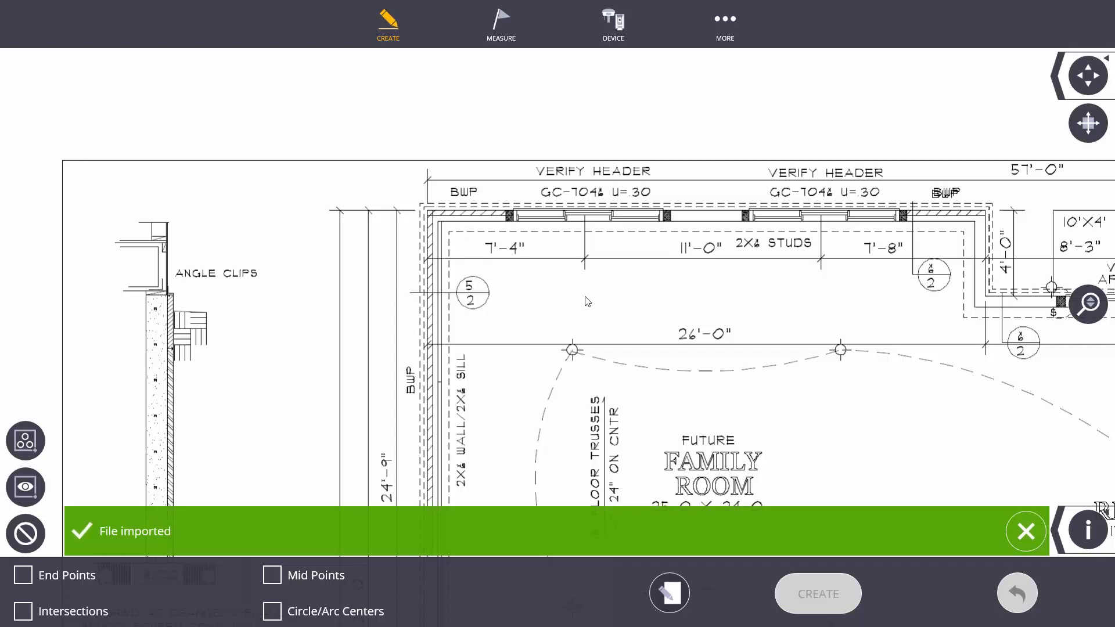
mouse_move(771, 332)
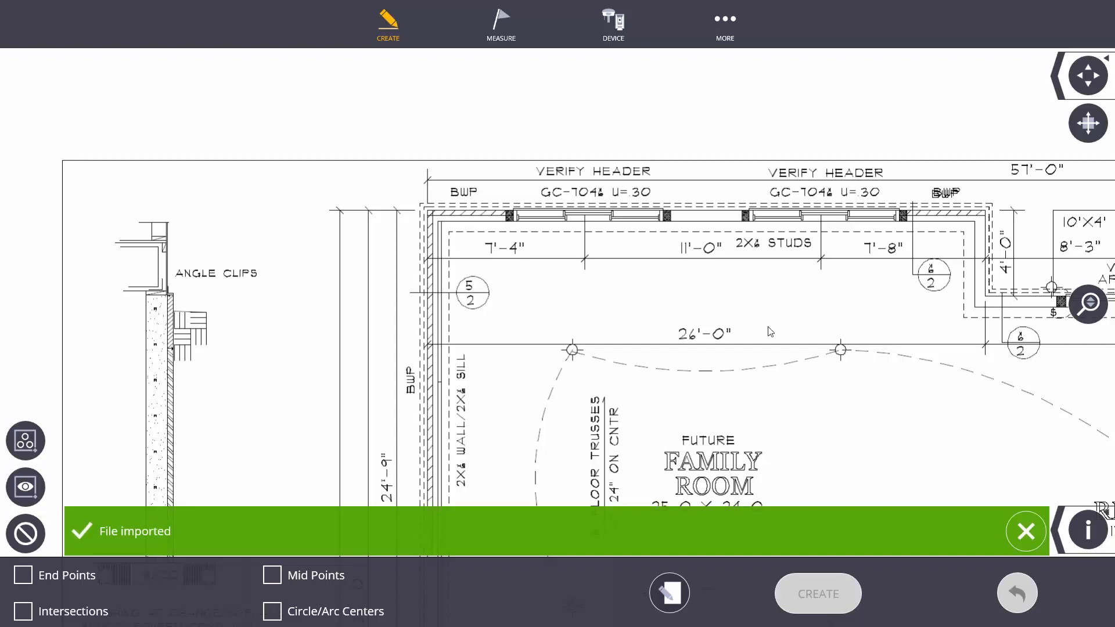
mouse_move(470, 342)
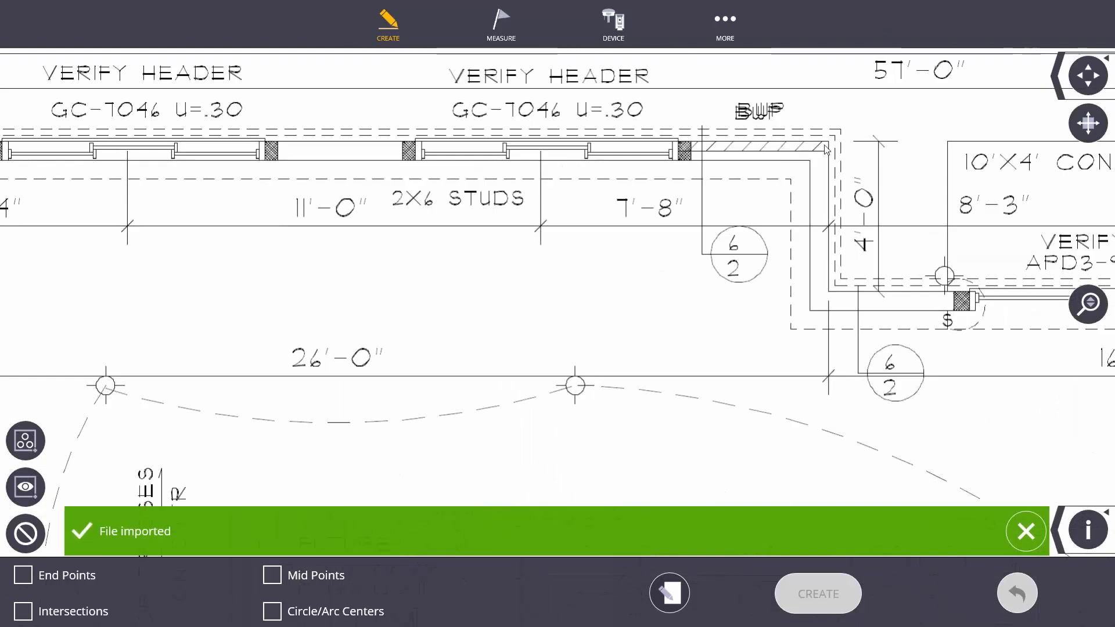
- Pick the top wall corners, naming new points from 100 on the Layout layer
click(22, 574)
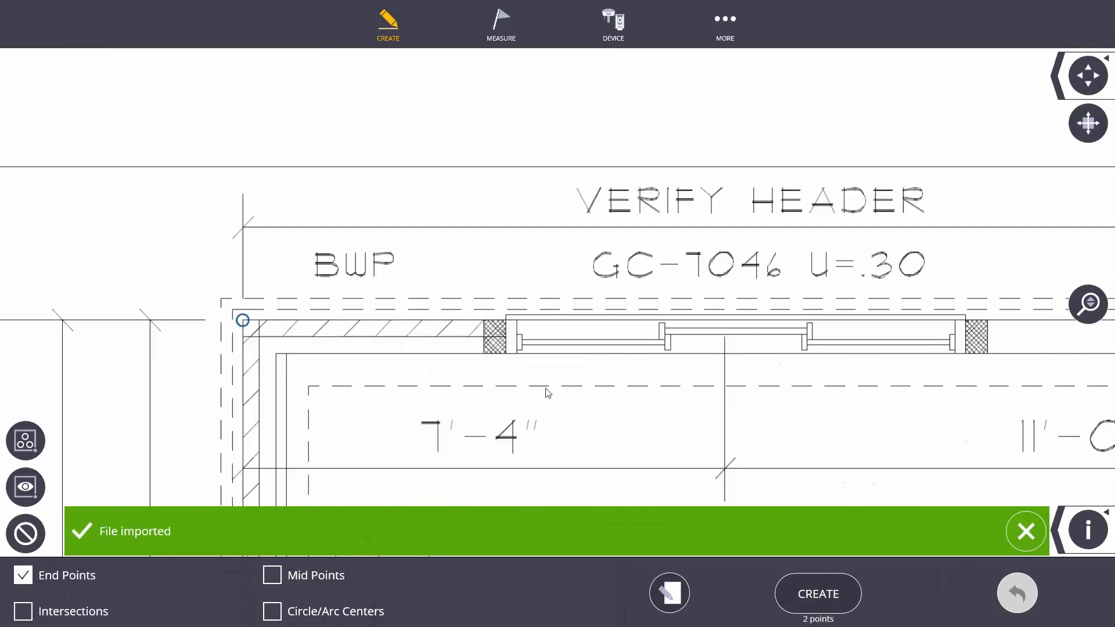
click(668, 593)
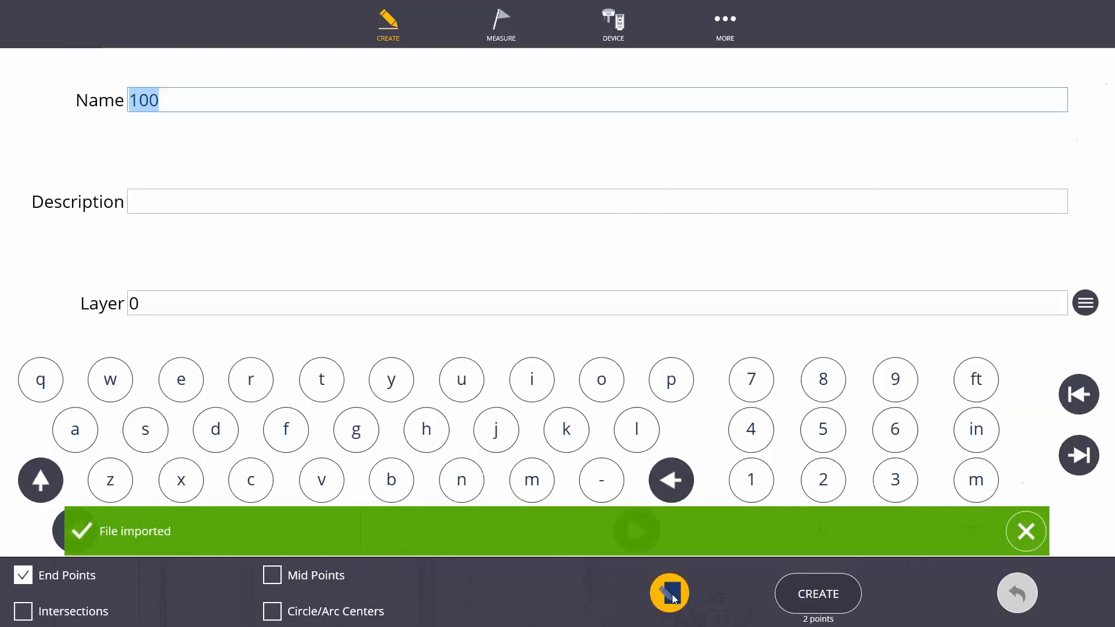
mouse_move(167, 306)
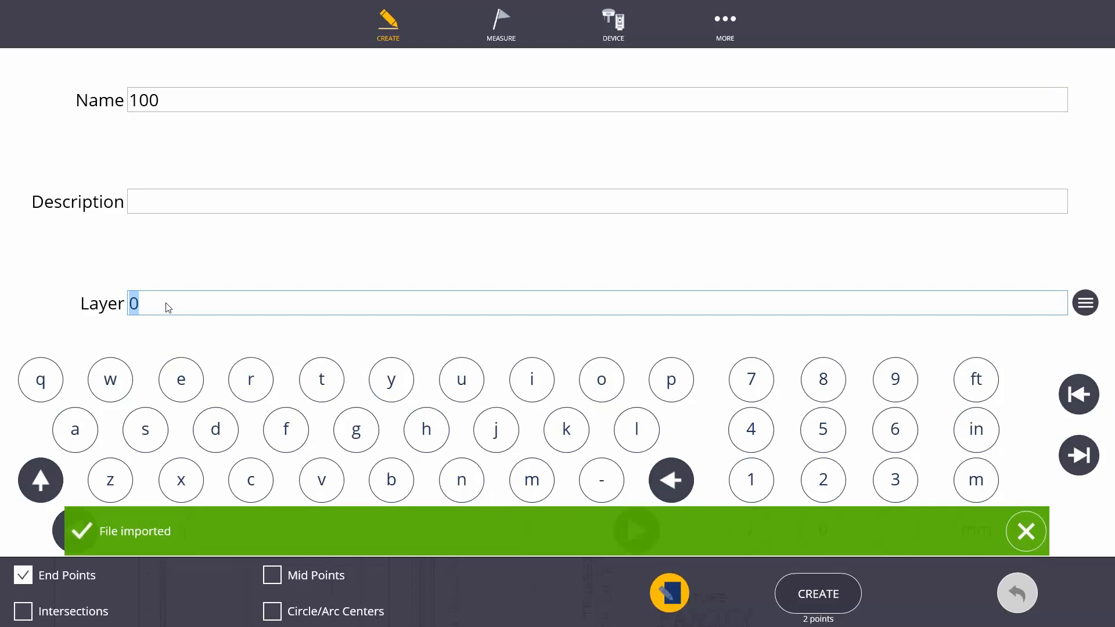
text(Layout)
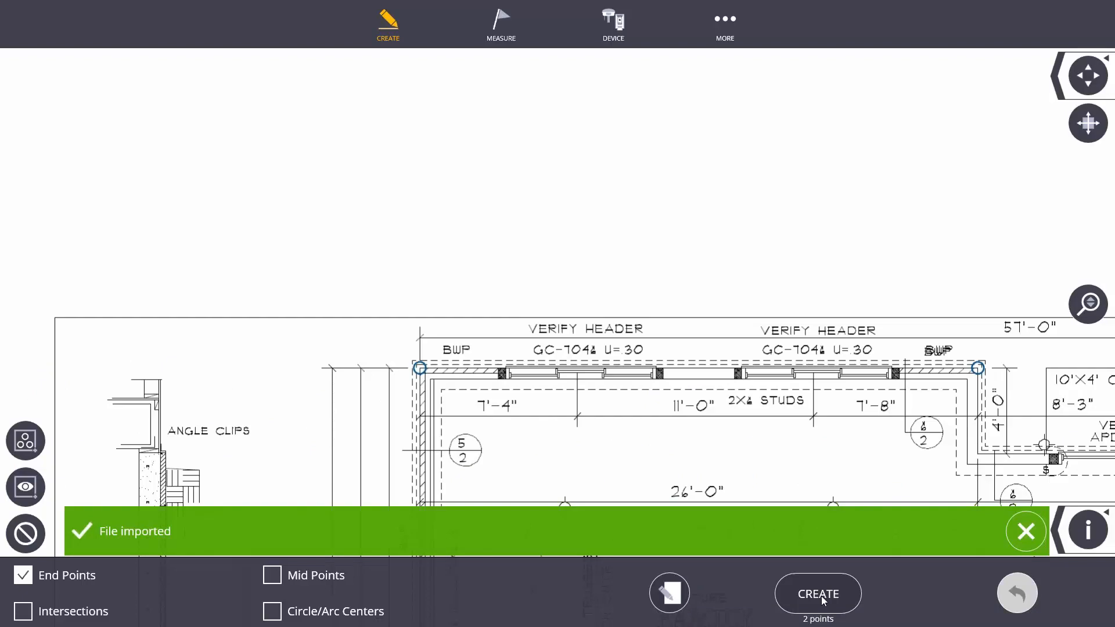
- Start a distance measurement from point 100 and zoom out to the full plan
click(724, 24)
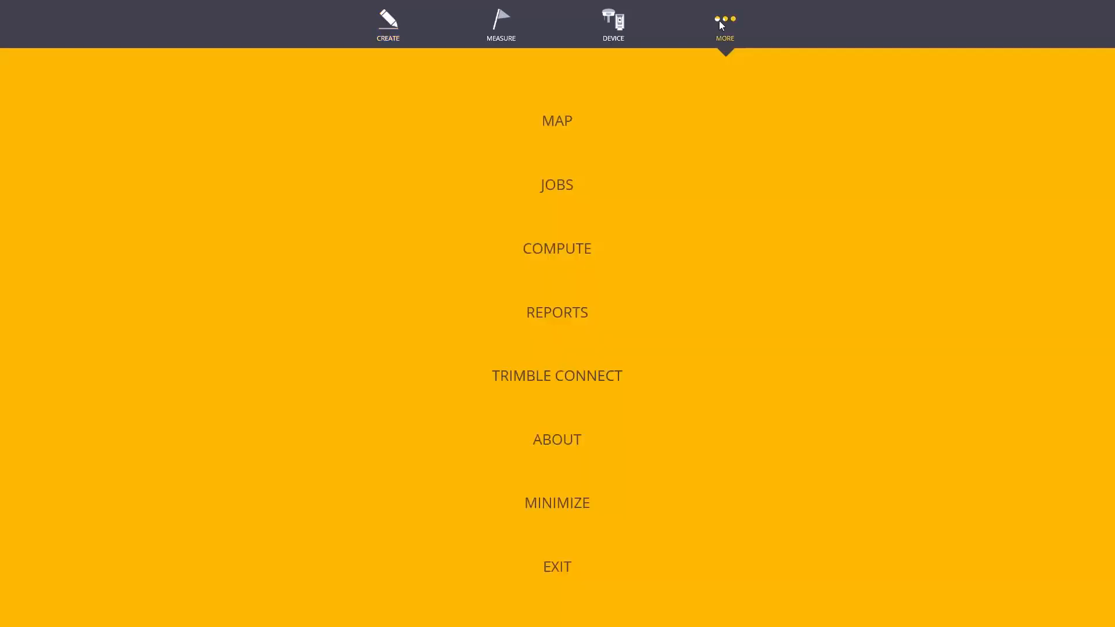
mouse_move(561, 248)
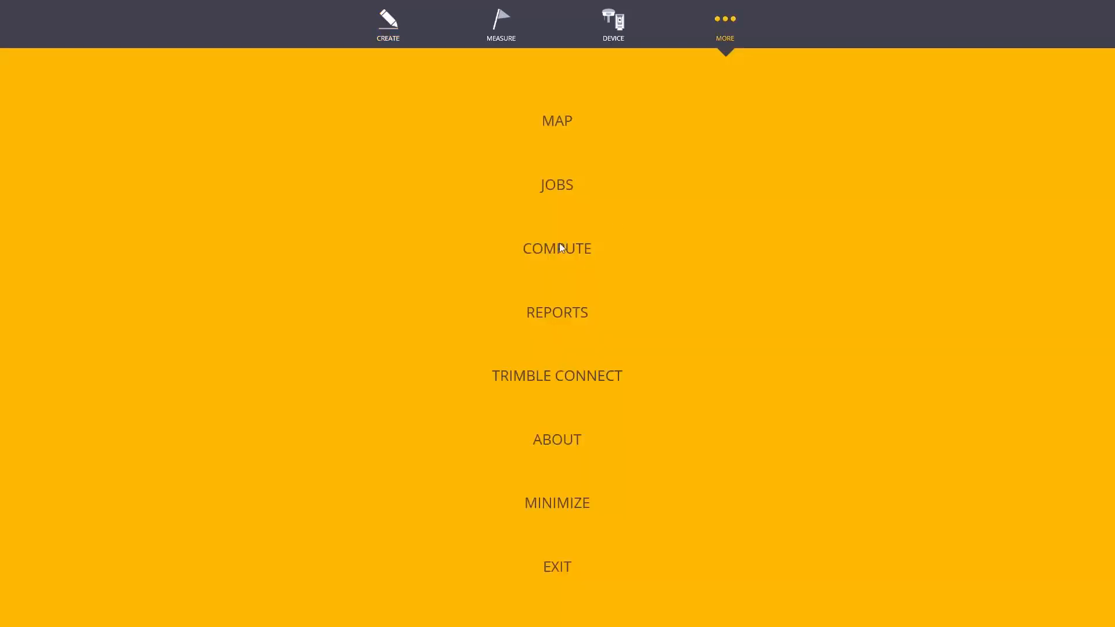
mouse_move(557, 254)
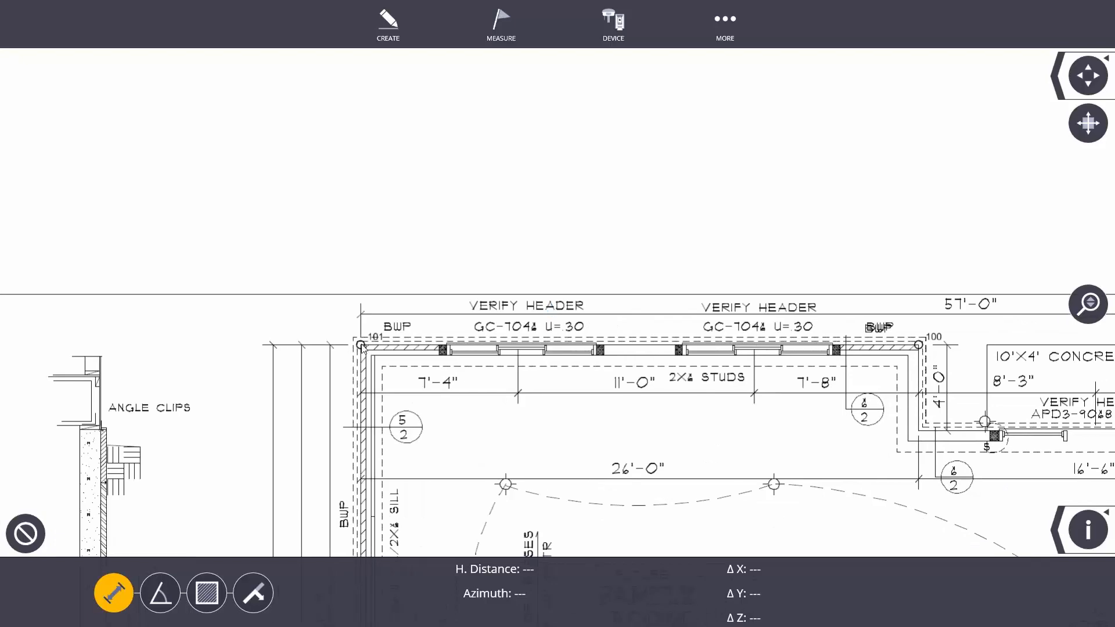
click(359, 343)
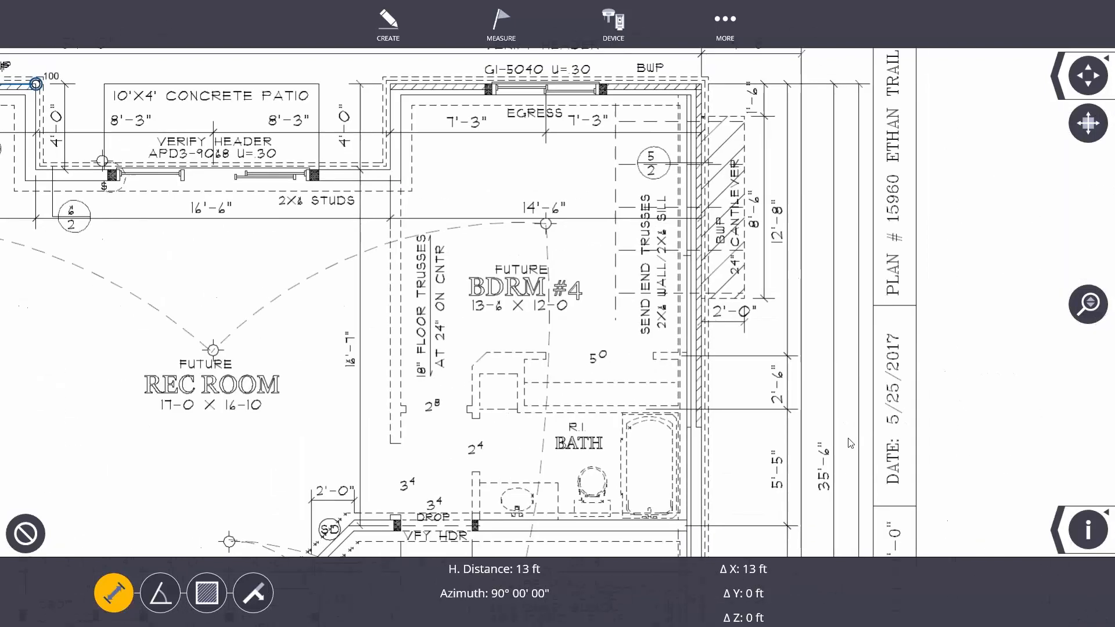
scroll(down, 3)
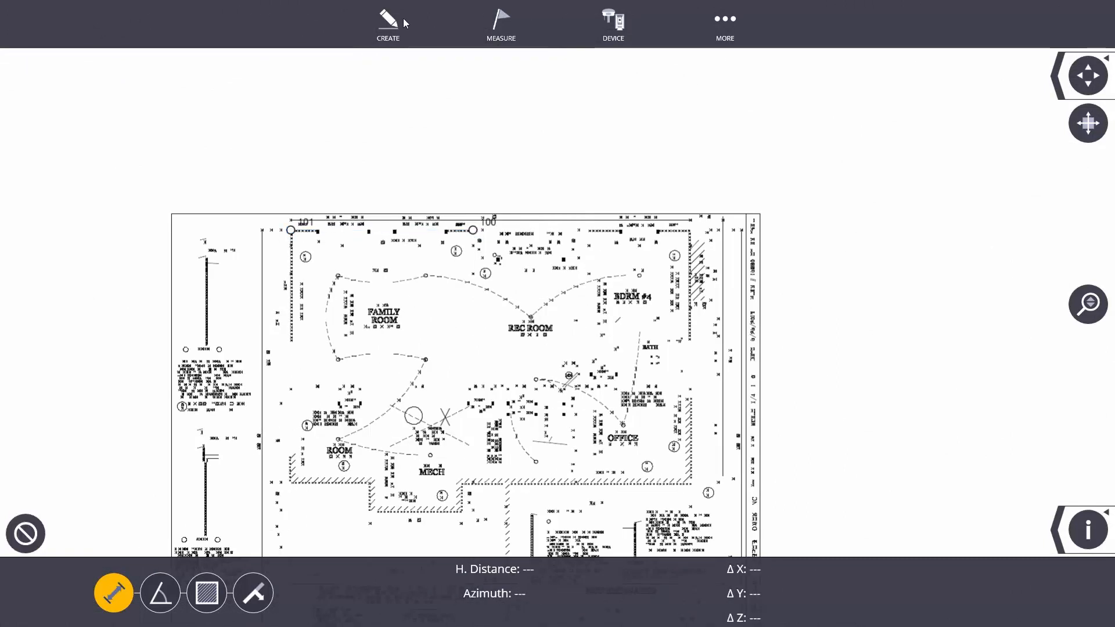
- Delete points 100 and 101 from the foundation plan
click(389, 23)
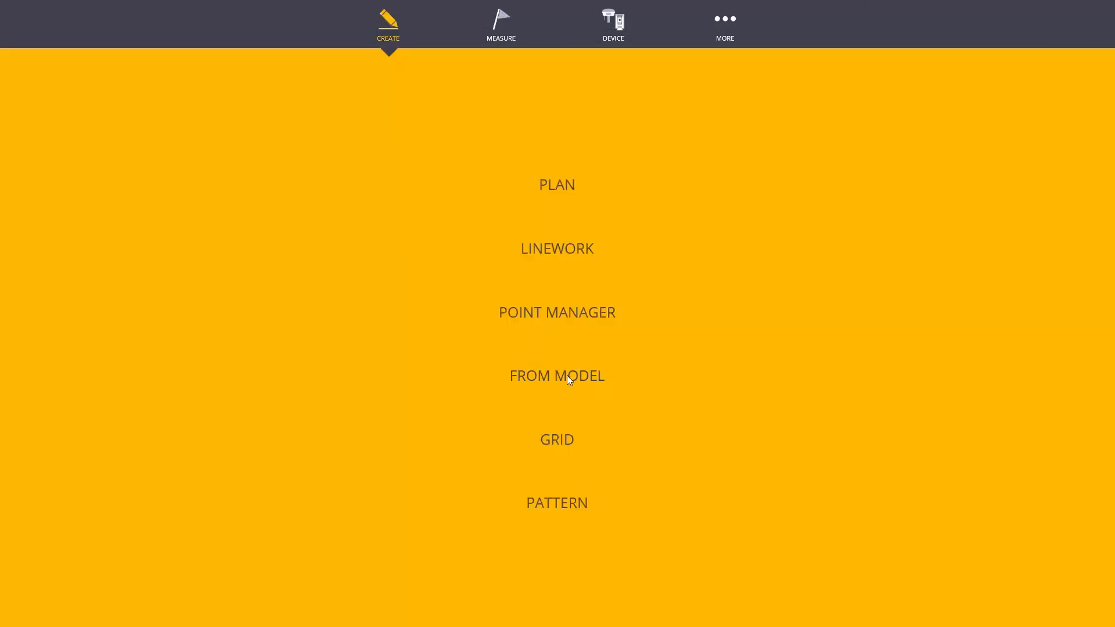
click(557, 185)
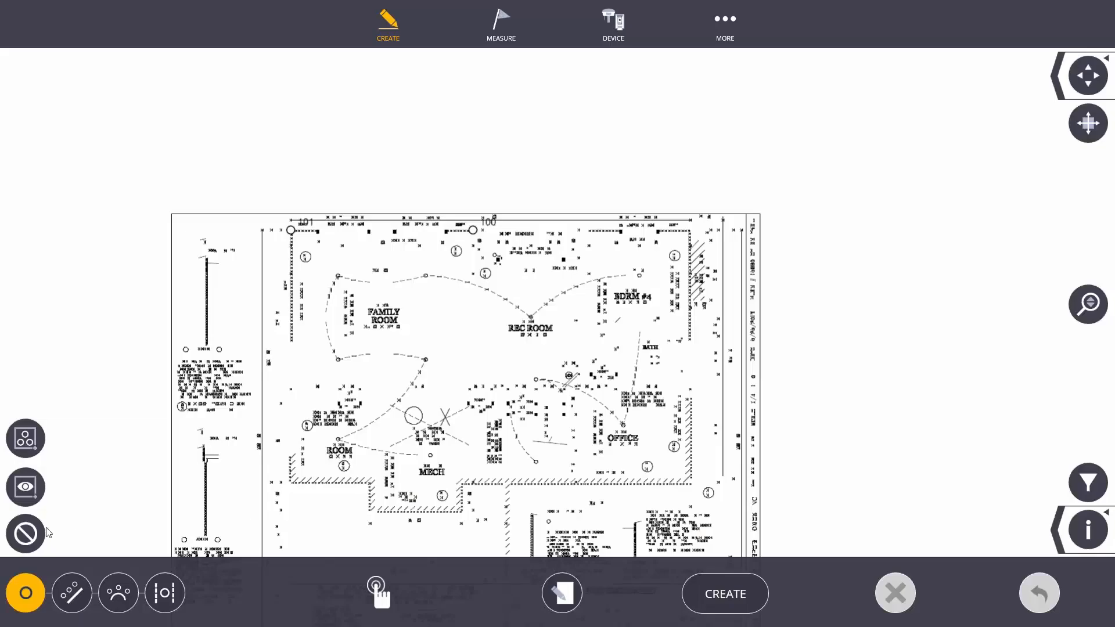
click(472, 230)
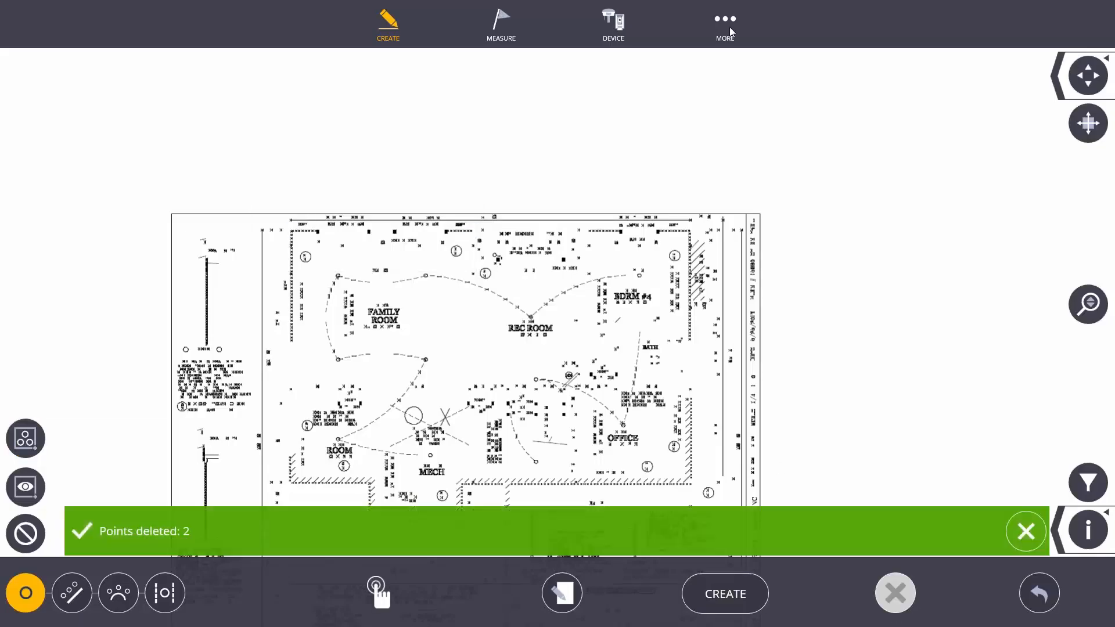
click(724, 23)
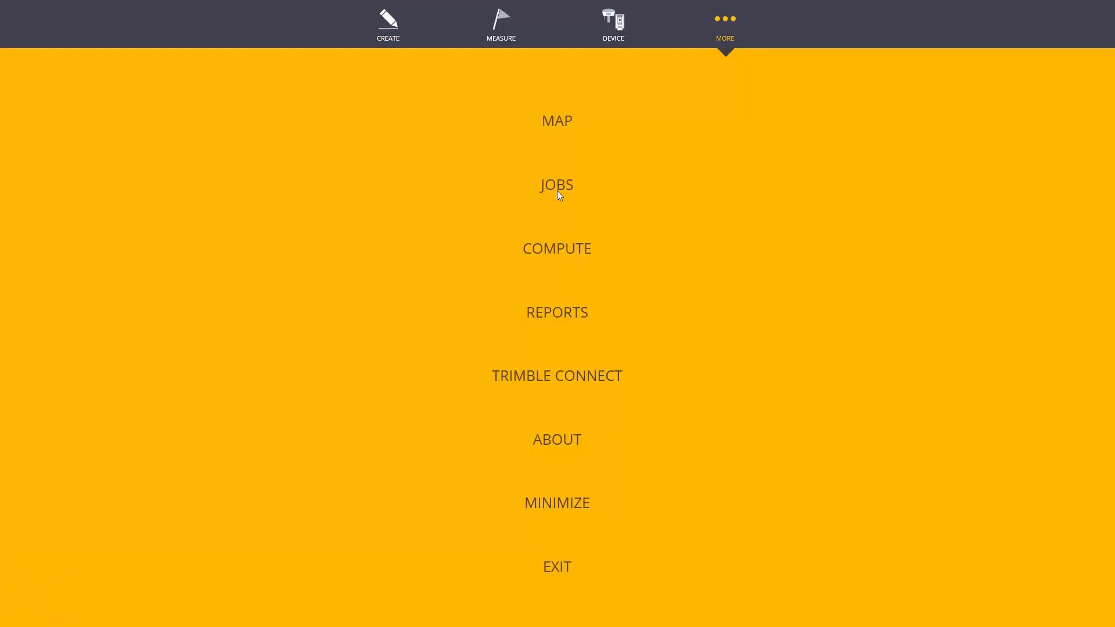
- Re-import the Prairie Trail Foundation PDF at 1/8" = 1'0" scale
click(557, 185)
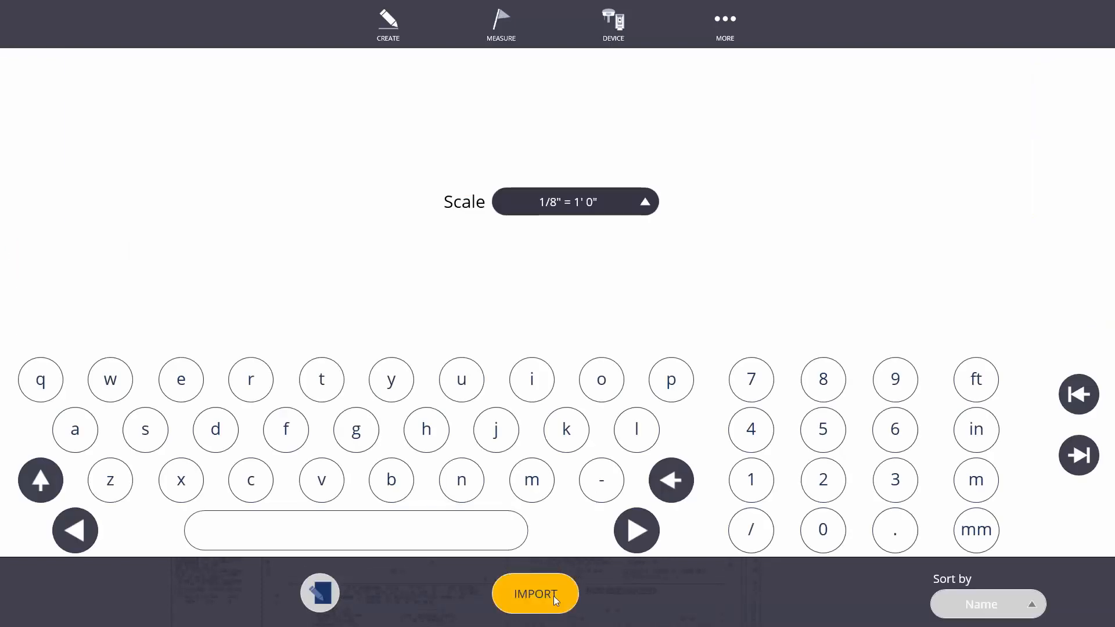
click(535, 593)
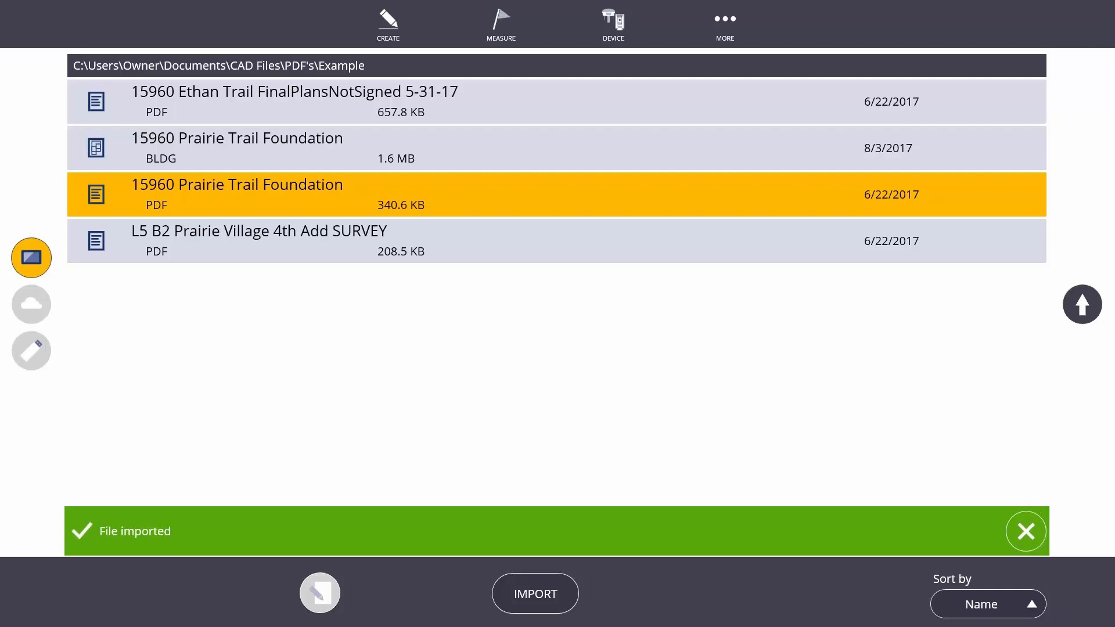
mouse_move(574, 321)
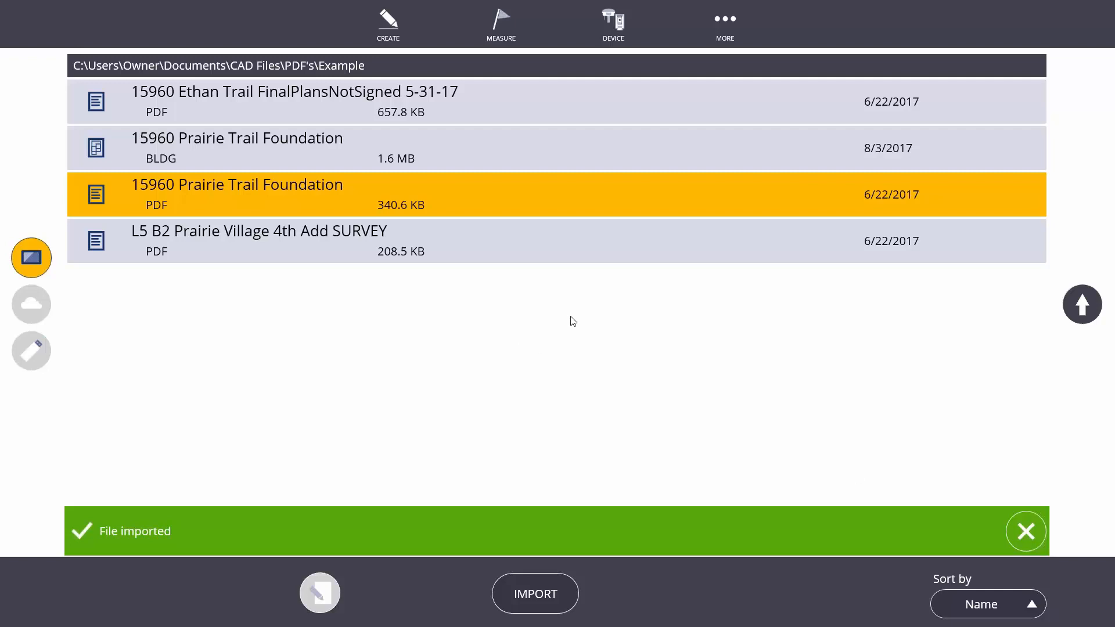
- Create points 101 and 102 at the top wall corner endpoints on the Layout layer
click(388, 24)
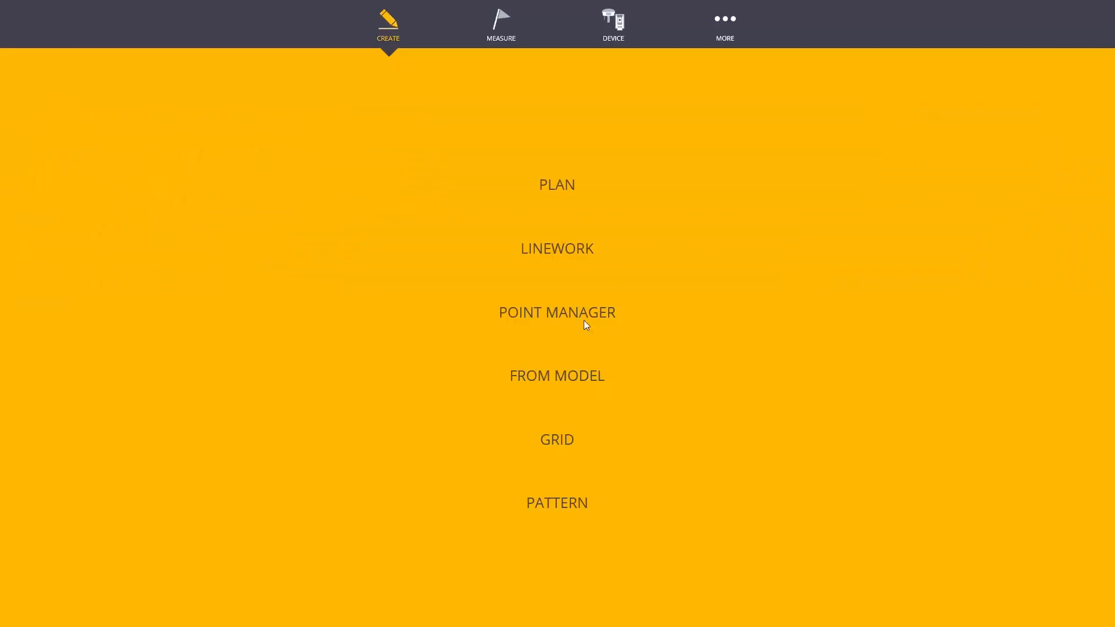
mouse_move(585, 381)
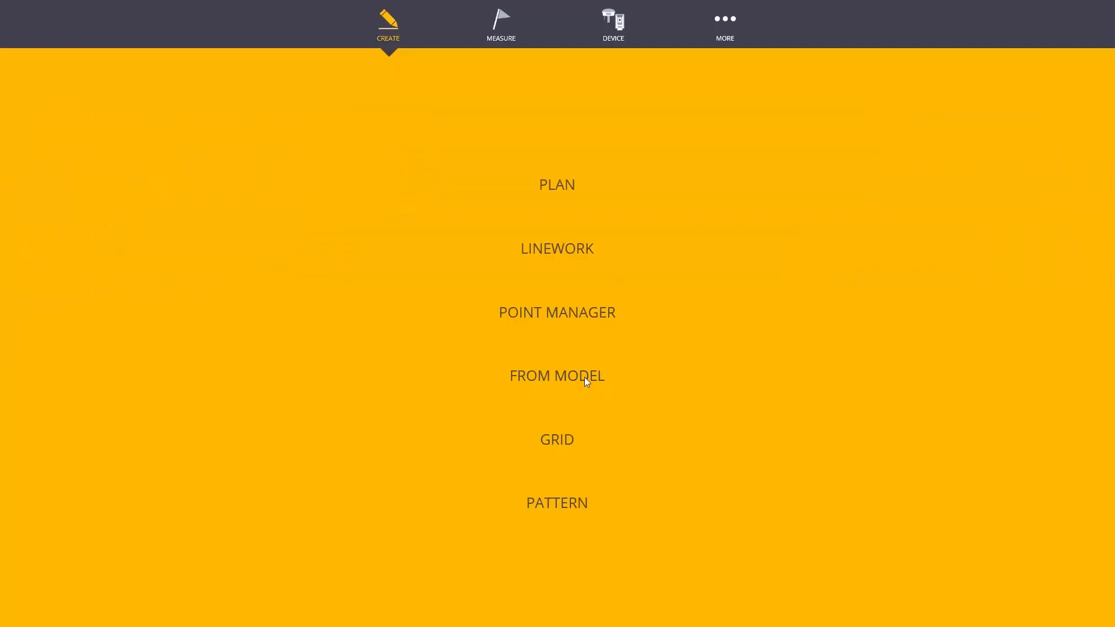
click(557, 376)
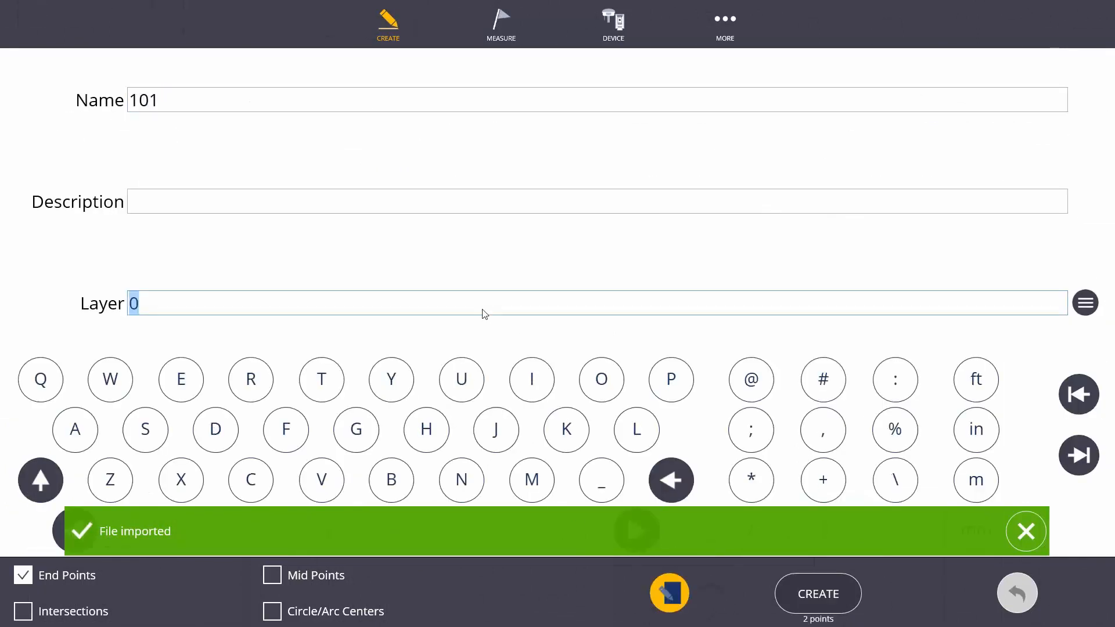
text(Layout)
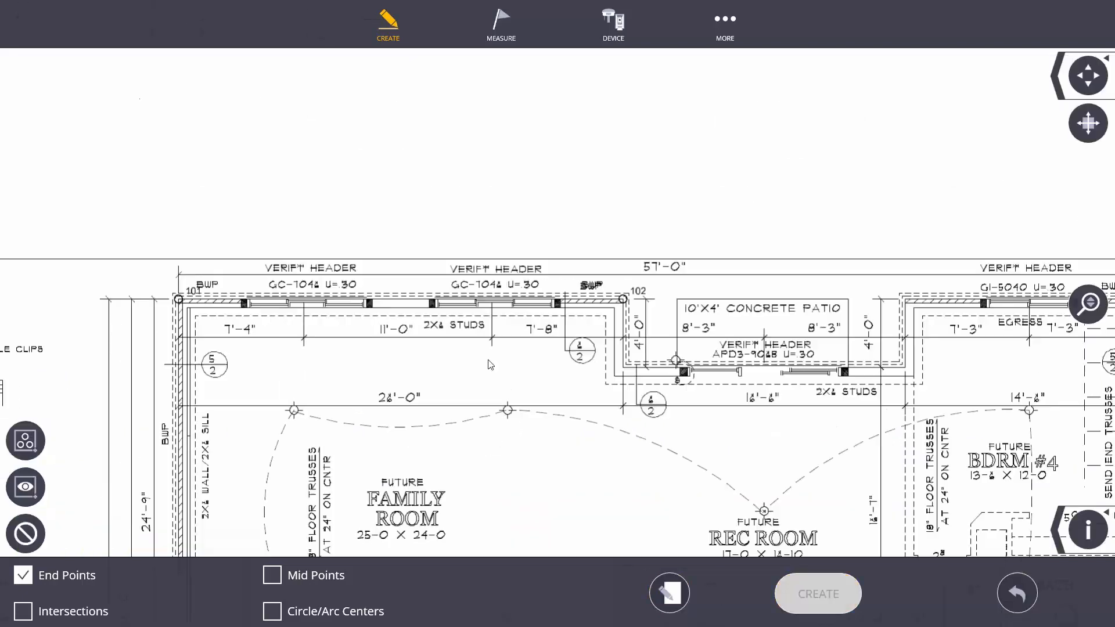
- Measure from point 101 to 102, reading 26 ft at azimuth 90°
click(725, 23)
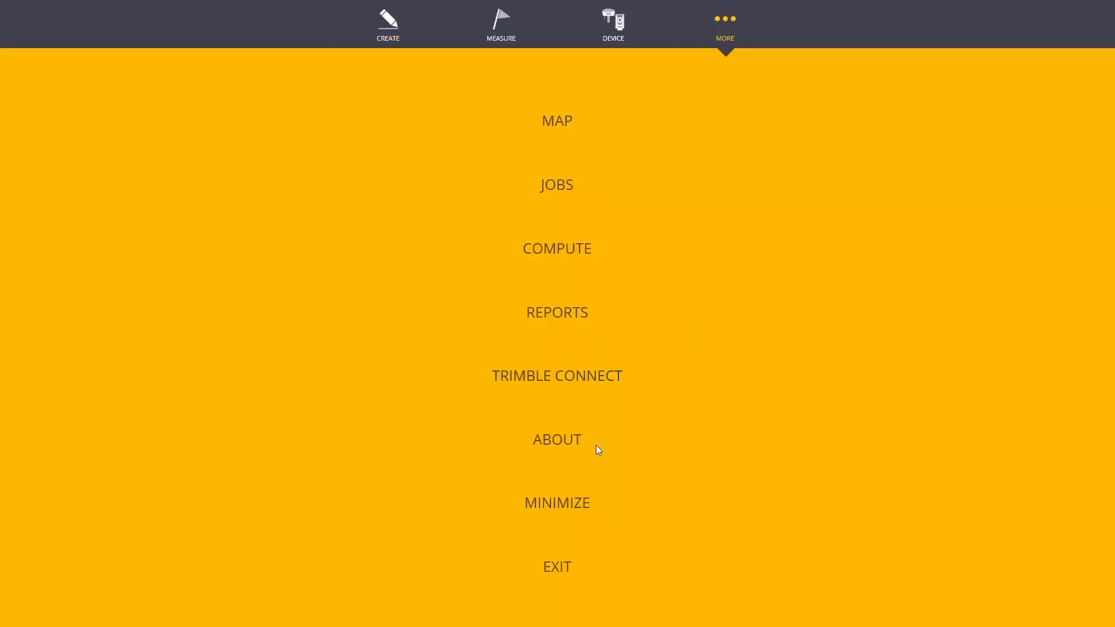
click(557, 120)
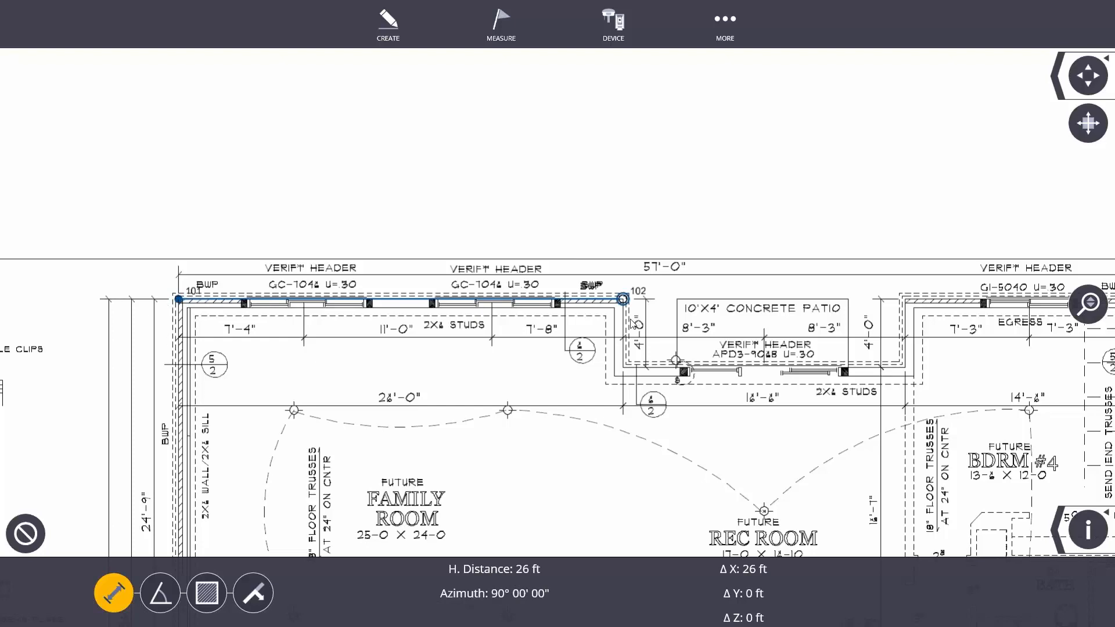
- Return to CREATE > FROM MODEL to pick more foundation corner endpoints on the plan
click(388, 23)
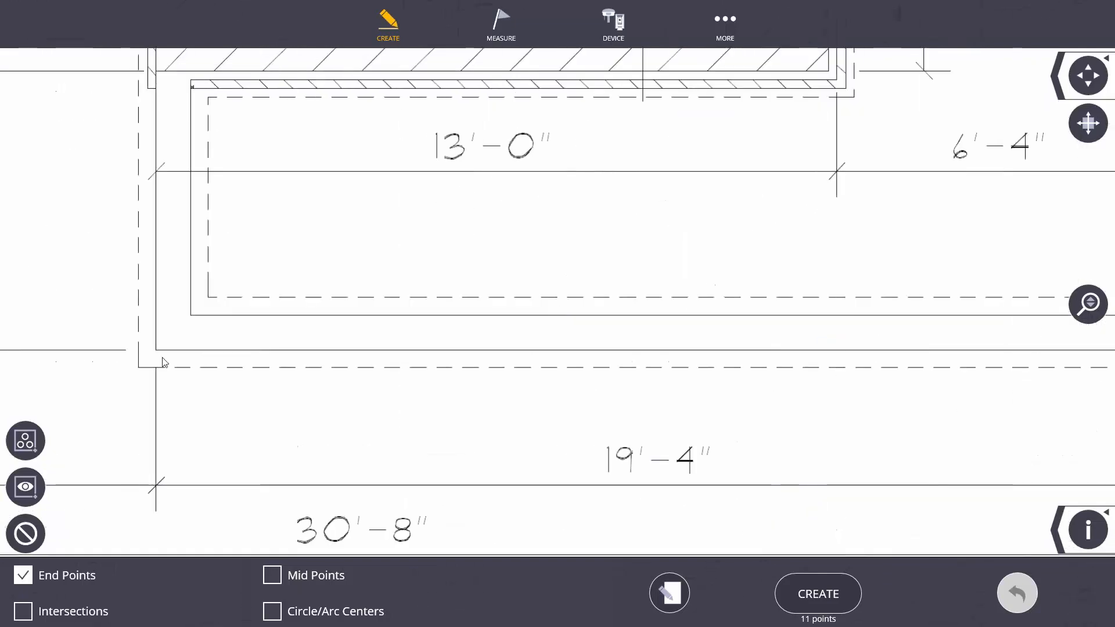
- Create the picked foundation corners as numbered points 101 through 120
click(155, 355)
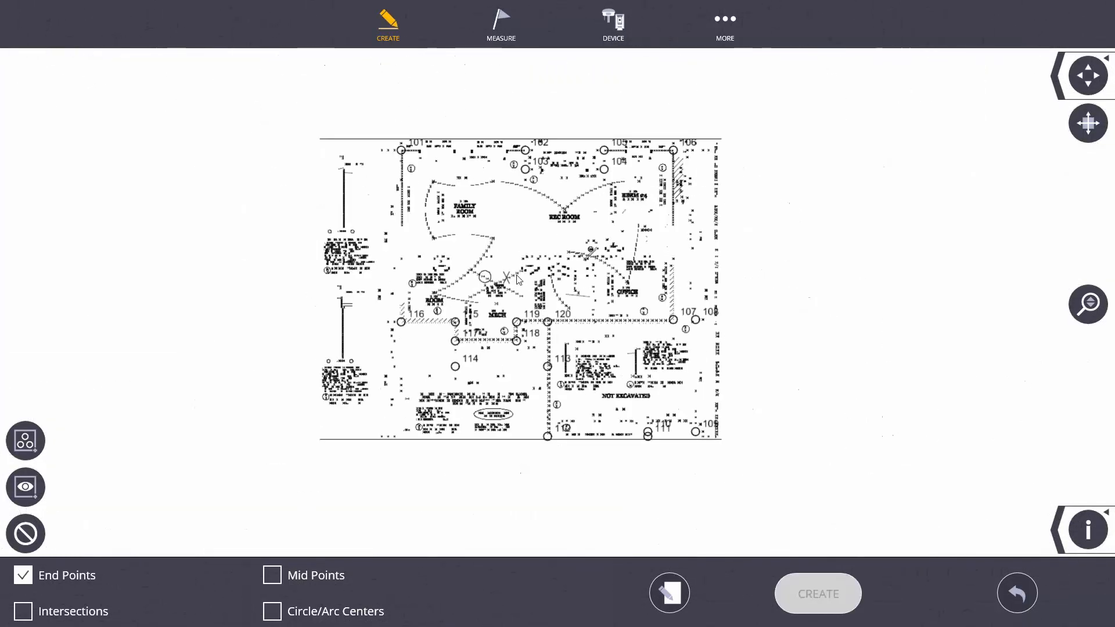
mouse_move(414, 214)
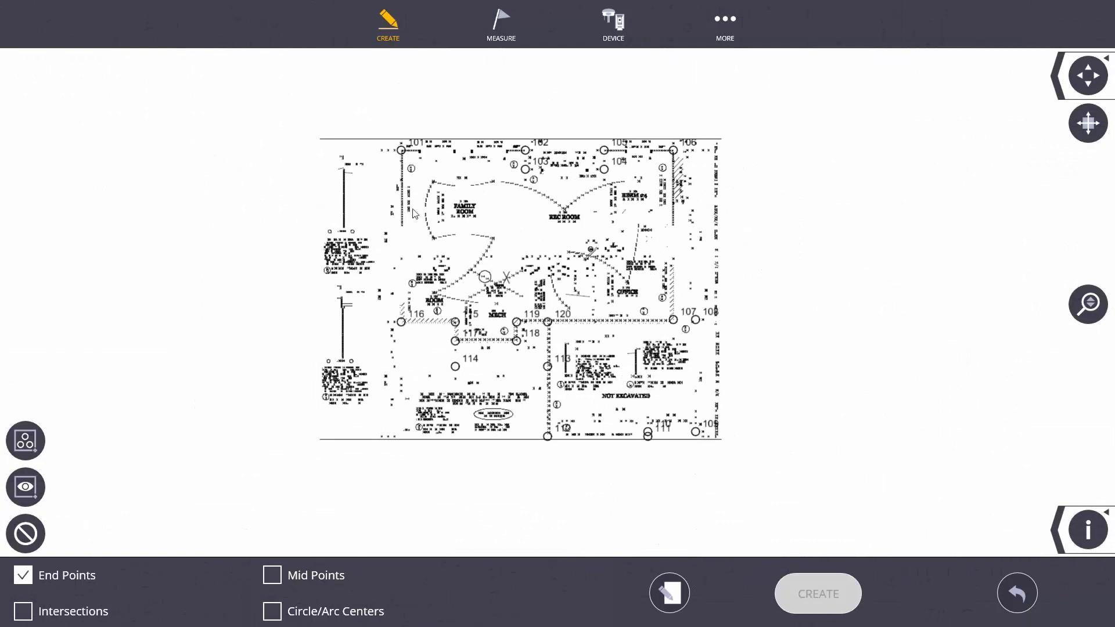
mouse_move(1101, 486)
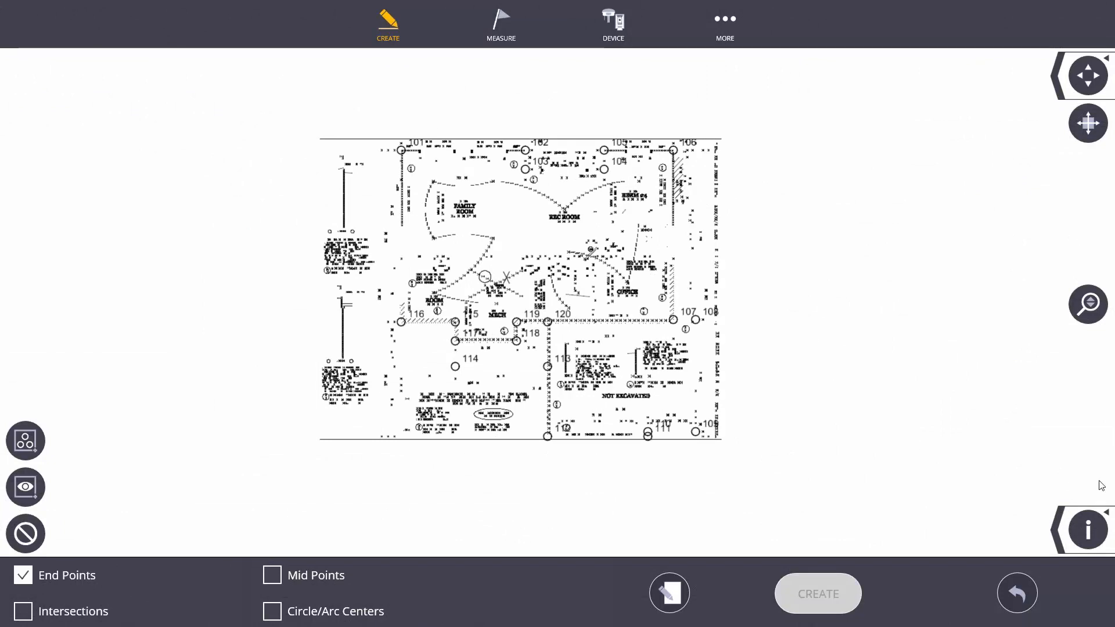
- Hide the foundation plan in Layers, leaving only Layout points visible, and start CREATE > LINEWORK
click(1088, 530)
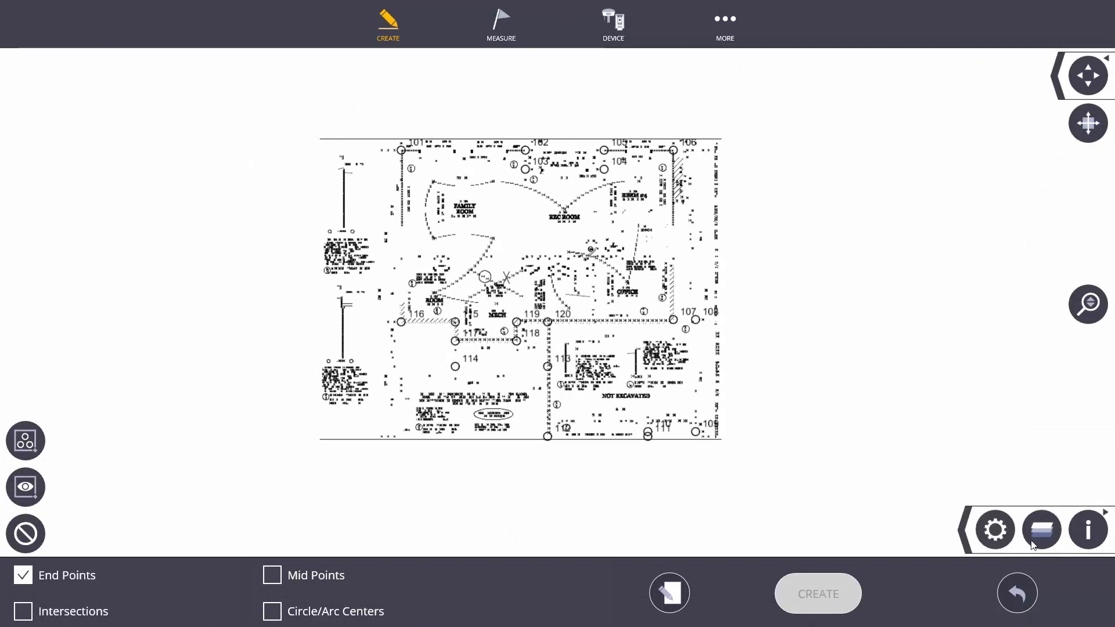
click(1040, 530)
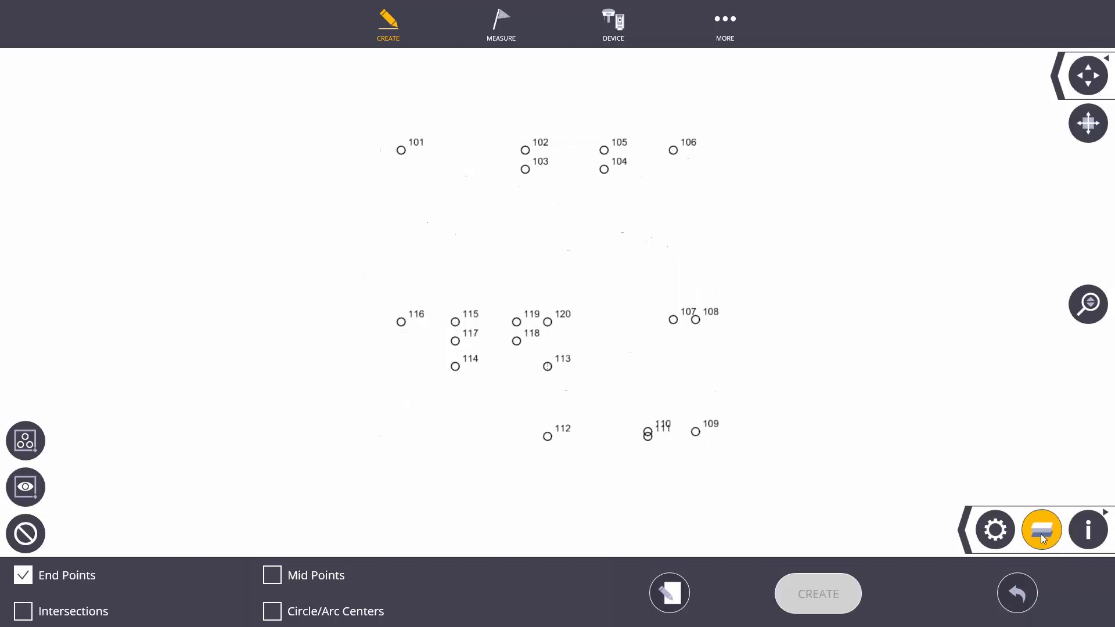
click(1040, 529)
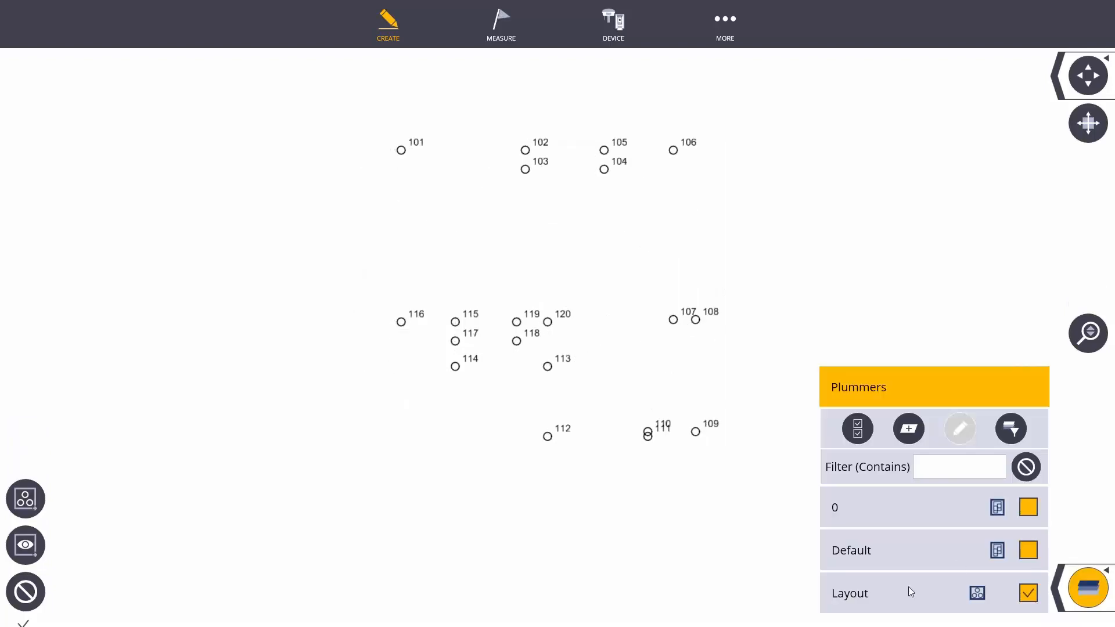
click(1028, 508)
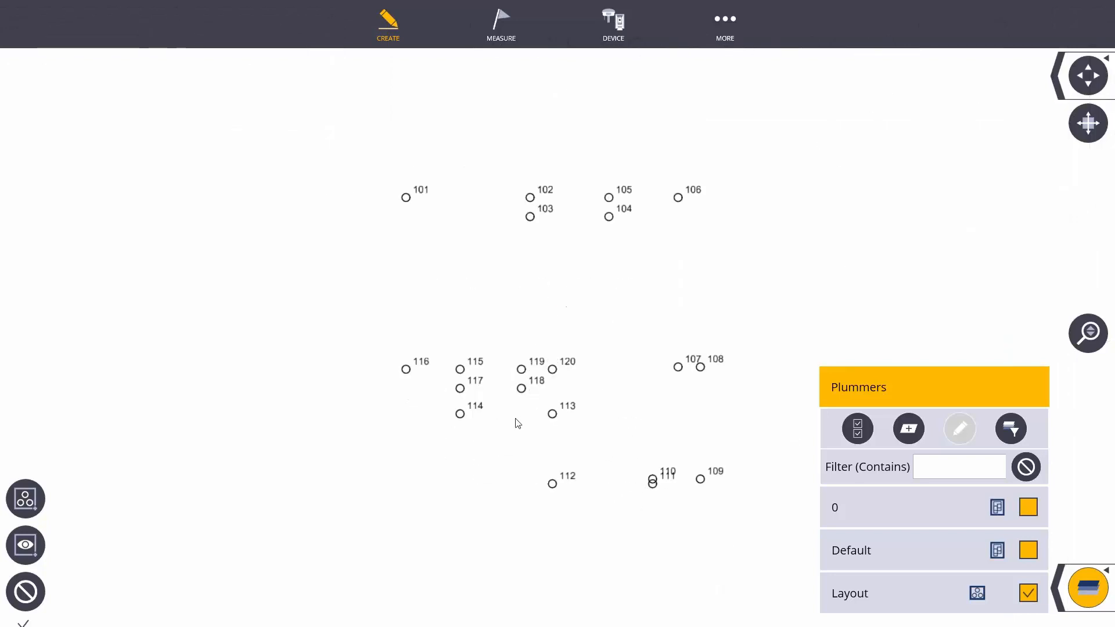
click(1026, 593)
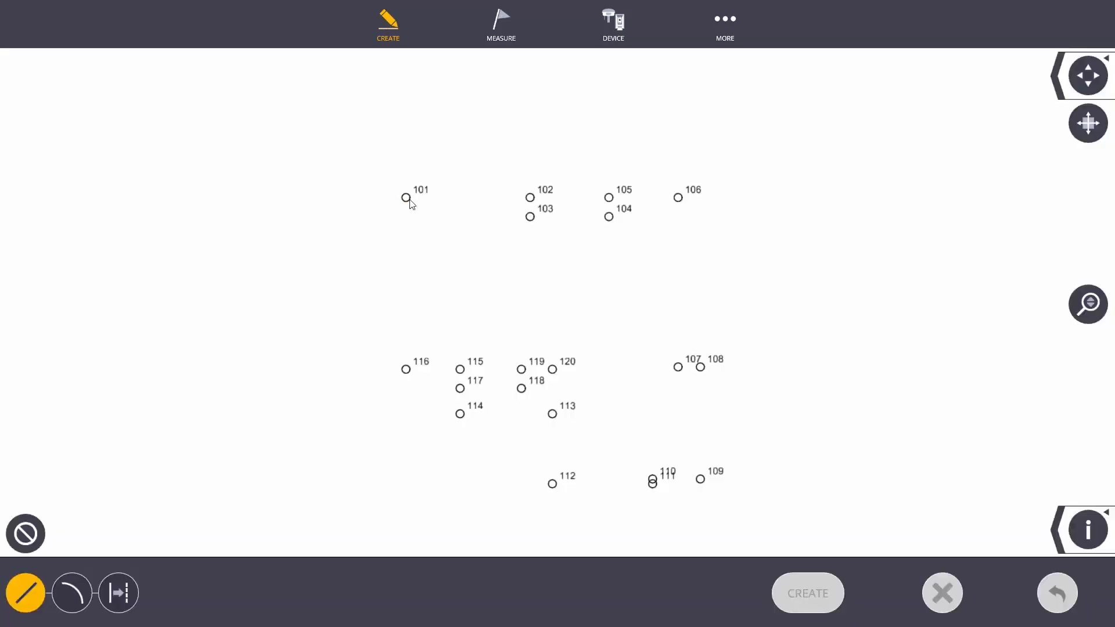
- Draw linework through points 101 to 120 and create the foundation outline
click(530, 197)
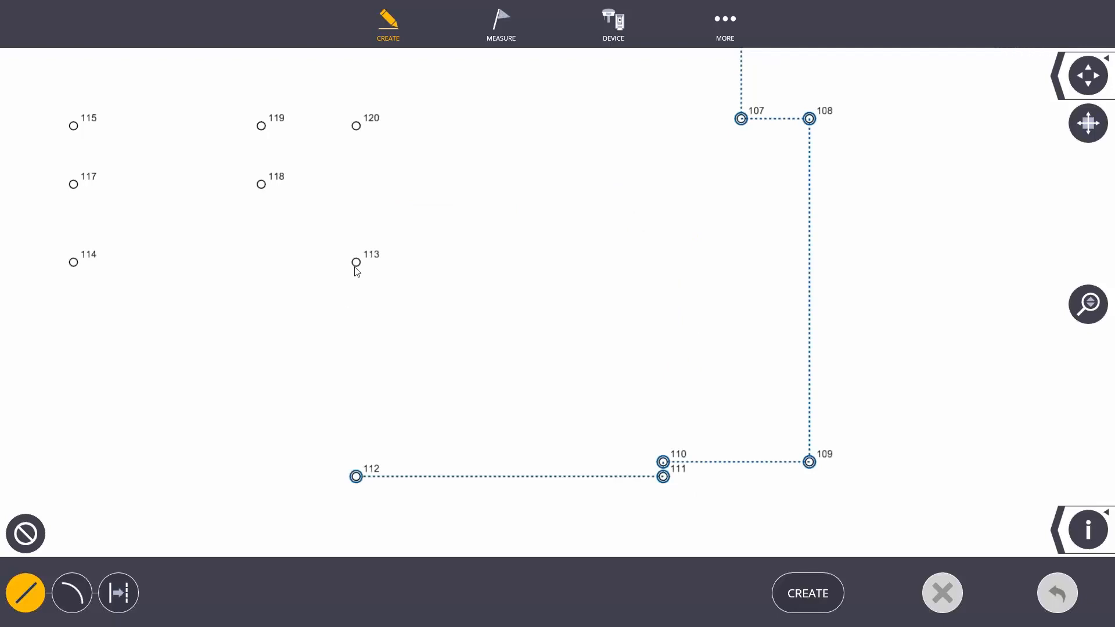
click(356, 263)
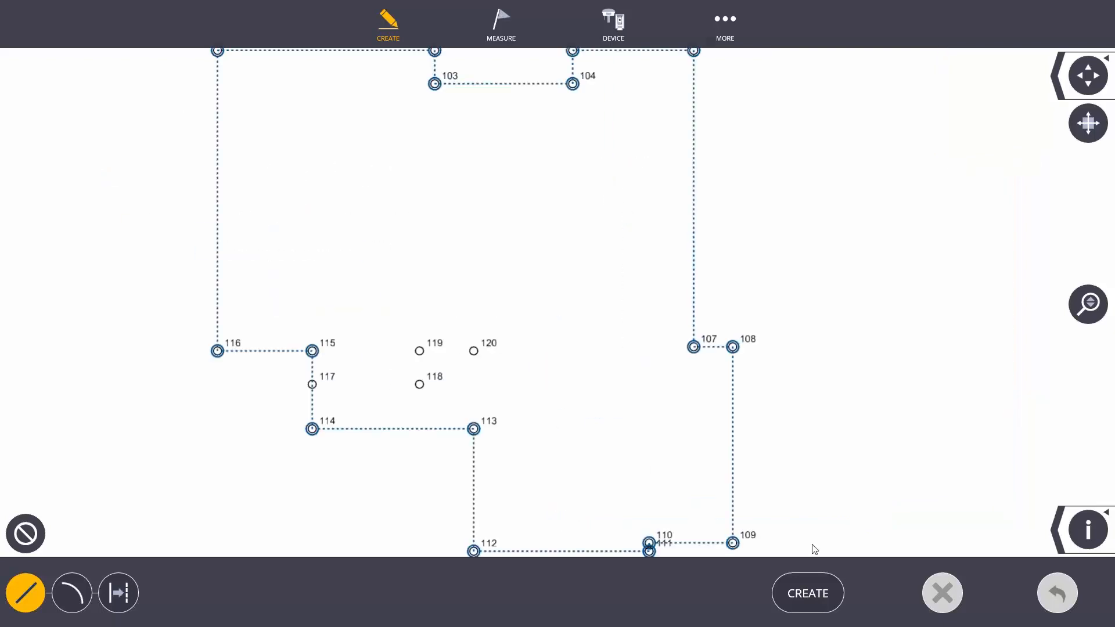
click(808, 593)
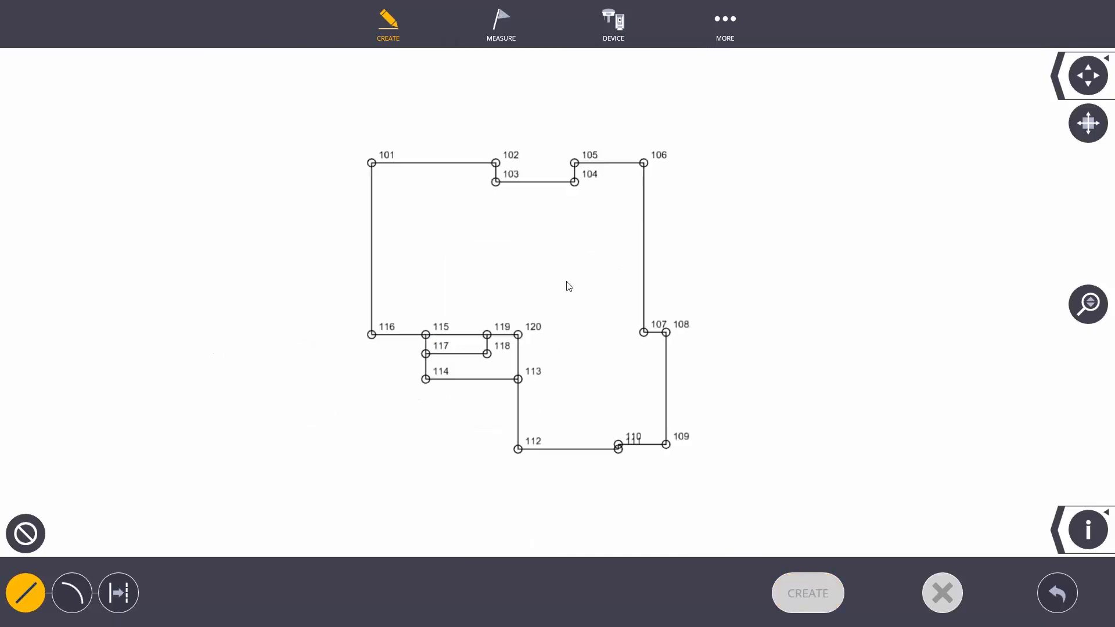
mouse_move(587, 311)
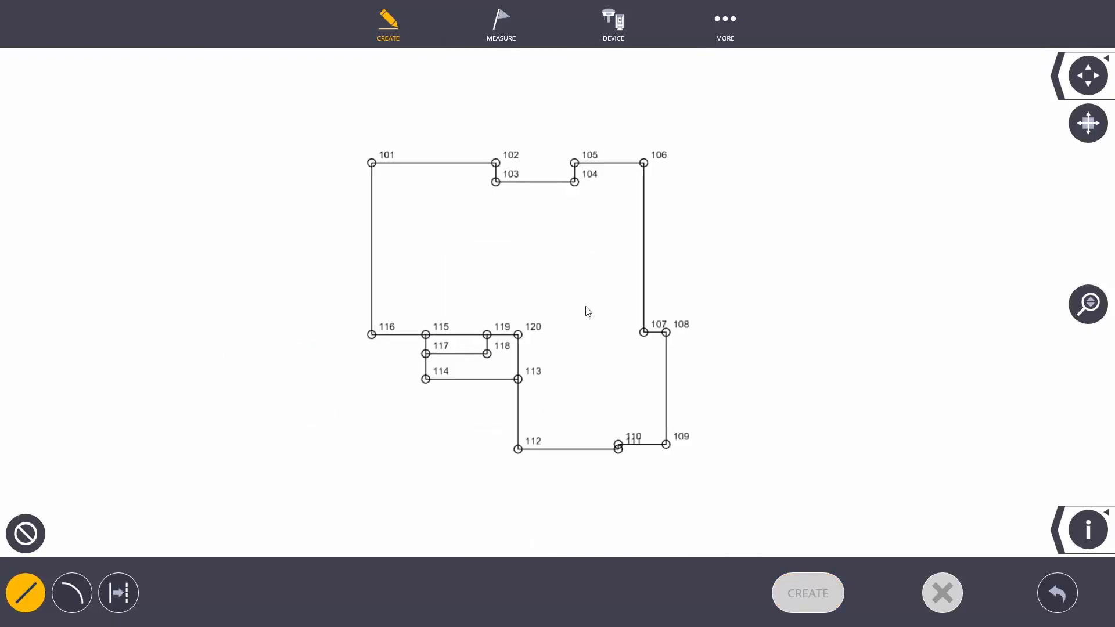
mouse_move(1064, 544)
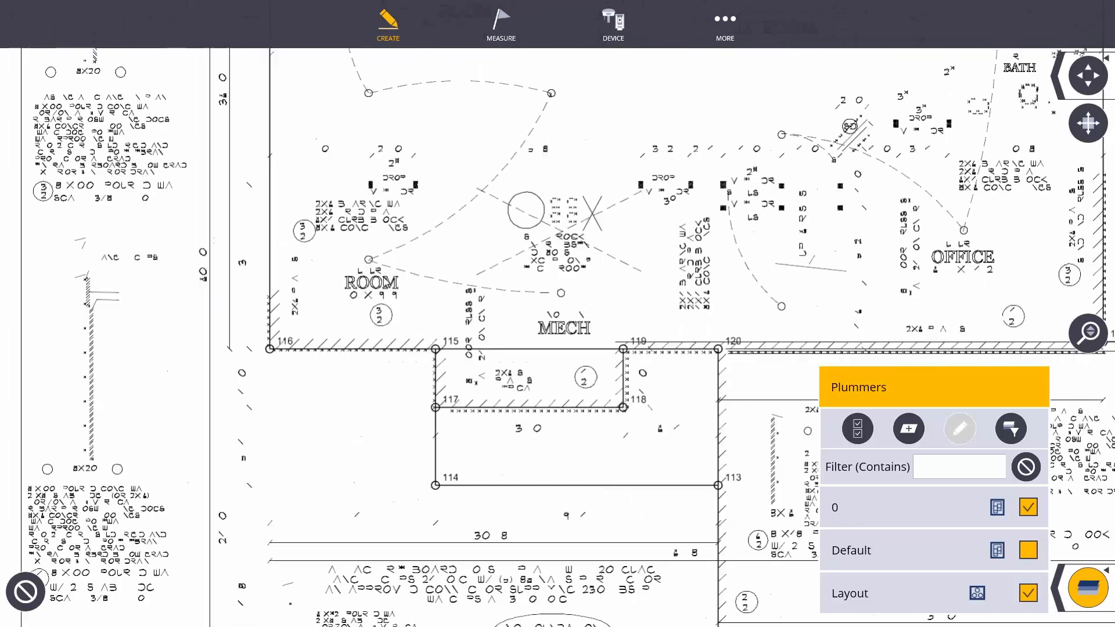
click(1027, 507)
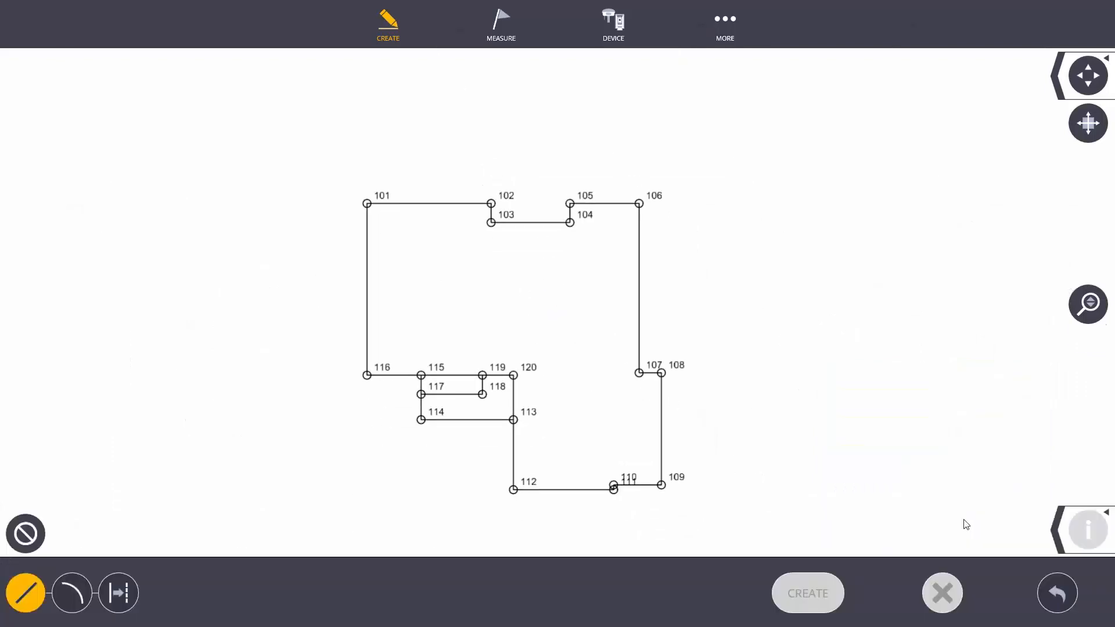
- Return to the map view via MORE > MAP and check the Layers panel
click(724, 24)
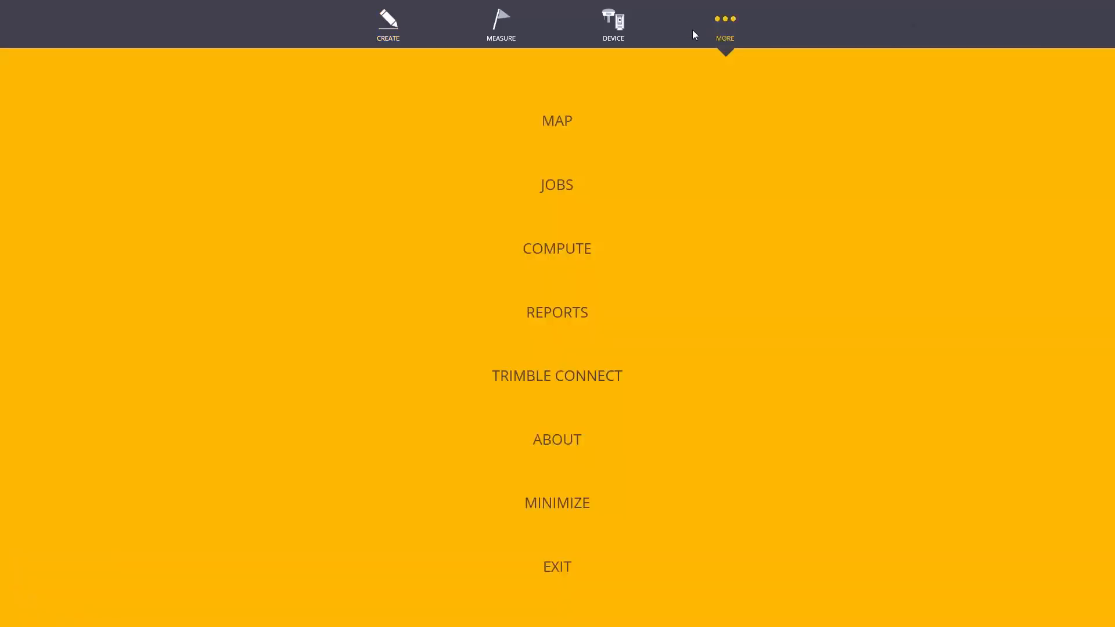
click(557, 120)
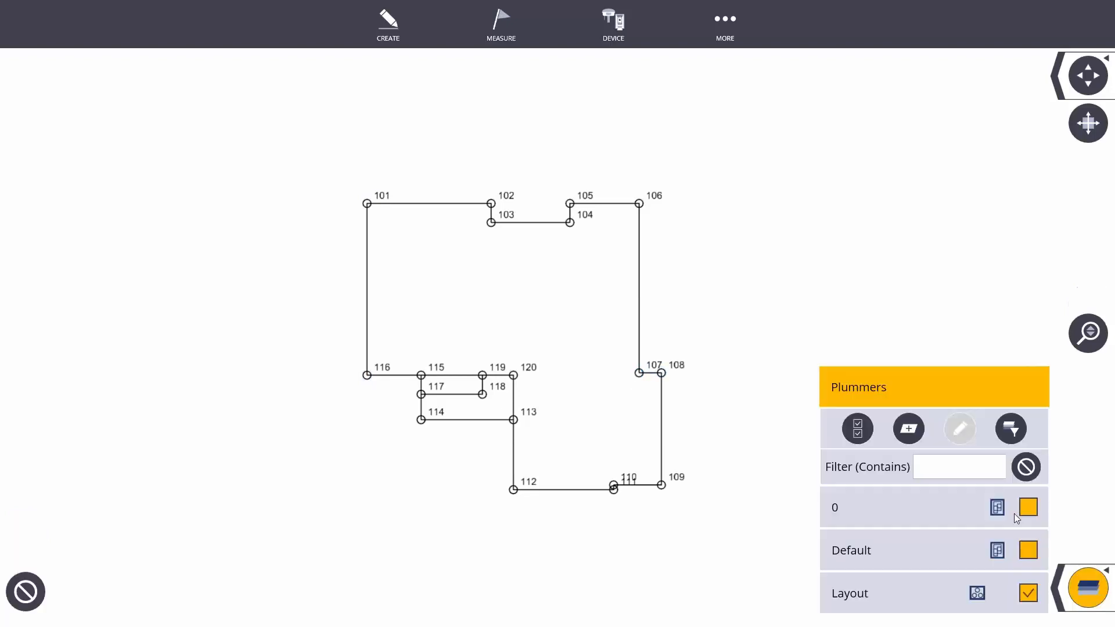
click(1029, 507)
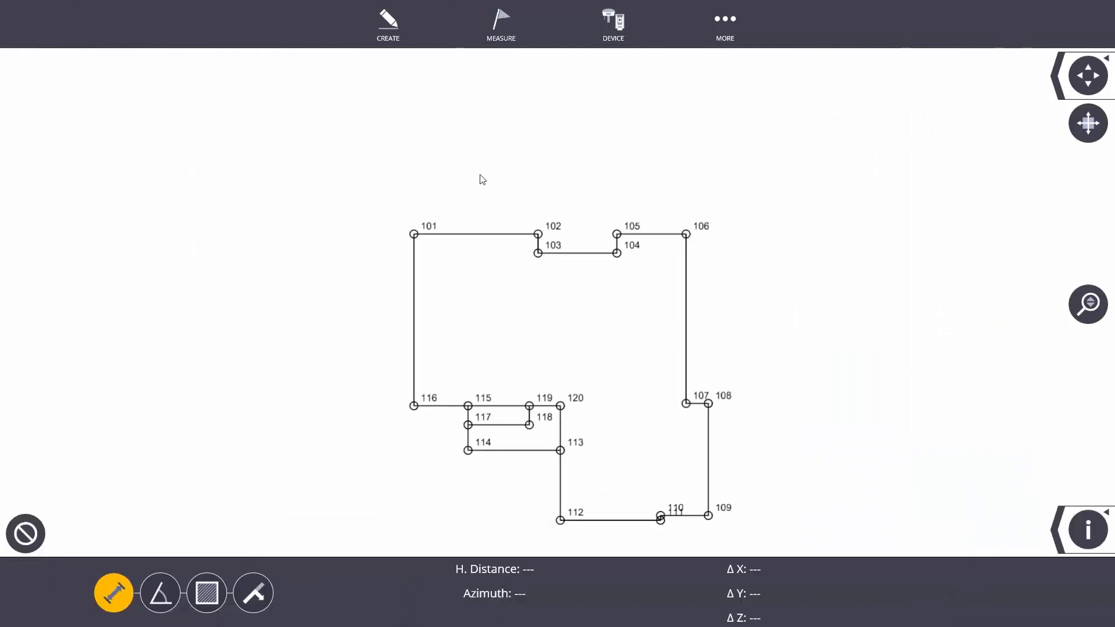
- Open the L5 B2 Prairie Village 4th Add SURVEY PDF from the Example folder
click(388, 25)
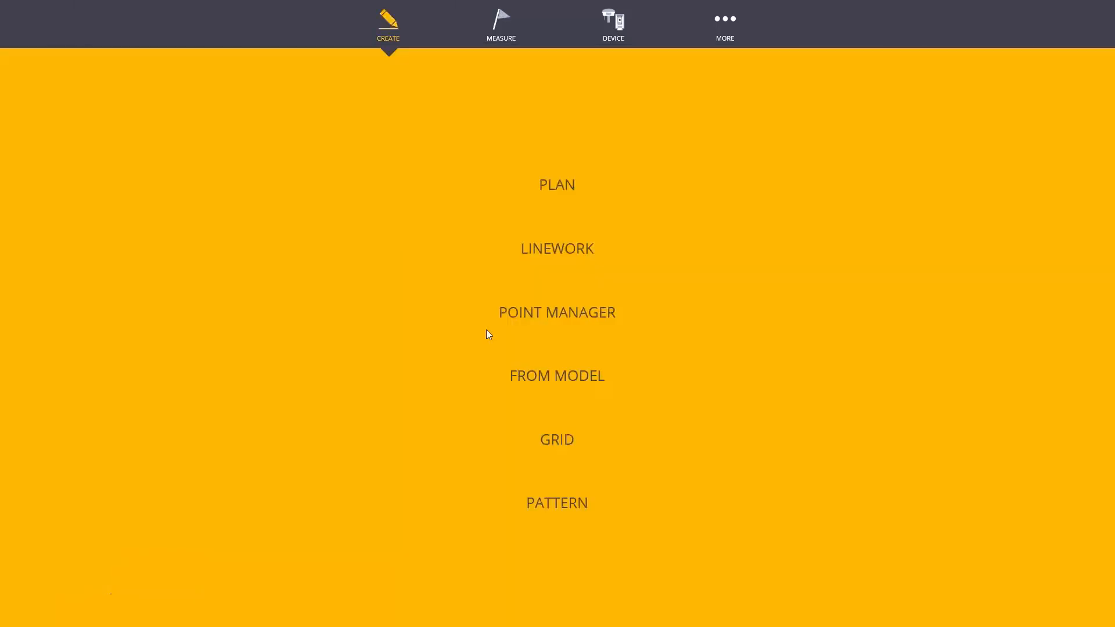
click(725, 25)
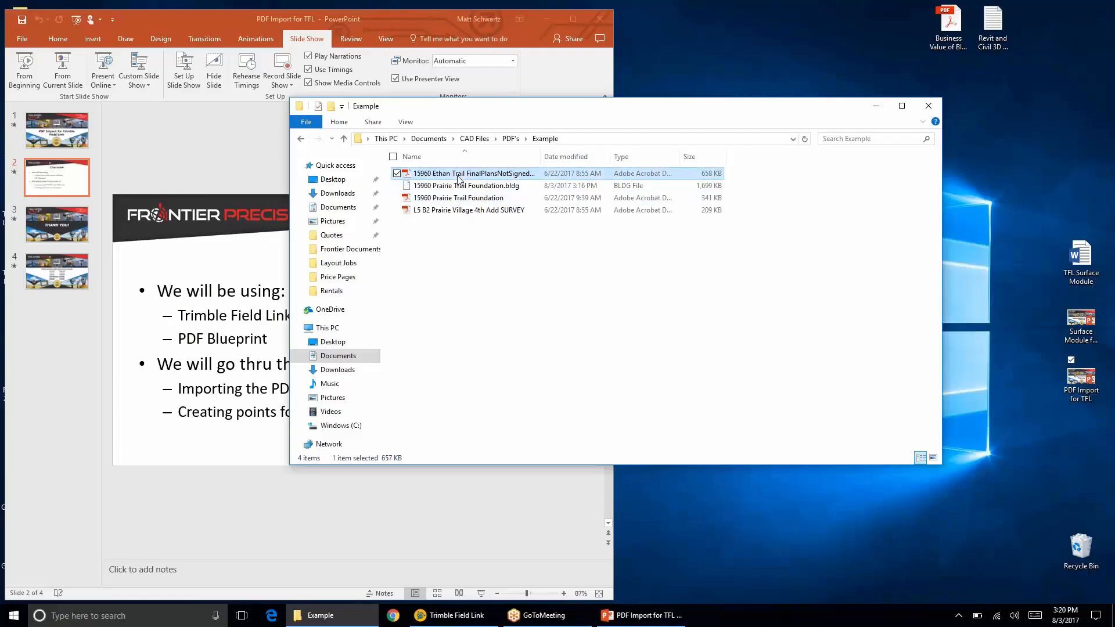
double_click(474, 173)
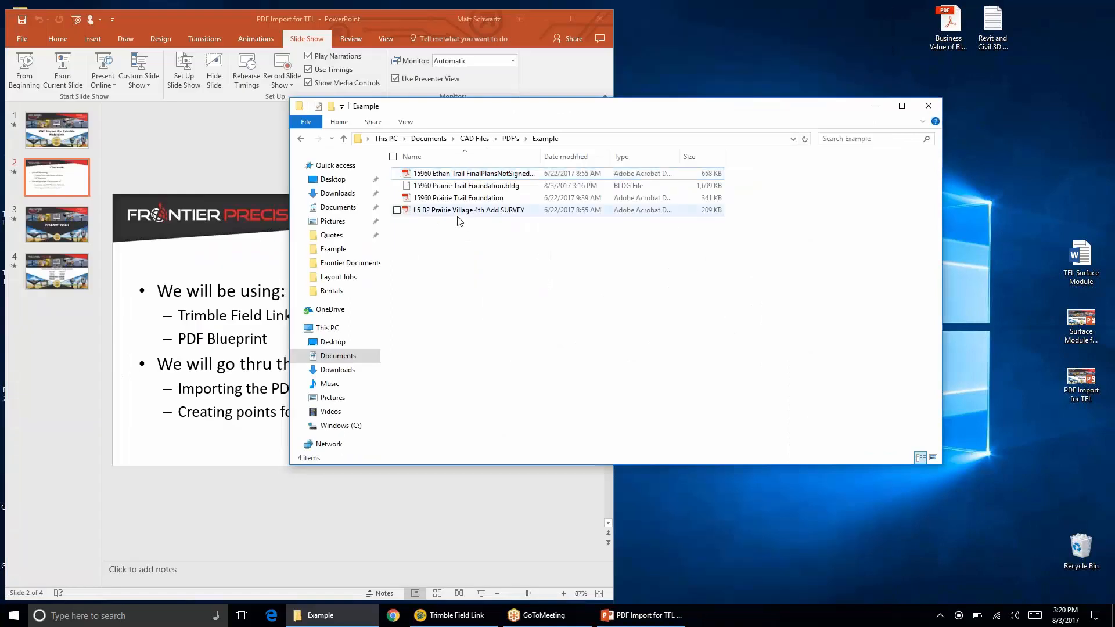
double_click(469, 210)
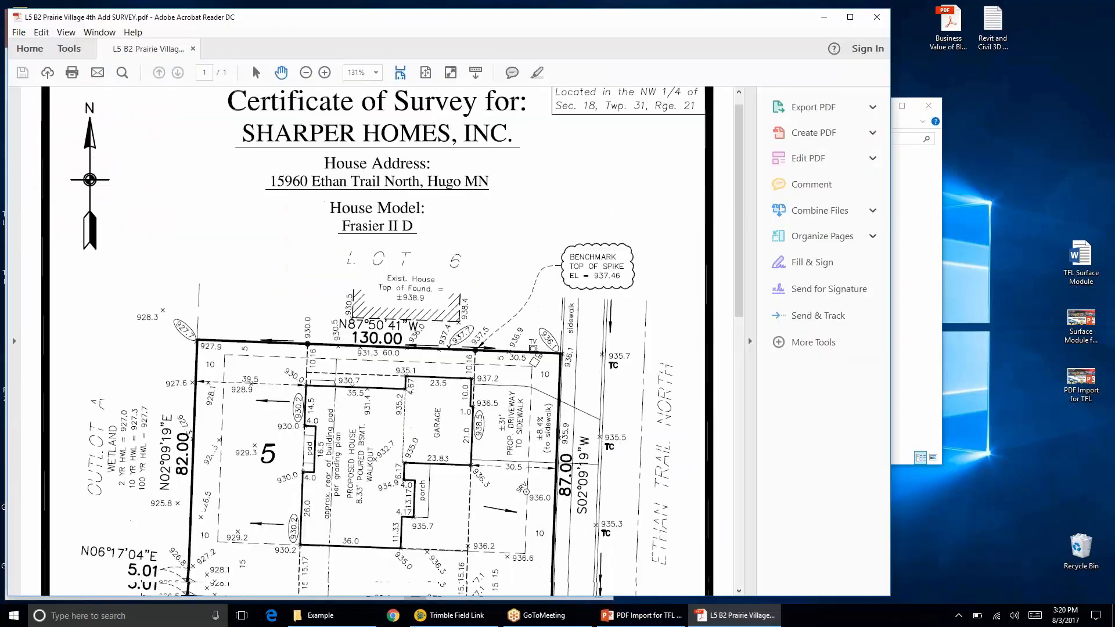
- Scroll the survey PDF down to the lot 5 boundary and house dimensions
scroll(down, 3)
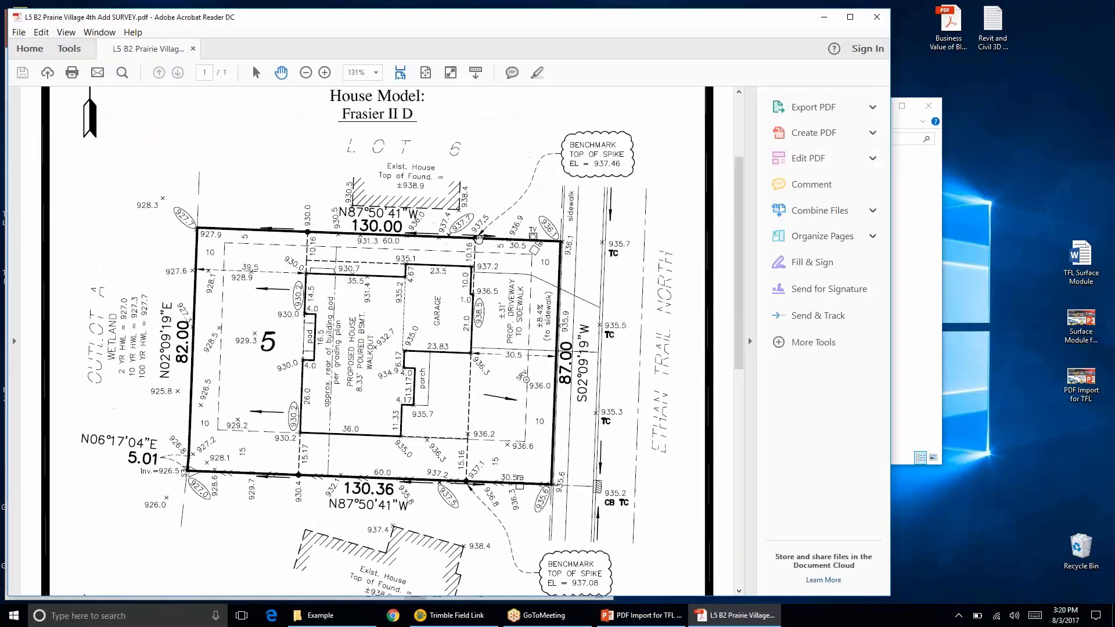
scroll(down, 3)
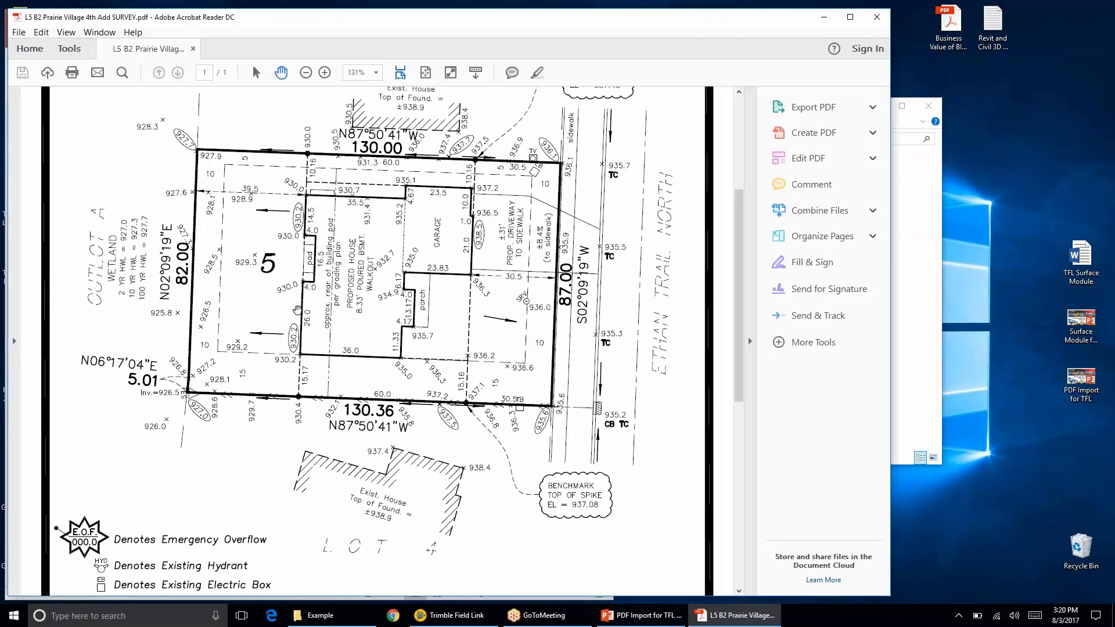
mouse_move(445, 397)
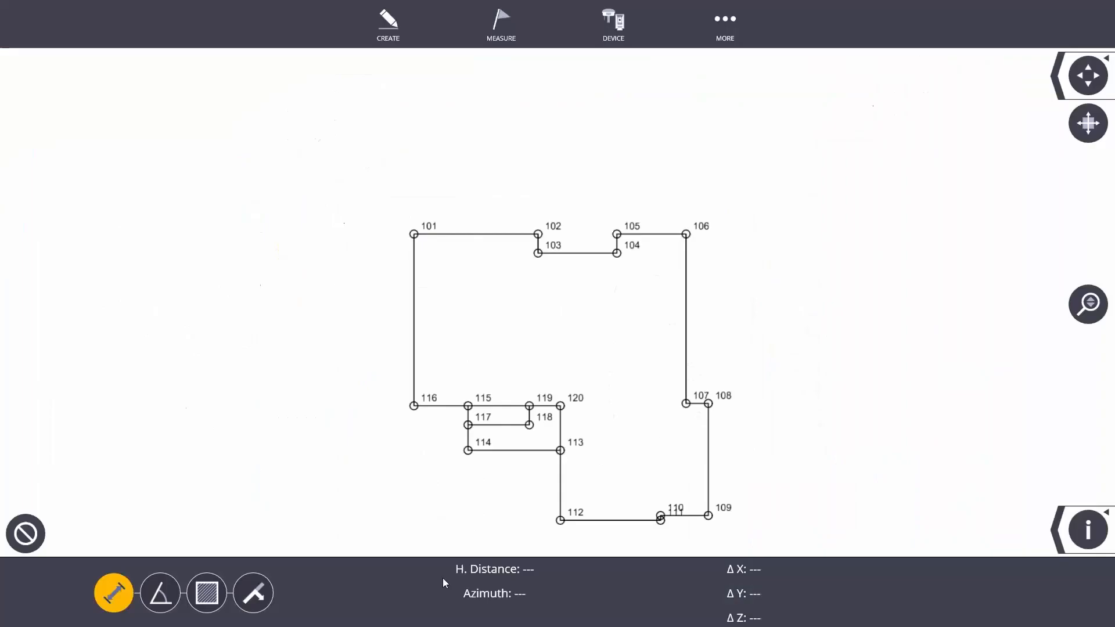
- Create control point CP103 in Single mode, offset 15.17 ft along line 101–102
click(388, 25)
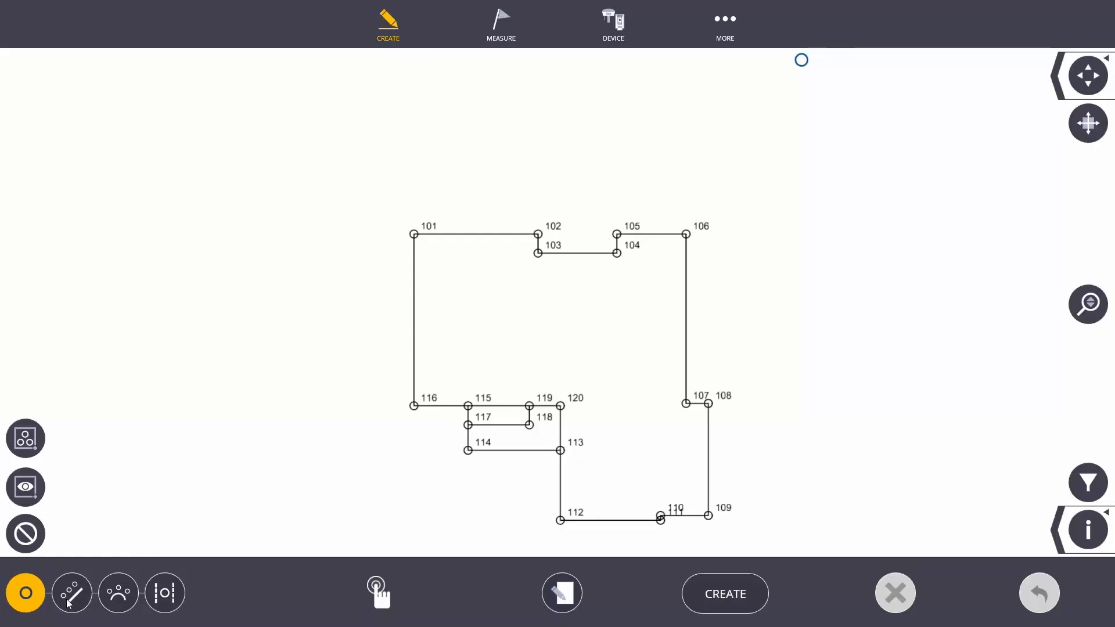
click(71, 593)
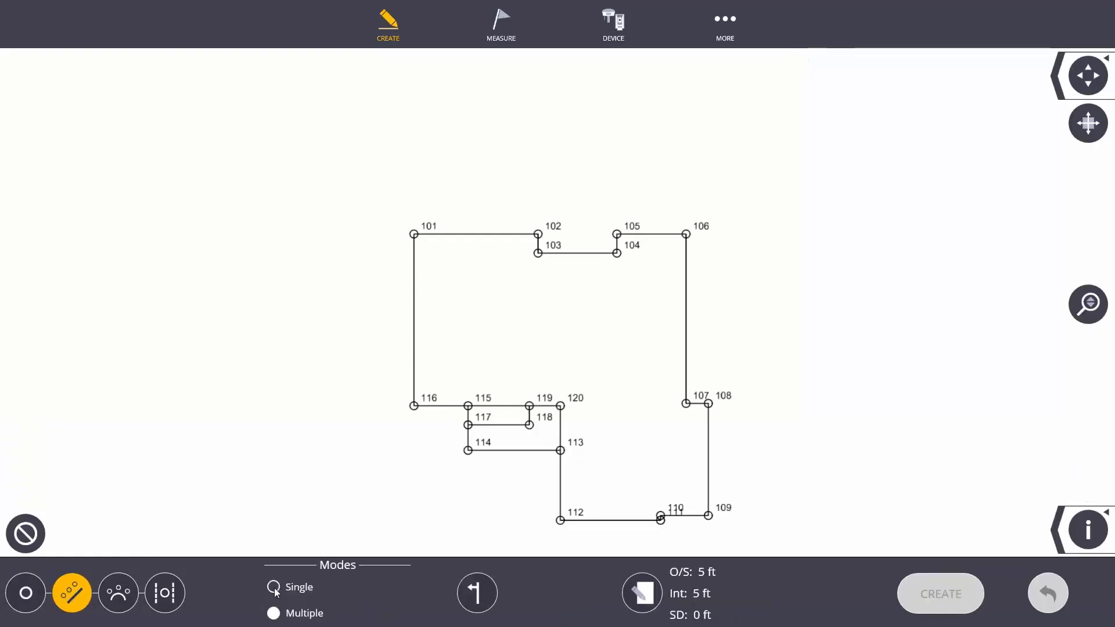
click(414, 234)
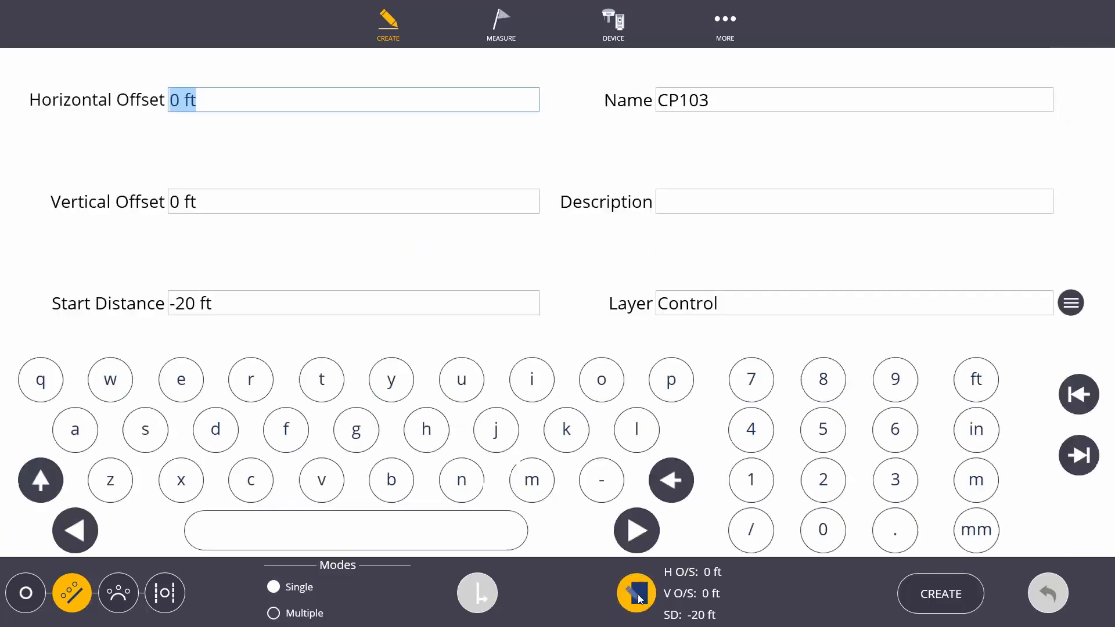
click(353, 303)
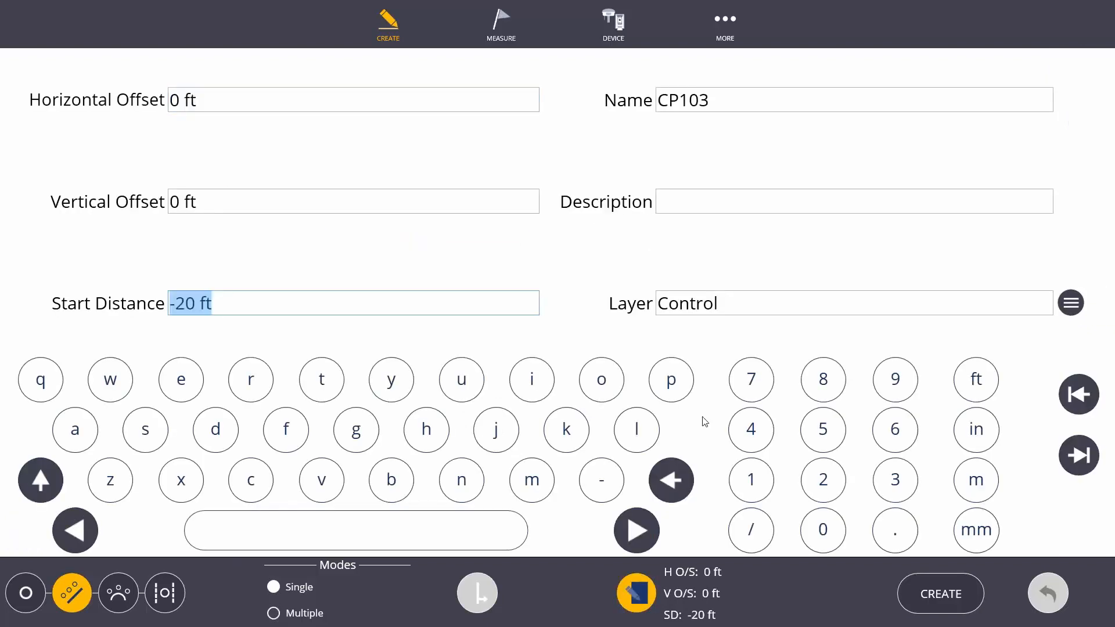
click(751, 480)
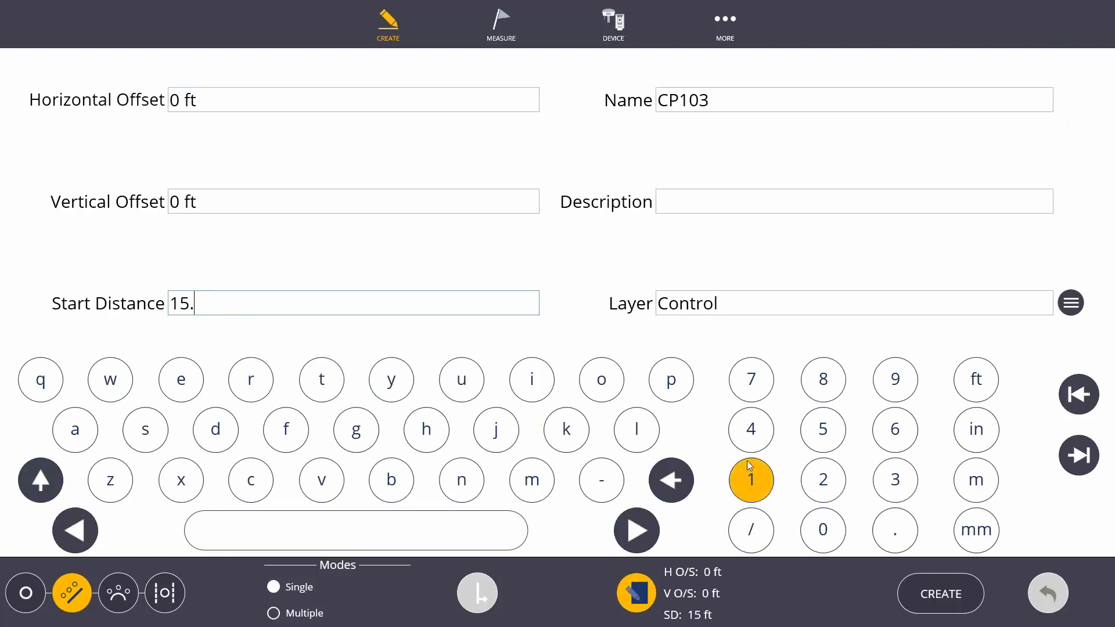
click(751, 479)
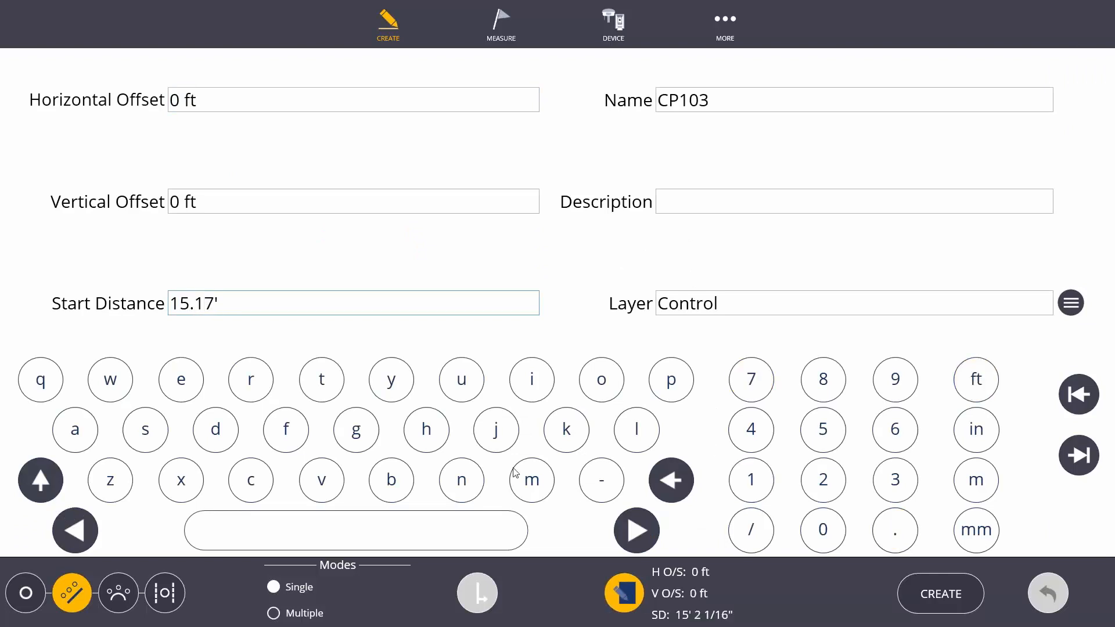
mouse_move(462, 491)
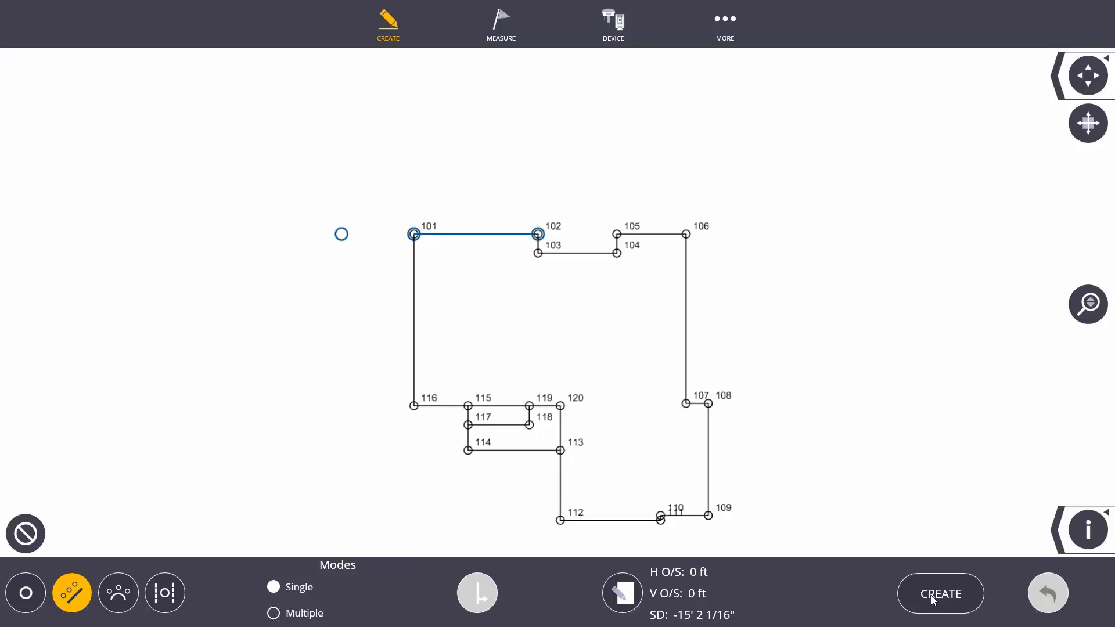
click(940, 593)
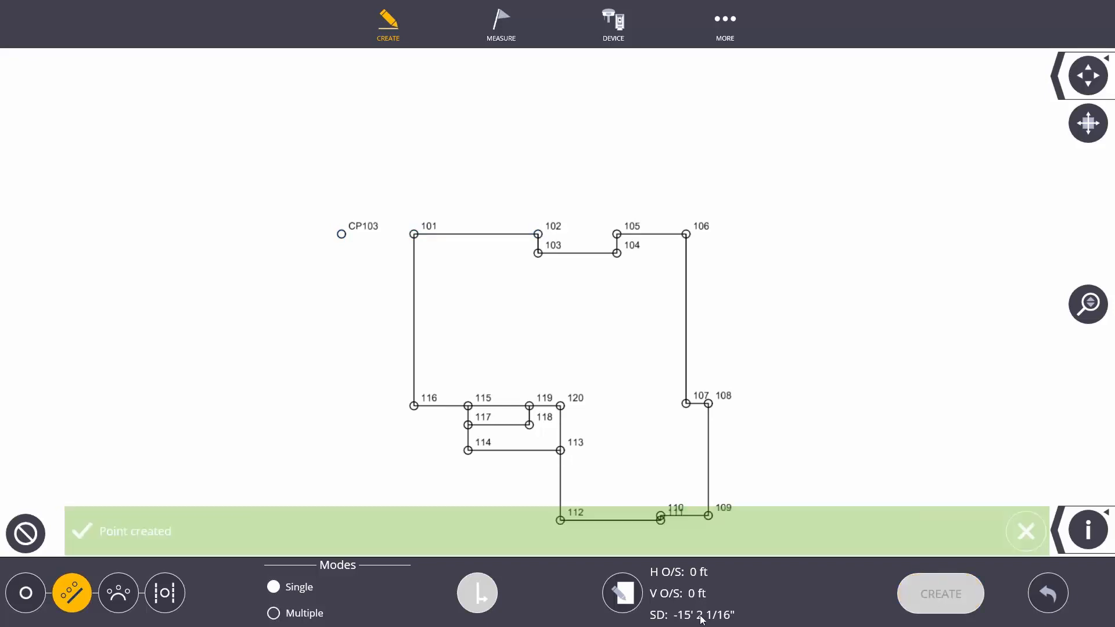
click(1026, 530)
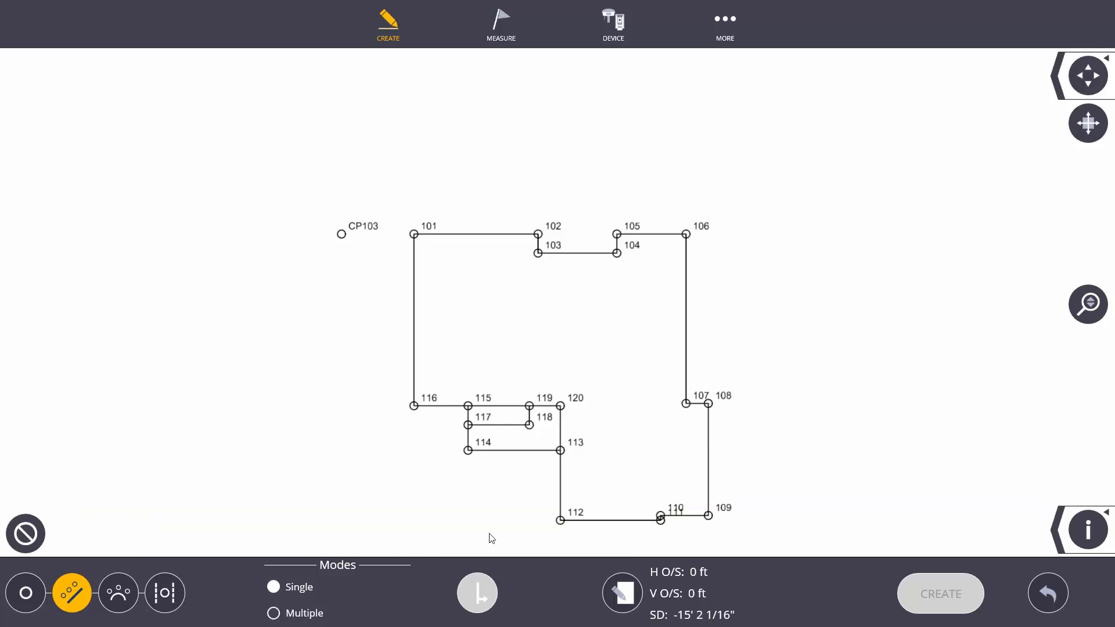
- Minimize Field Link, reopen the lot 5 survey PDF, then return to Field Link
click(725, 24)
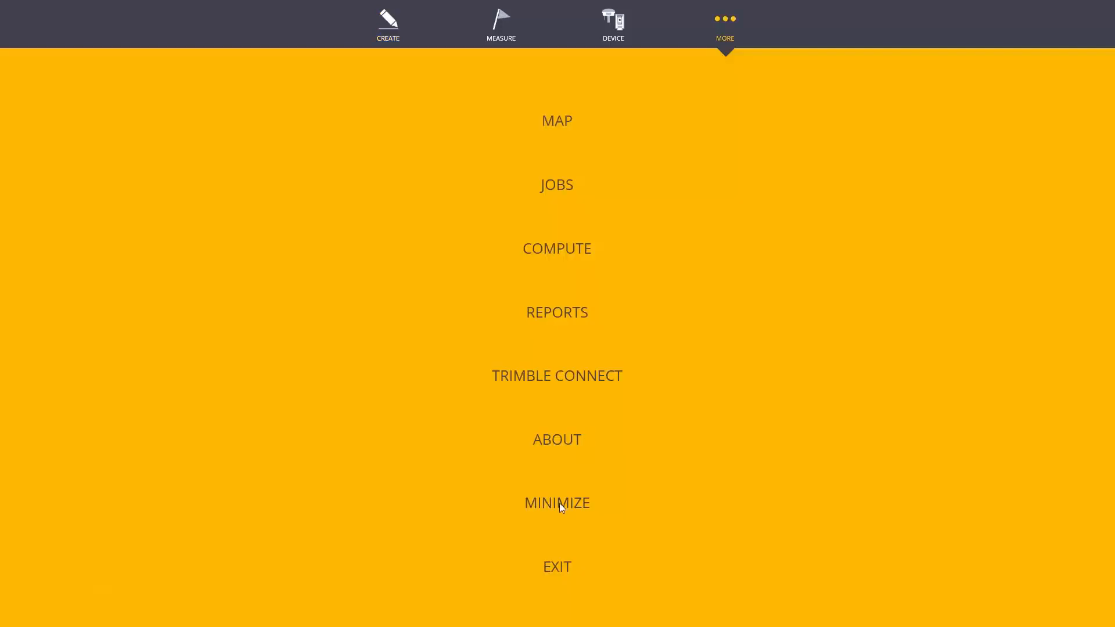
click(557, 503)
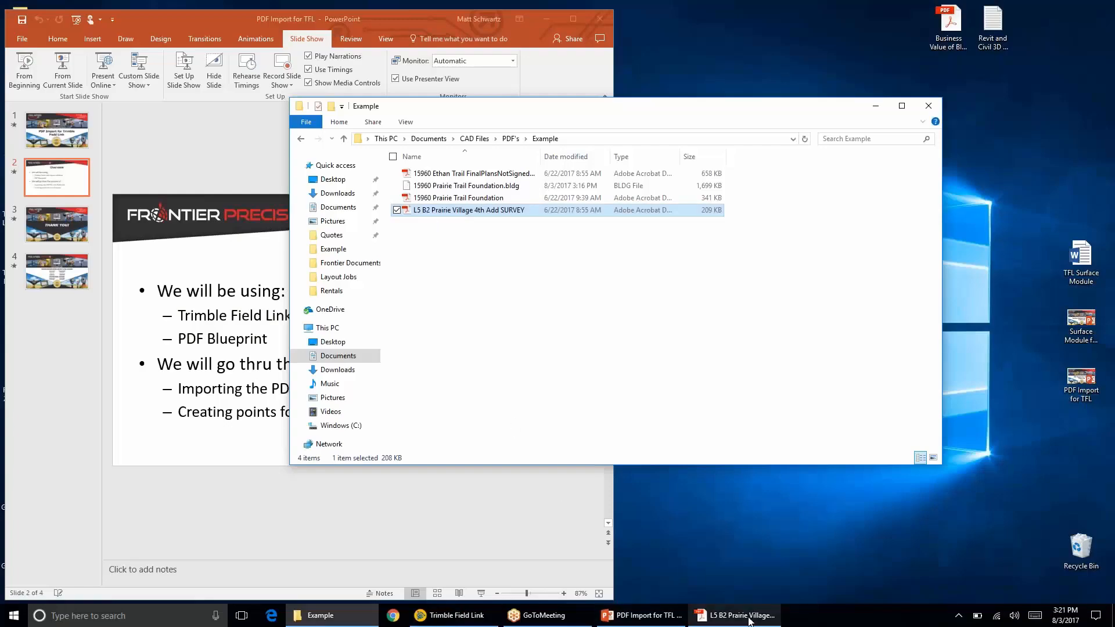
double_click(468, 210)
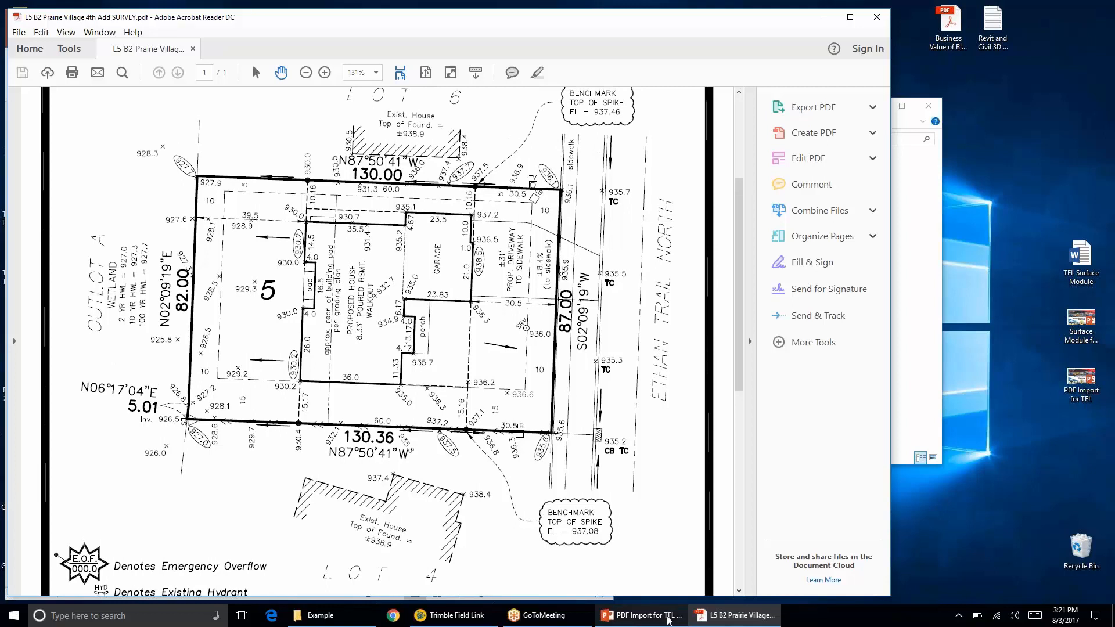
- Switch back to Trimble Field Link from the taskbar
click(450, 615)
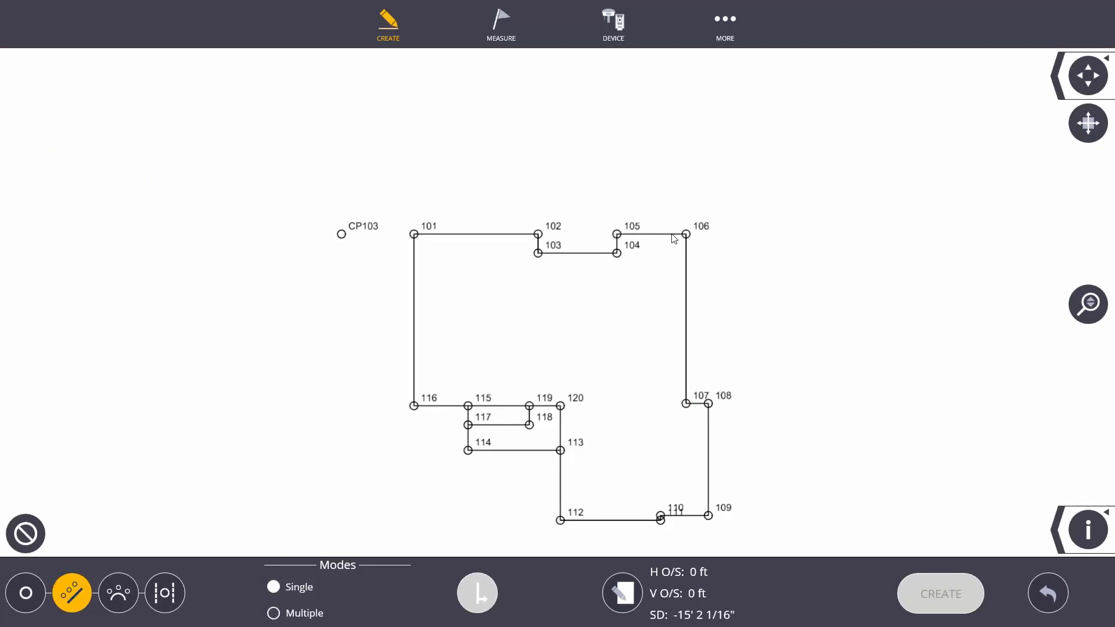
- Create control point CP104 with start distance -10.16 ft along line 105–106
click(341, 234)
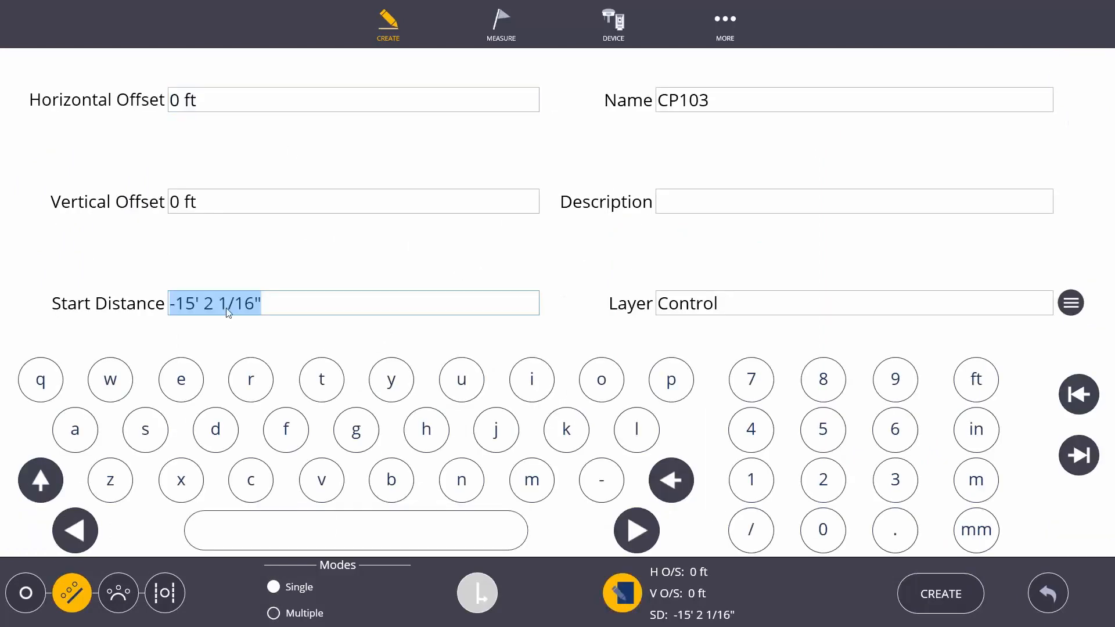
text(-10)
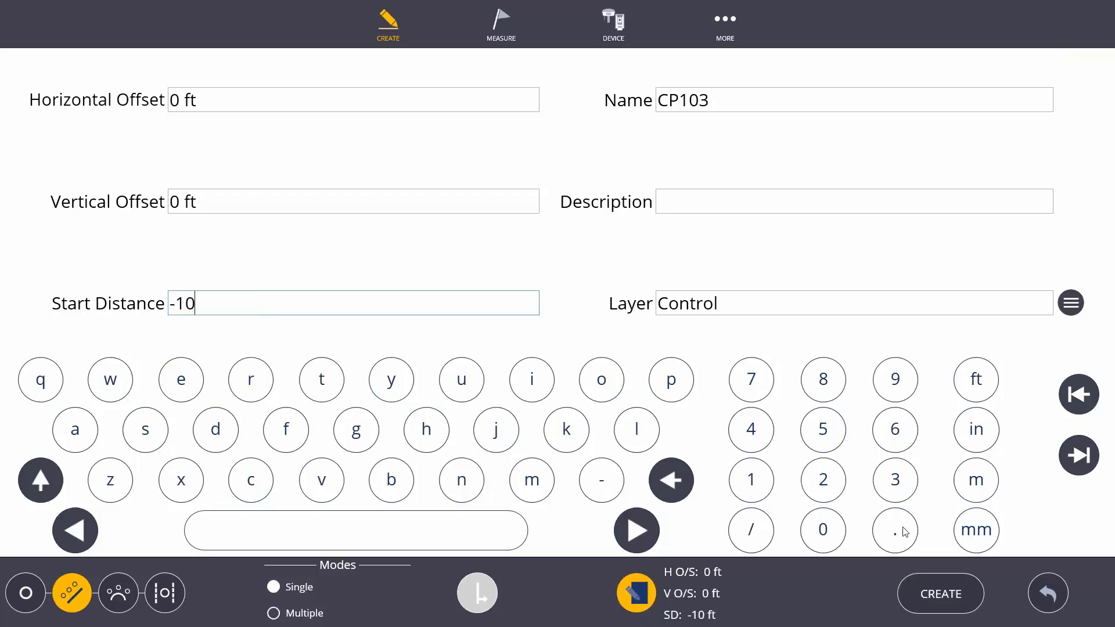
text(.16)
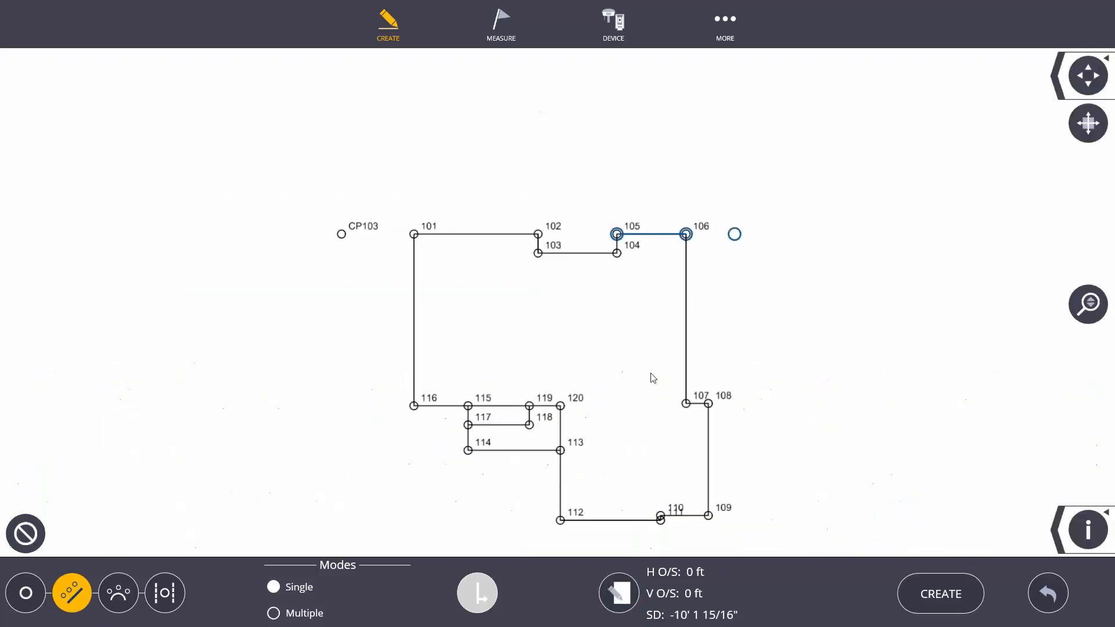
click(940, 593)
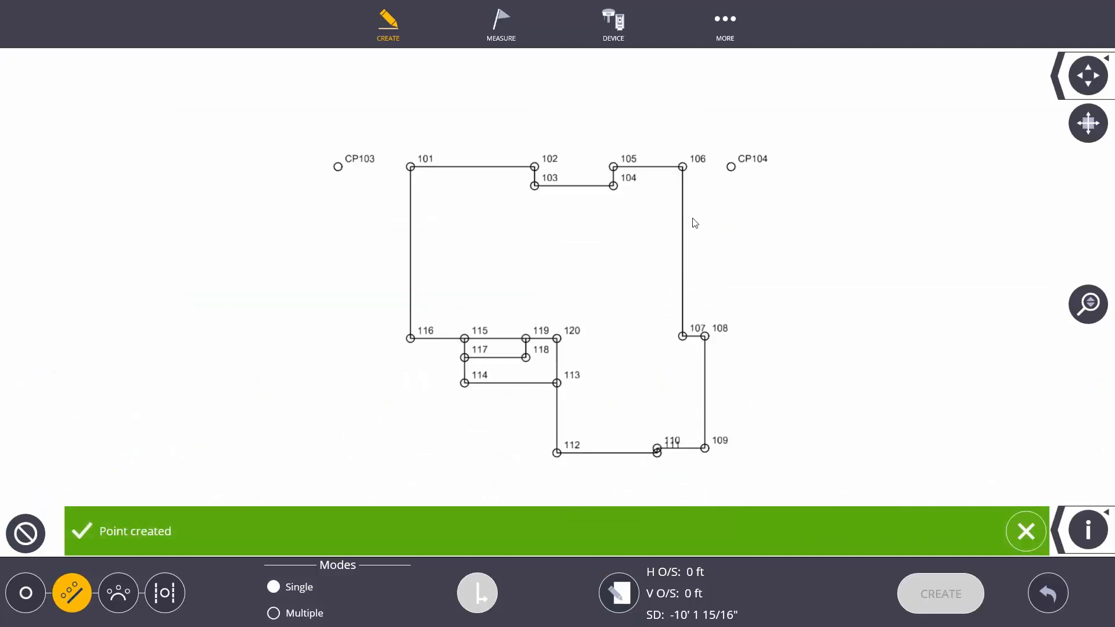
click(1025, 530)
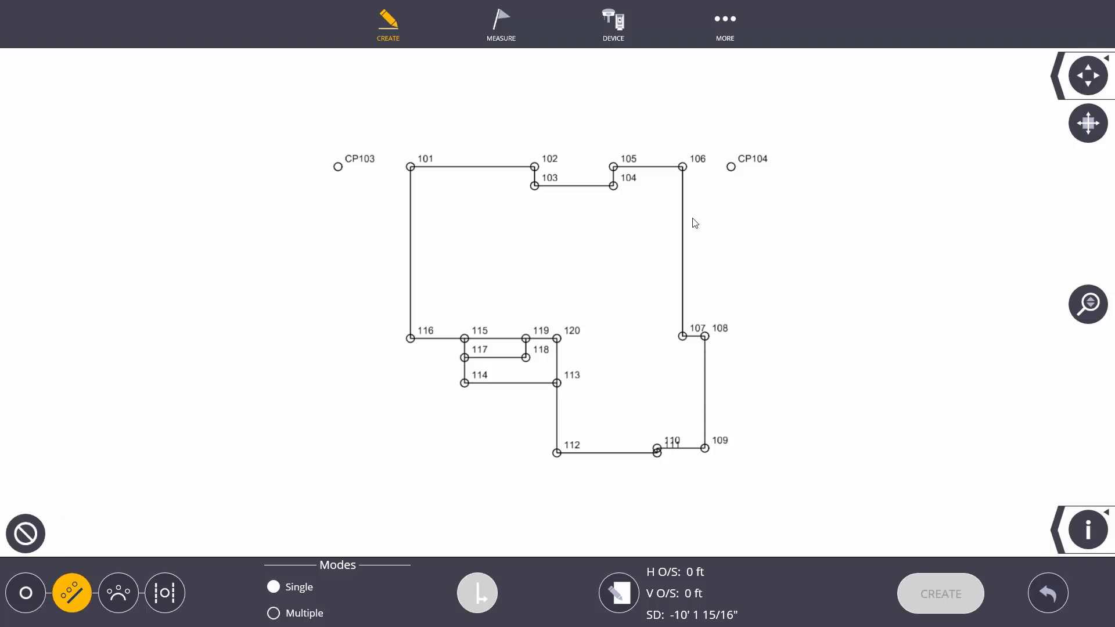
mouse_move(738, 199)
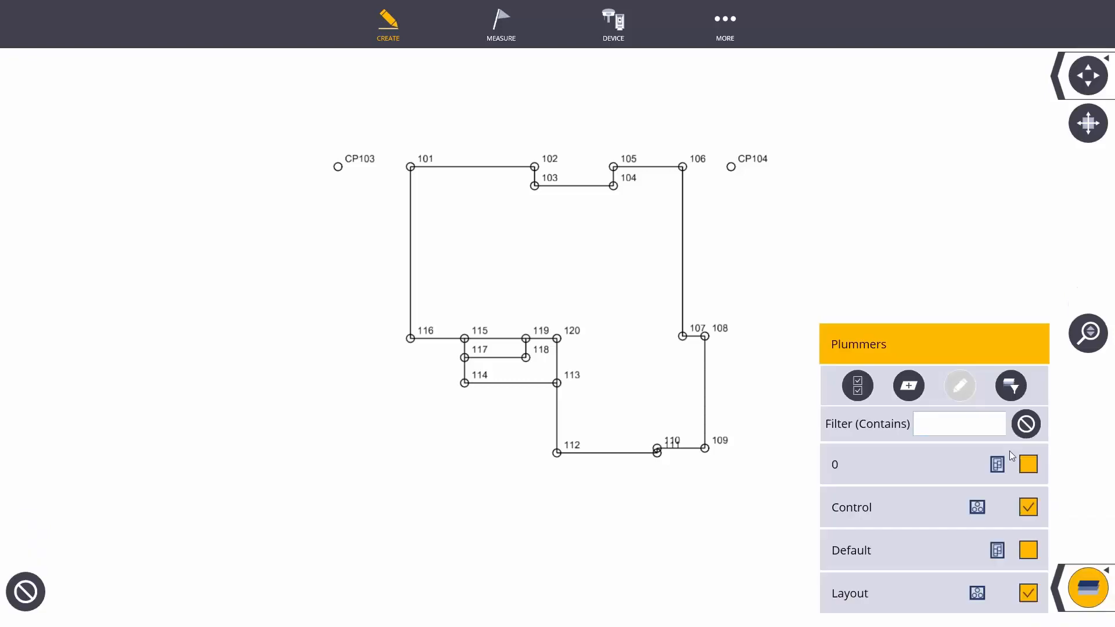
- Show layer 0 so the foundation plan PDF appears beneath the points, then open More
click(1027, 465)
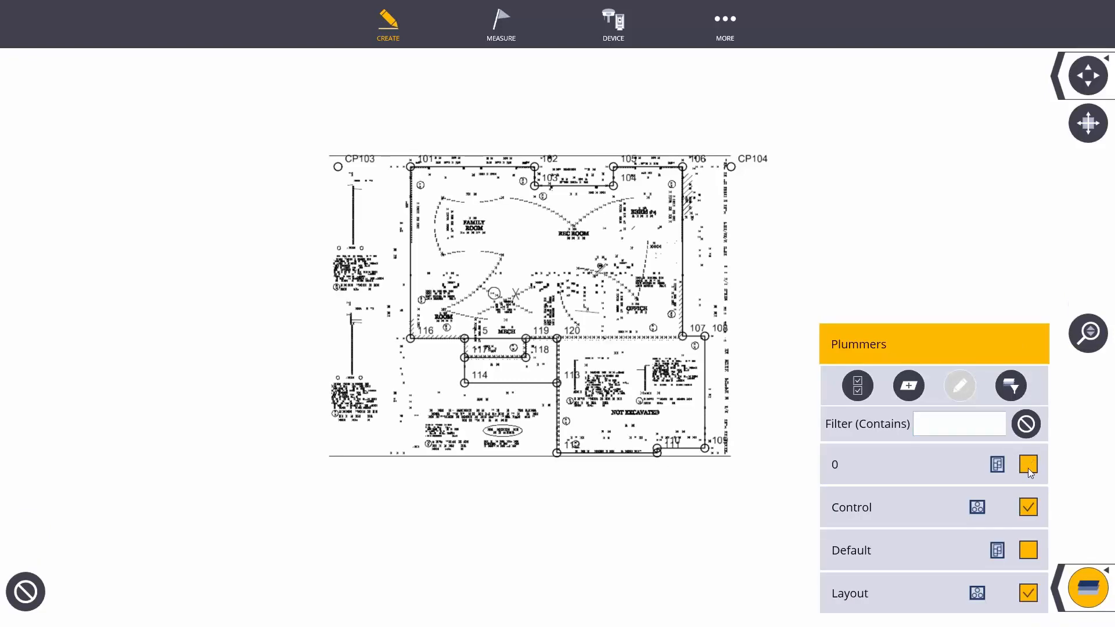
click(723, 23)
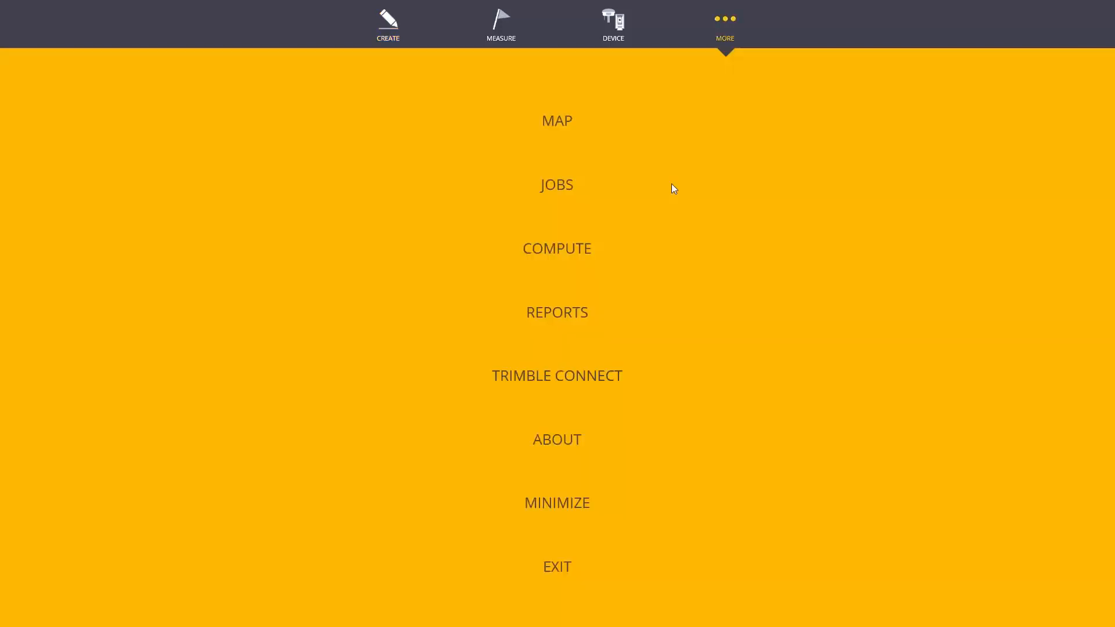